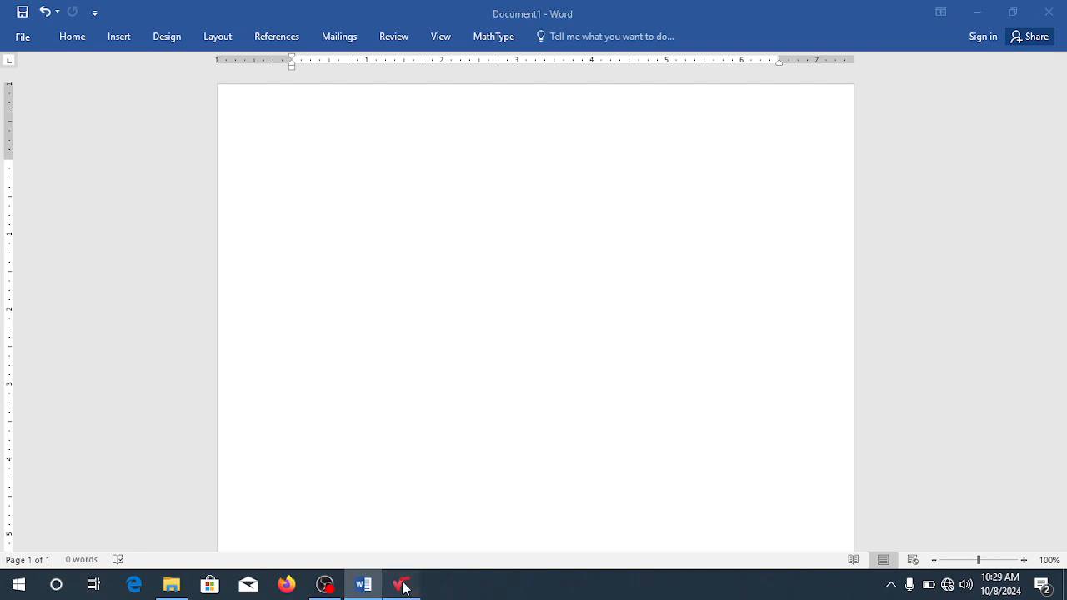
- Bring up the MathType equation window and go into Style > Define for the font settings
click(401, 583)
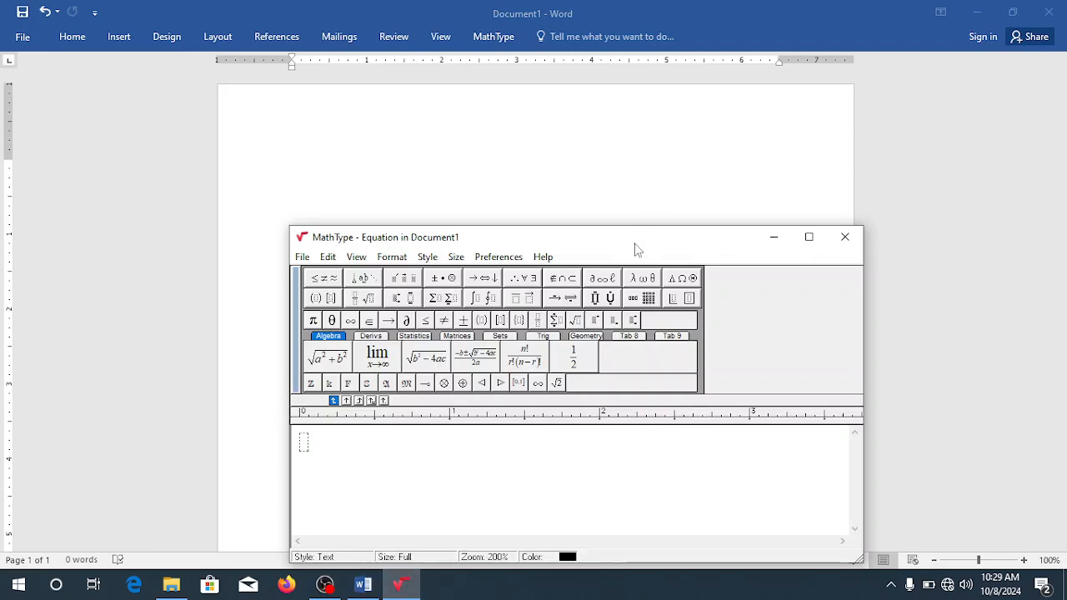
drag(575, 236, 577, 127)
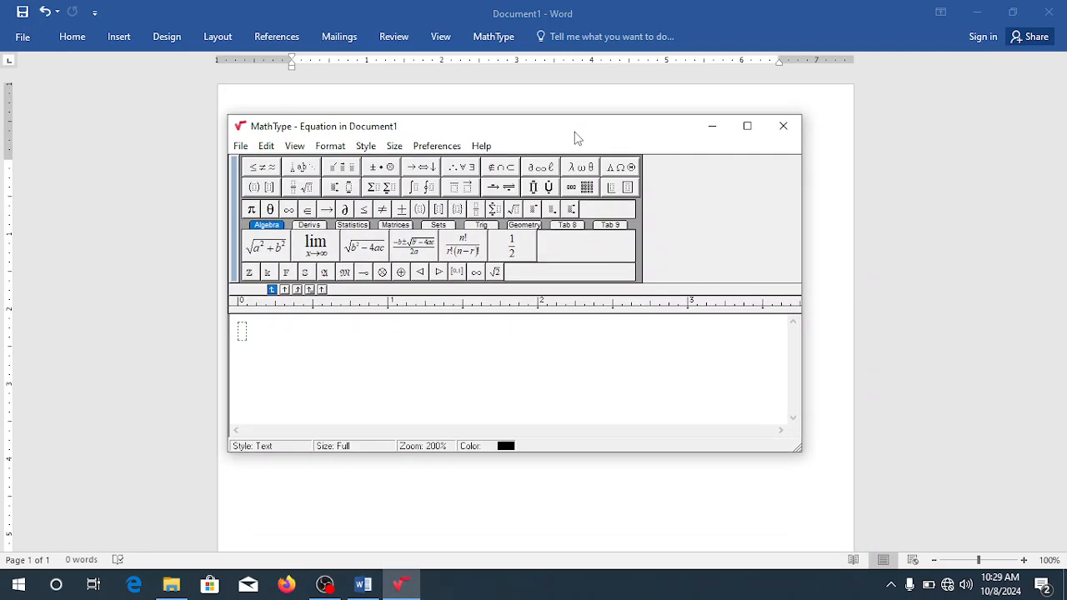
mouse_move(393, 147)
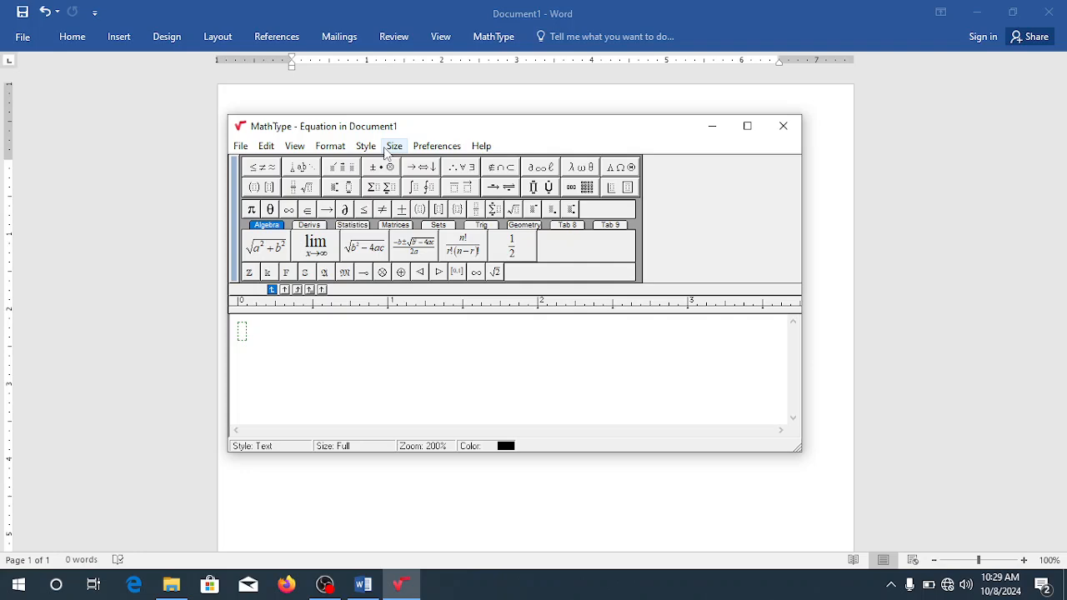
mouse_move(365, 147)
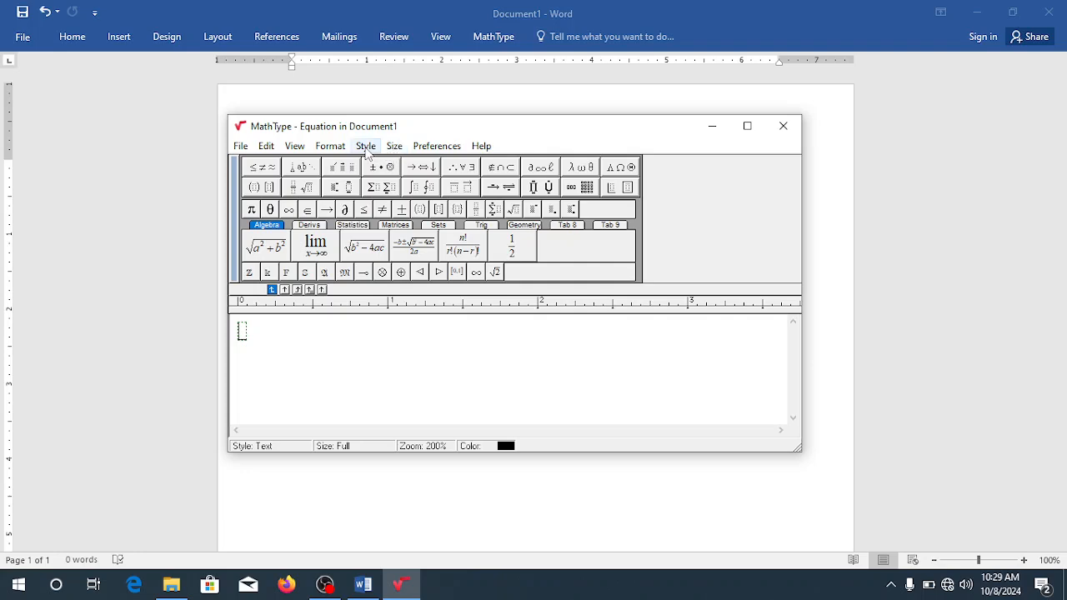
click(367, 146)
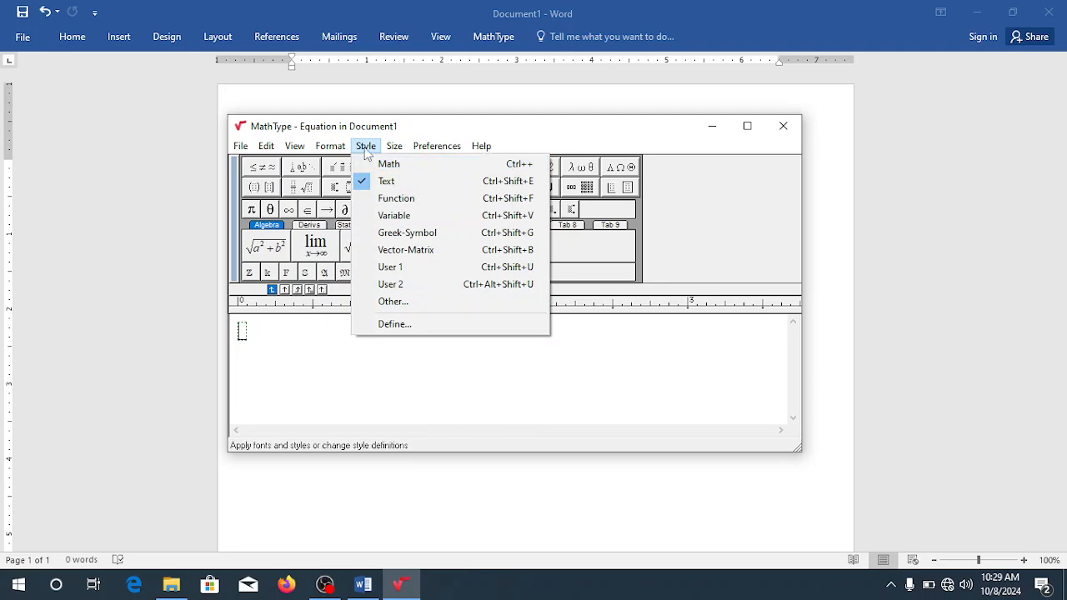
click(387, 180)
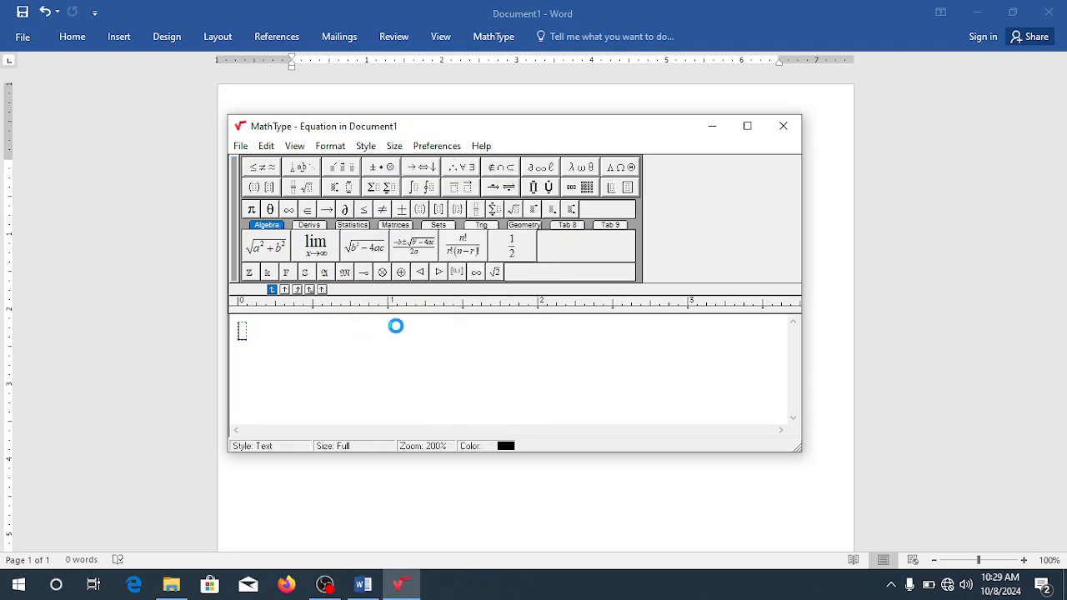
click(365, 147)
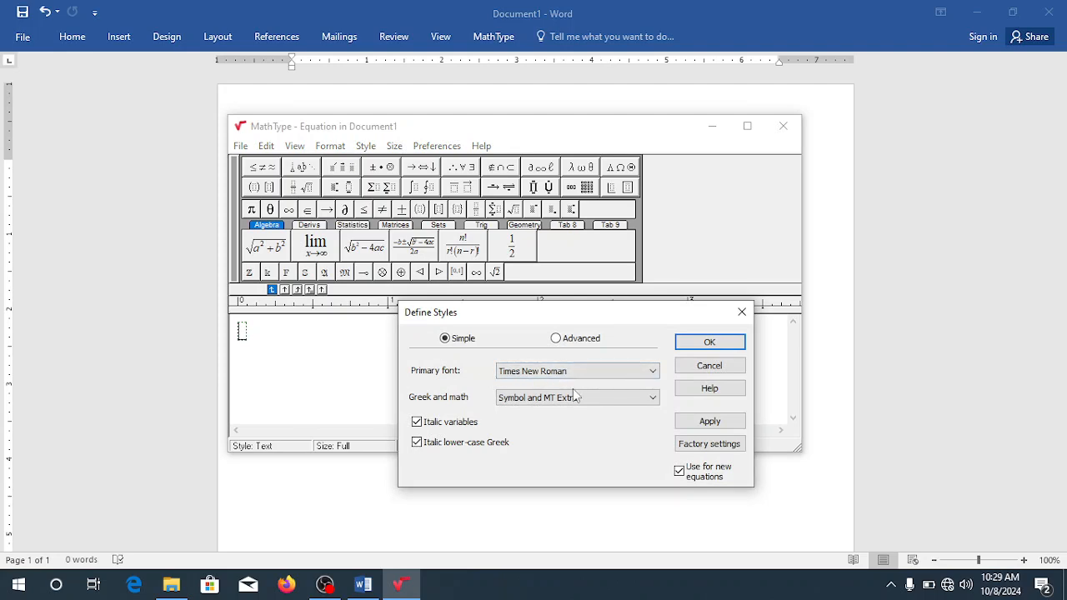
mouse_move(580, 382)
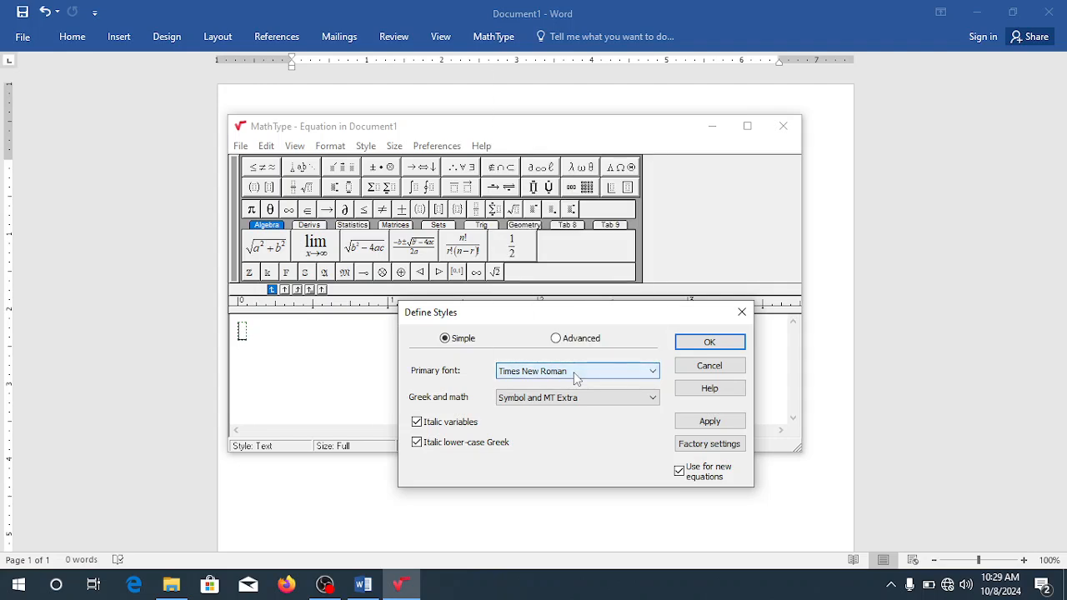
- Choose Yu Gothic Medium as the primary font and confirm the style definitions
click(653, 370)
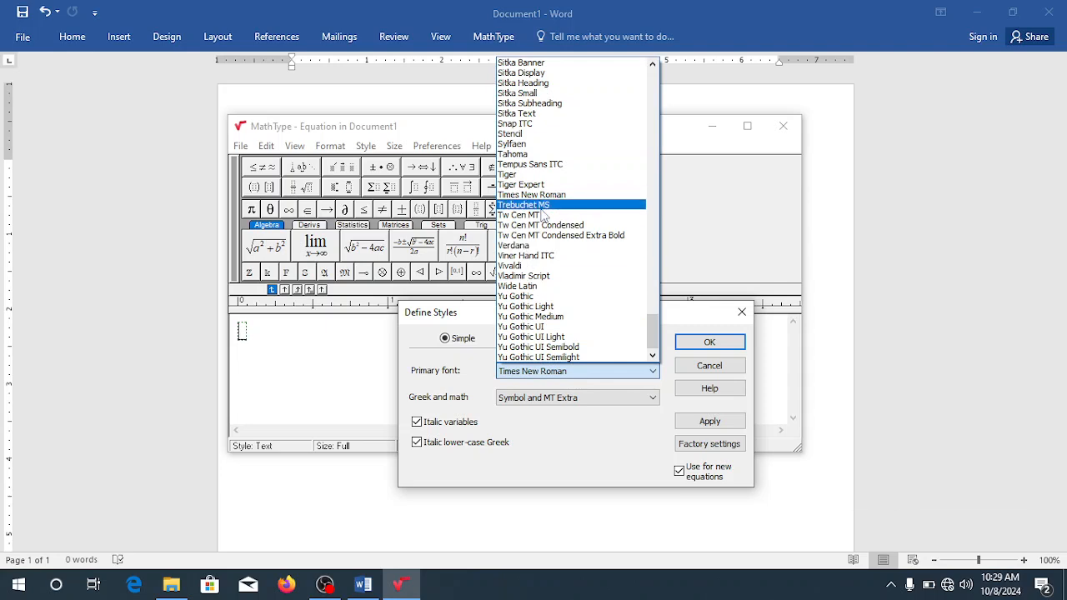
click(530, 317)
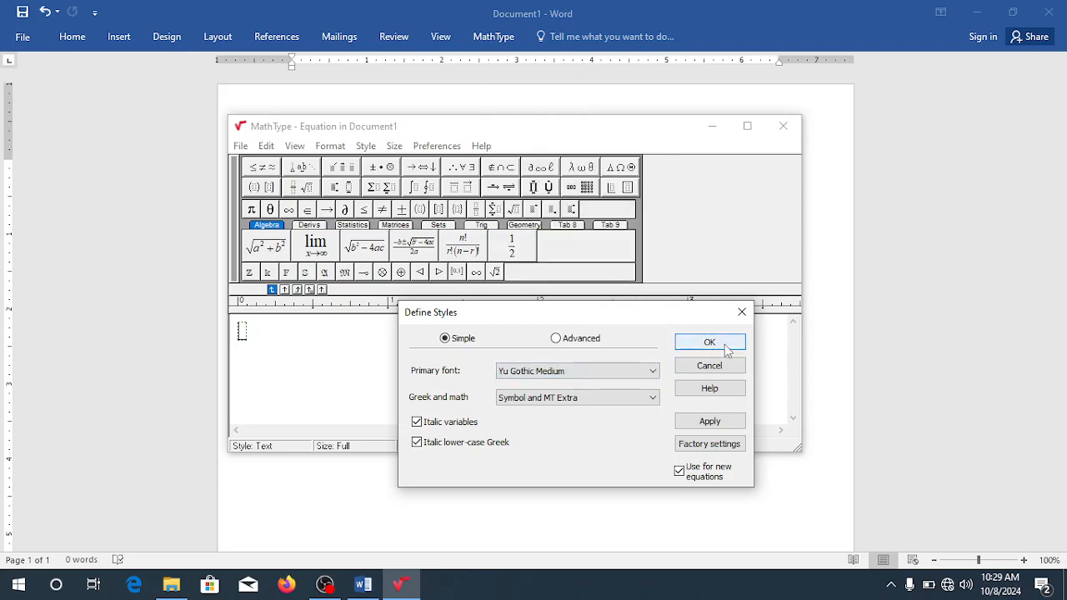
click(708, 342)
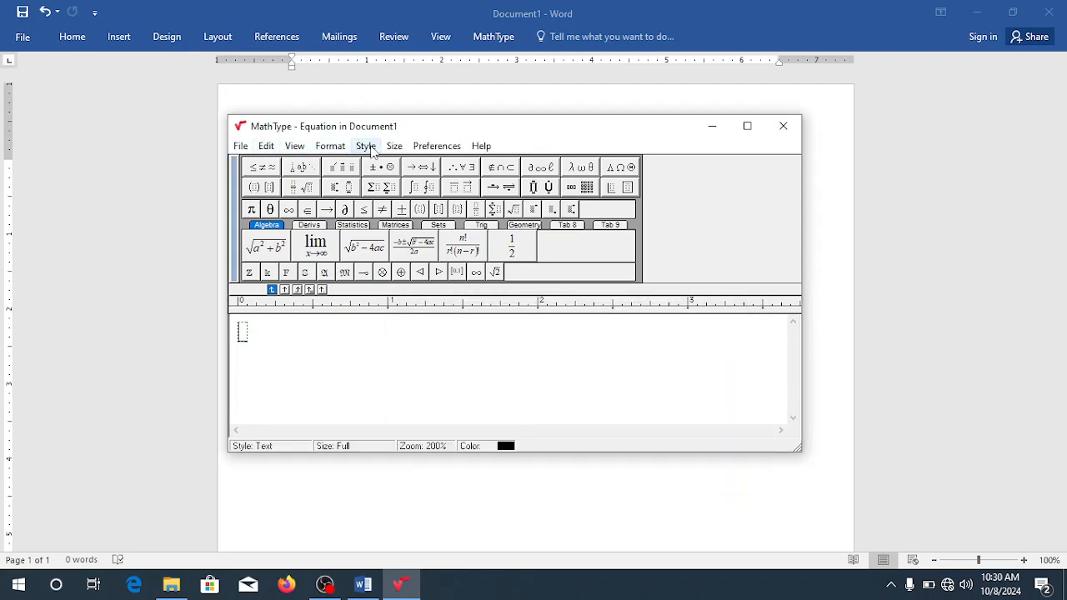
click(393, 147)
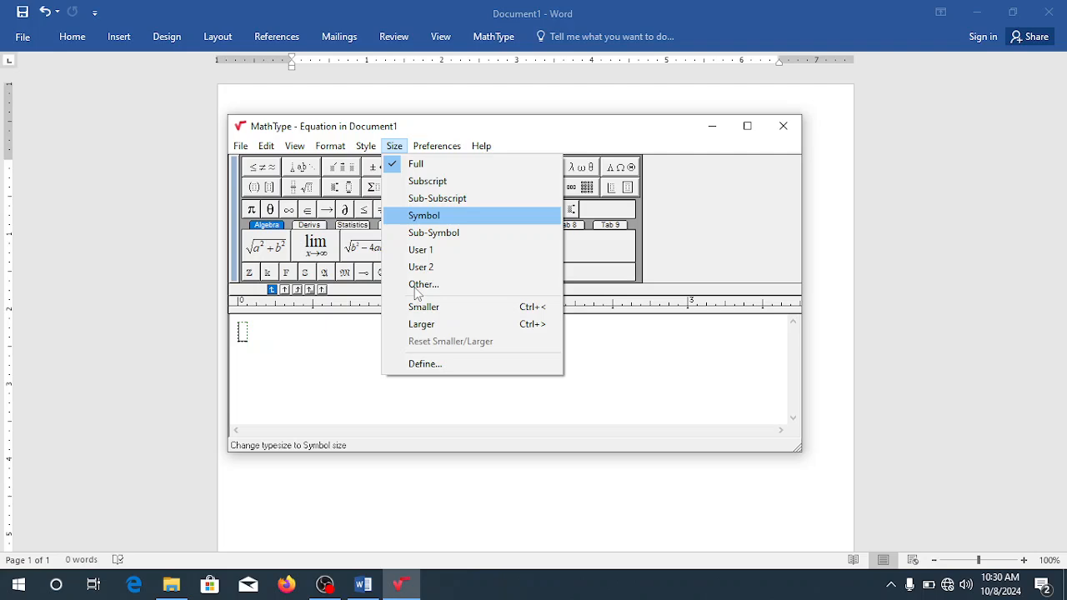
click(425, 364)
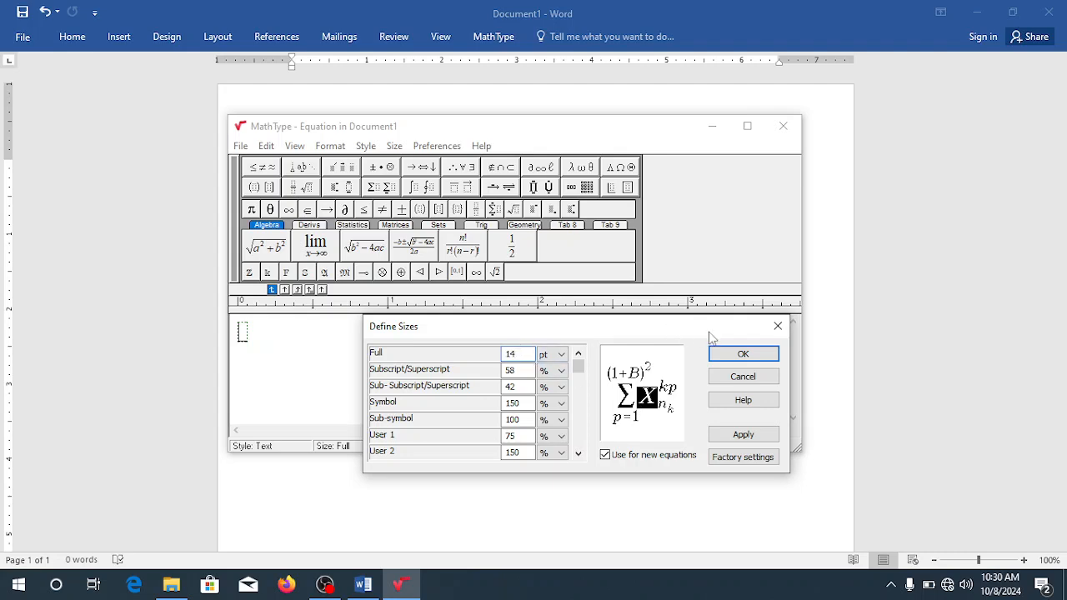
click(742, 354)
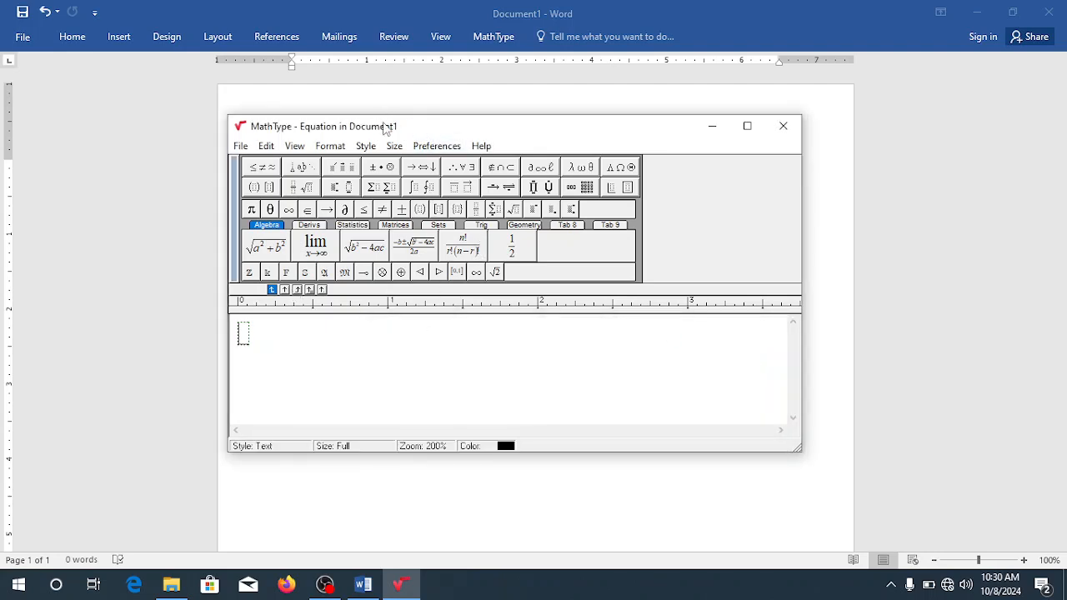
click(393, 147)
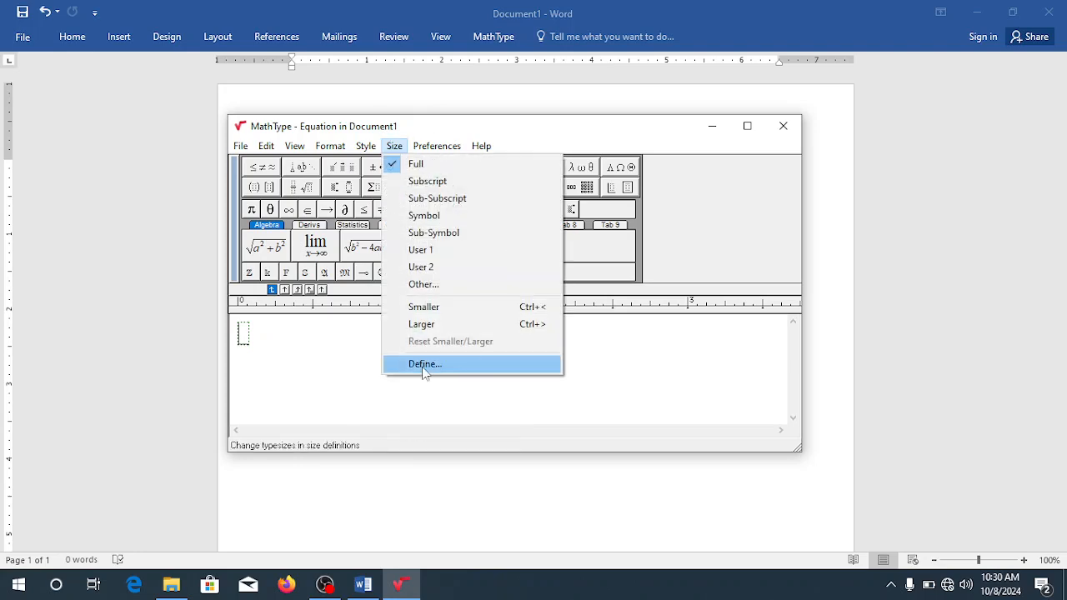
click(424, 363)
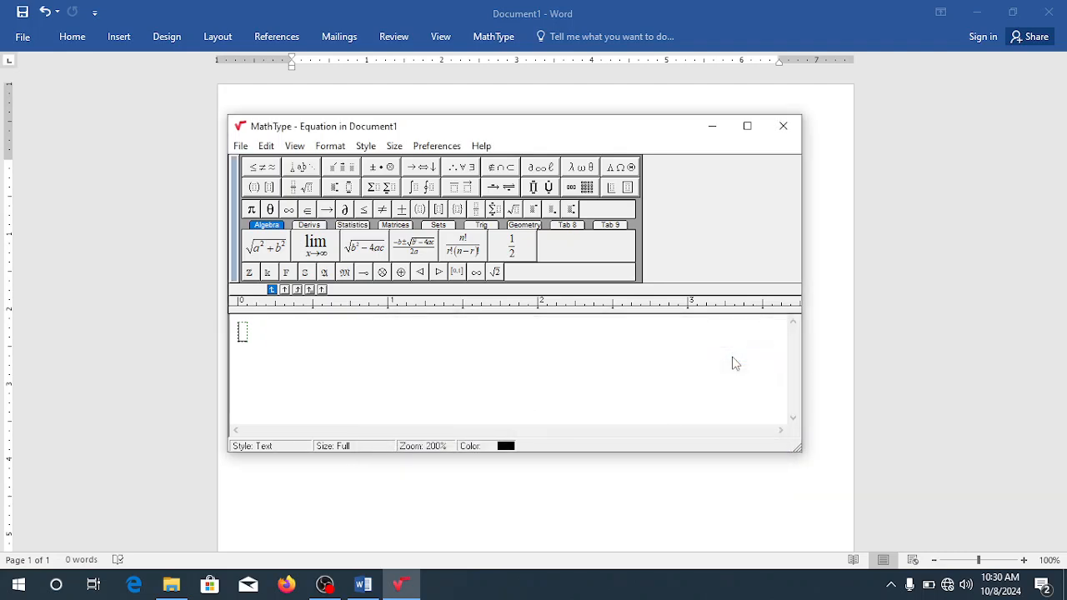
- Glance at the Format menu, then enter y = 3x + 2 in the equation area
click(330, 145)
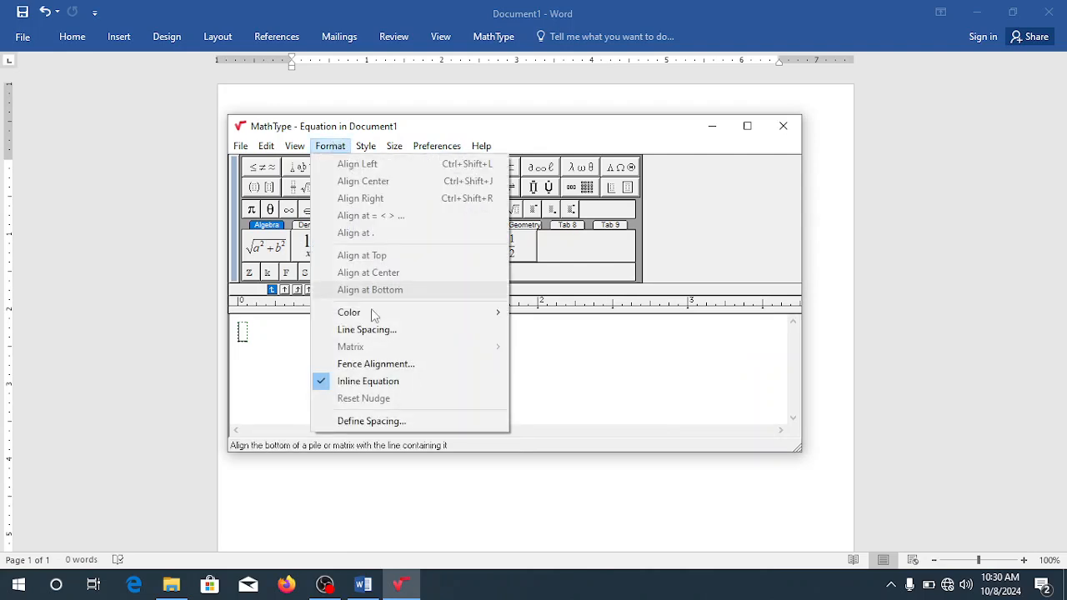
mouse_move(364, 396)
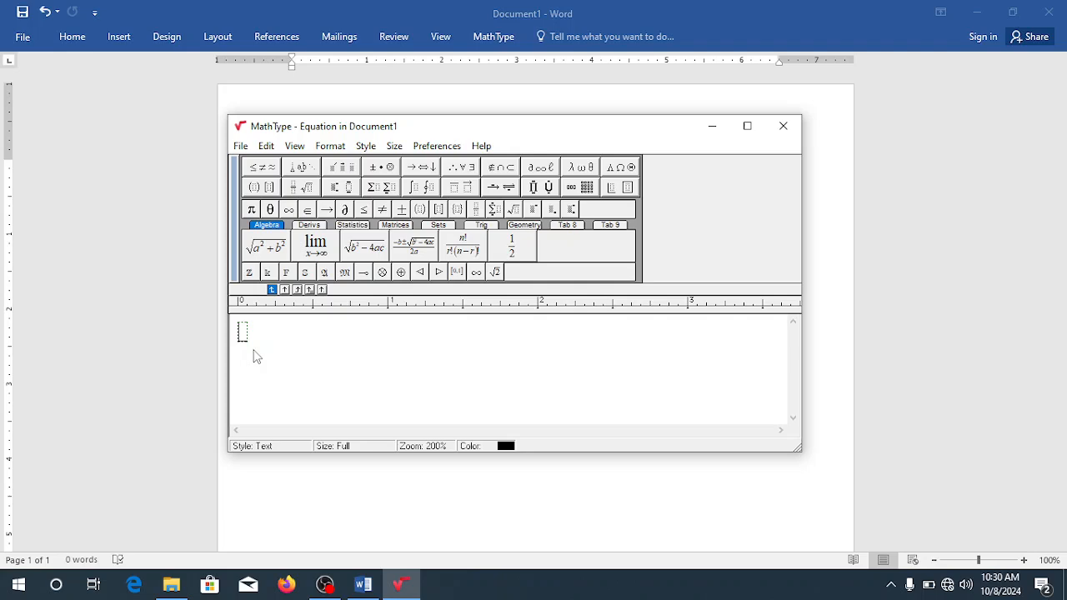
text(y)
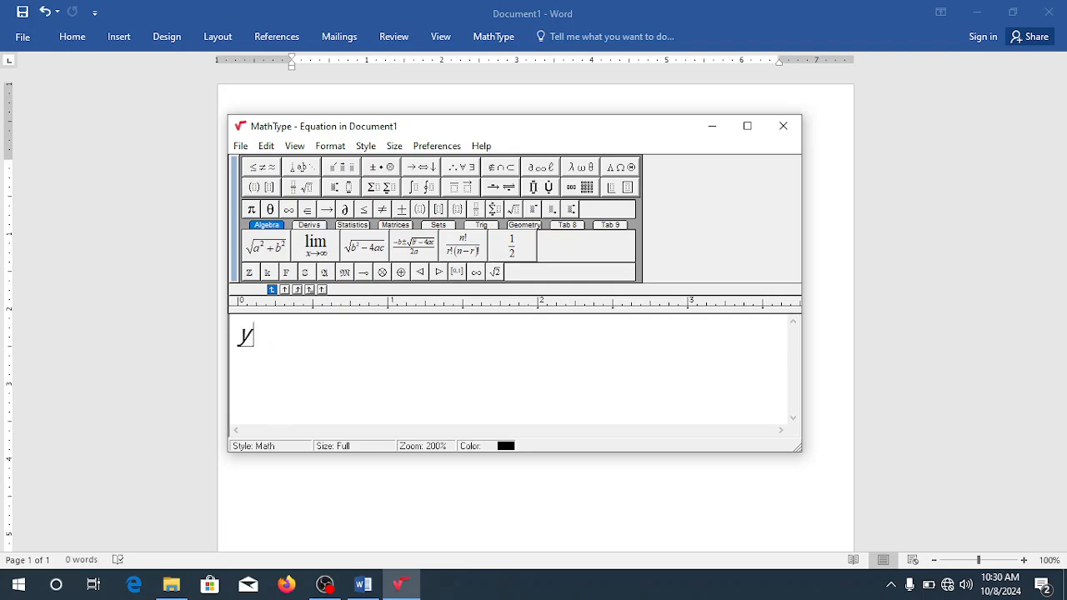
text(=)
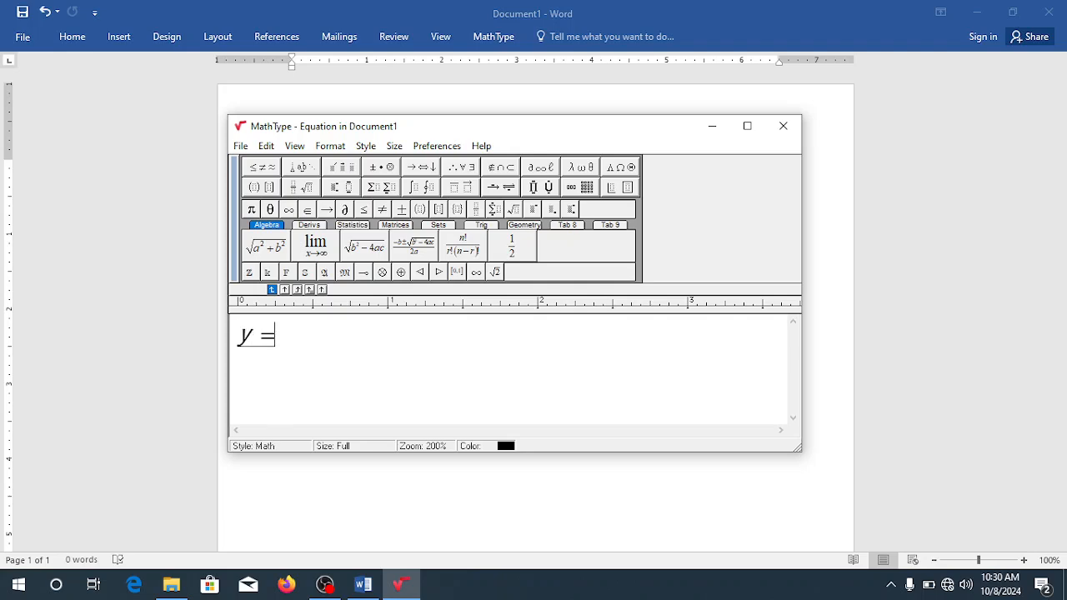
text(3x)
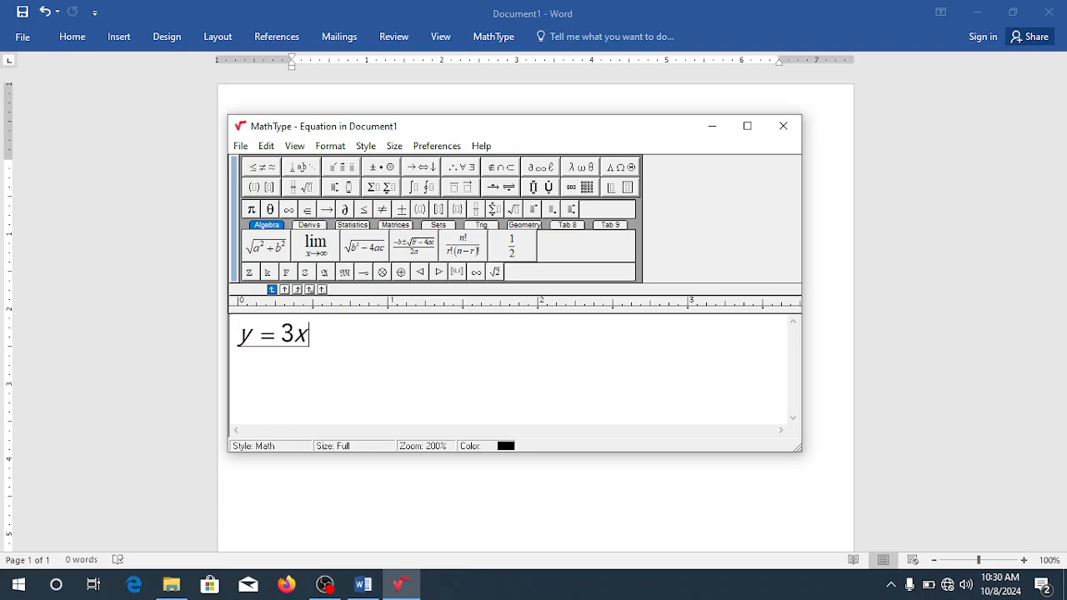
text(+2)
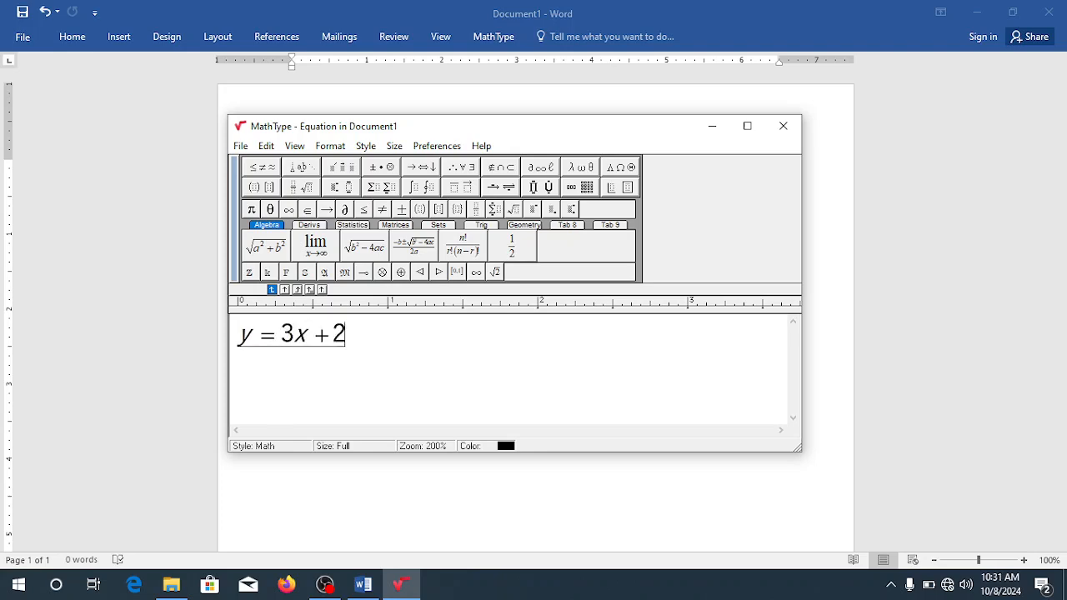
mouse_move(286, 271)
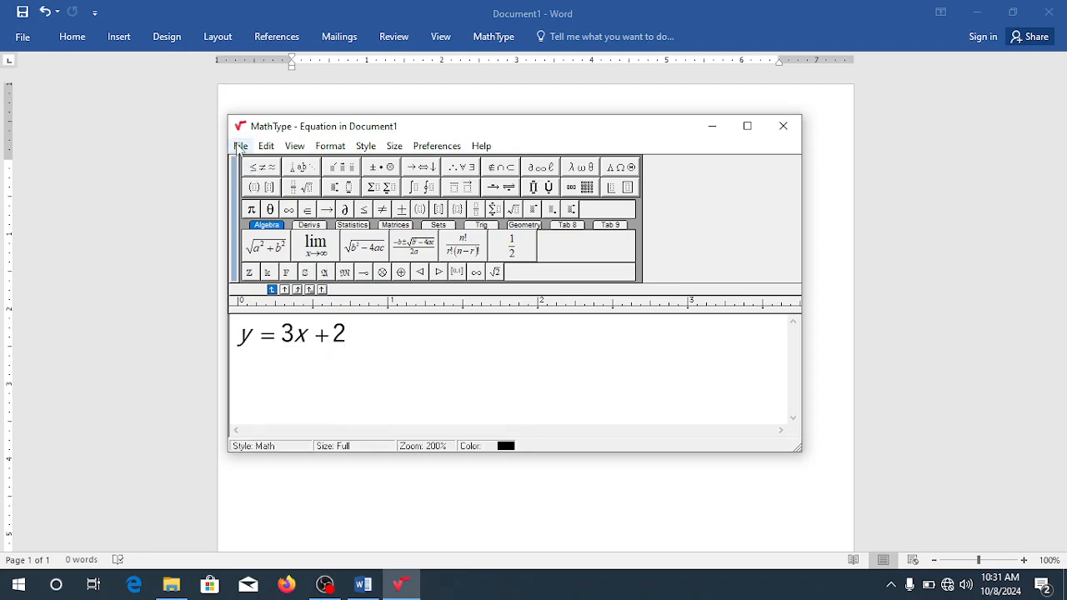
click(240, 146)
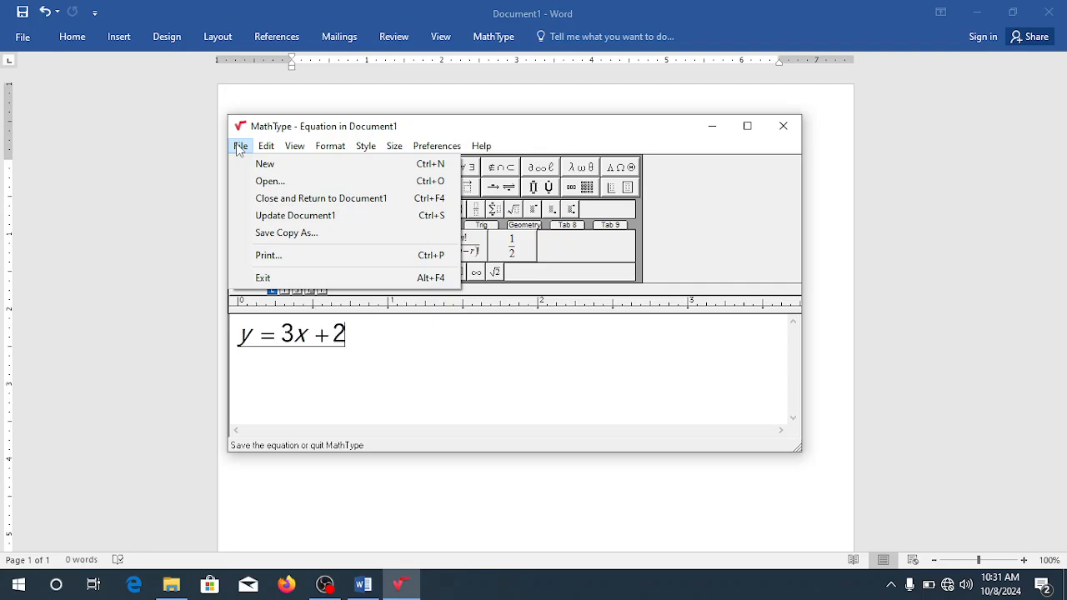
mouse_move(295, 215)
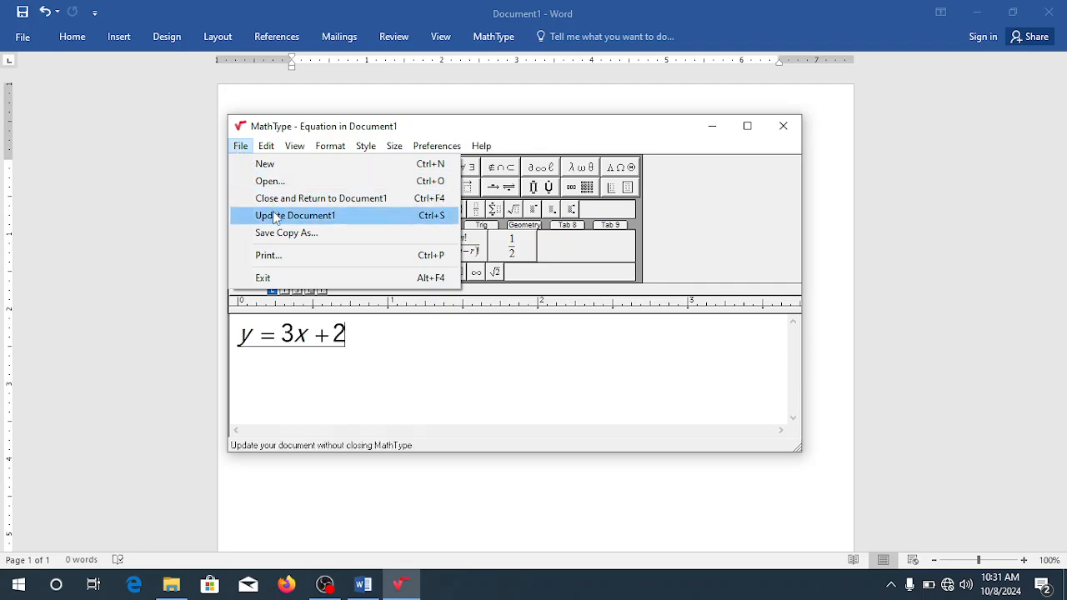
mouse_move(509, 30)
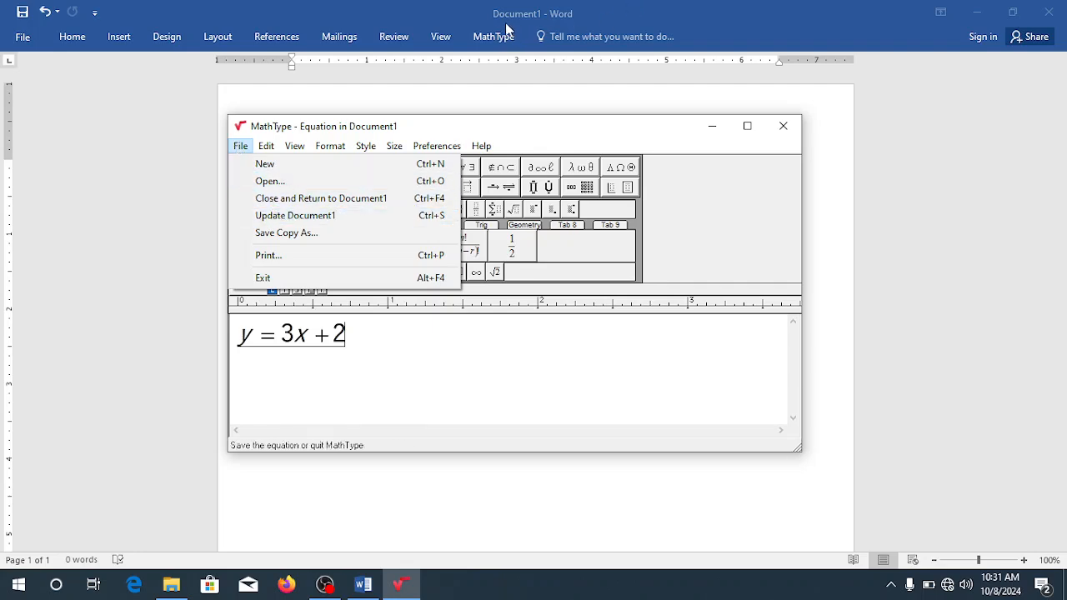
mouse_move(560, 23)
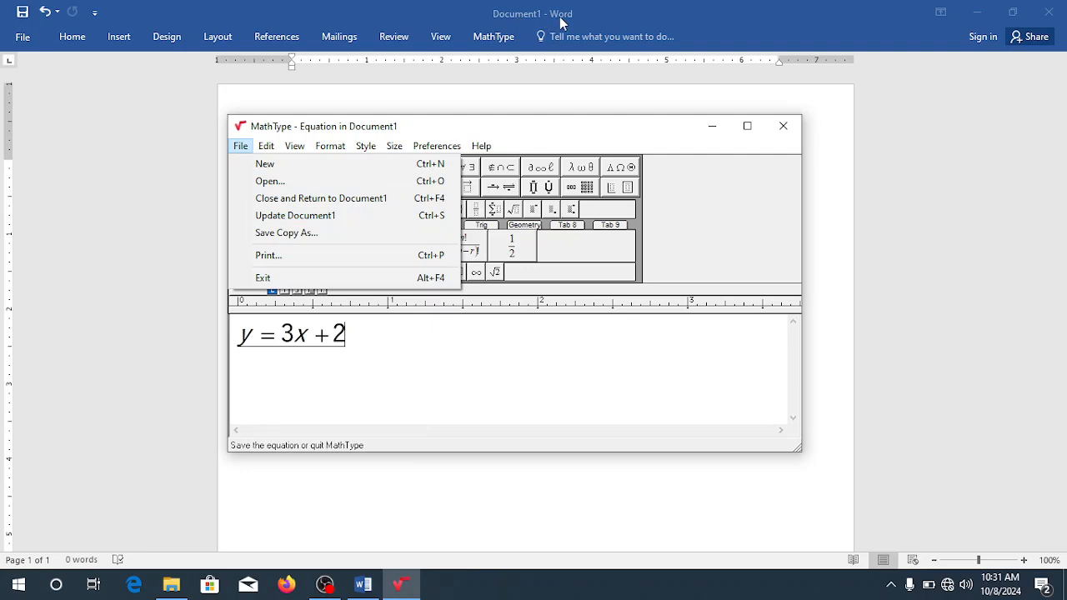
click(266, 147)
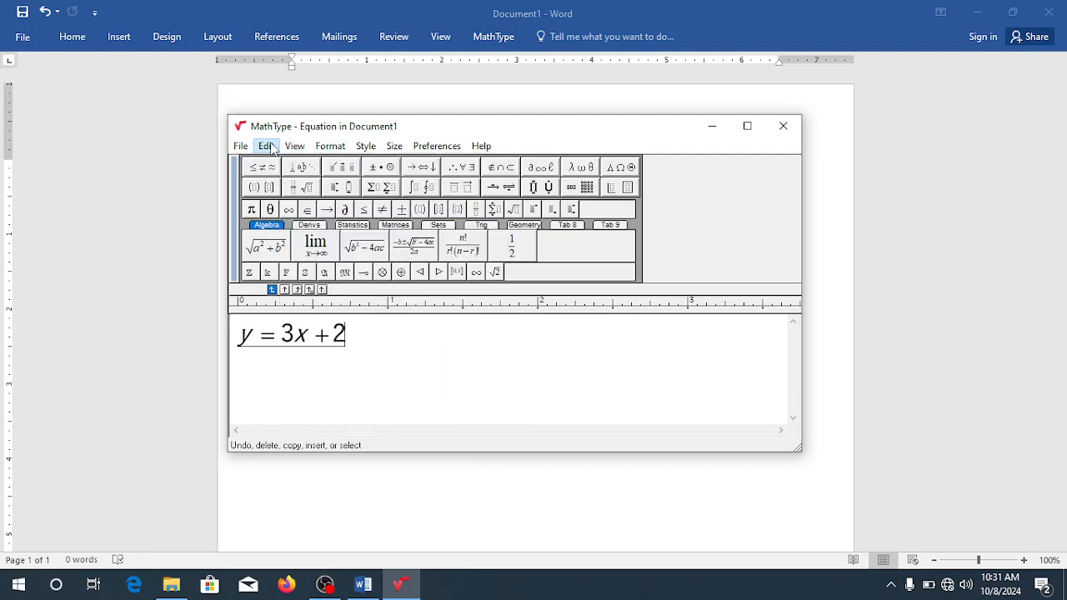
click(240, 147)
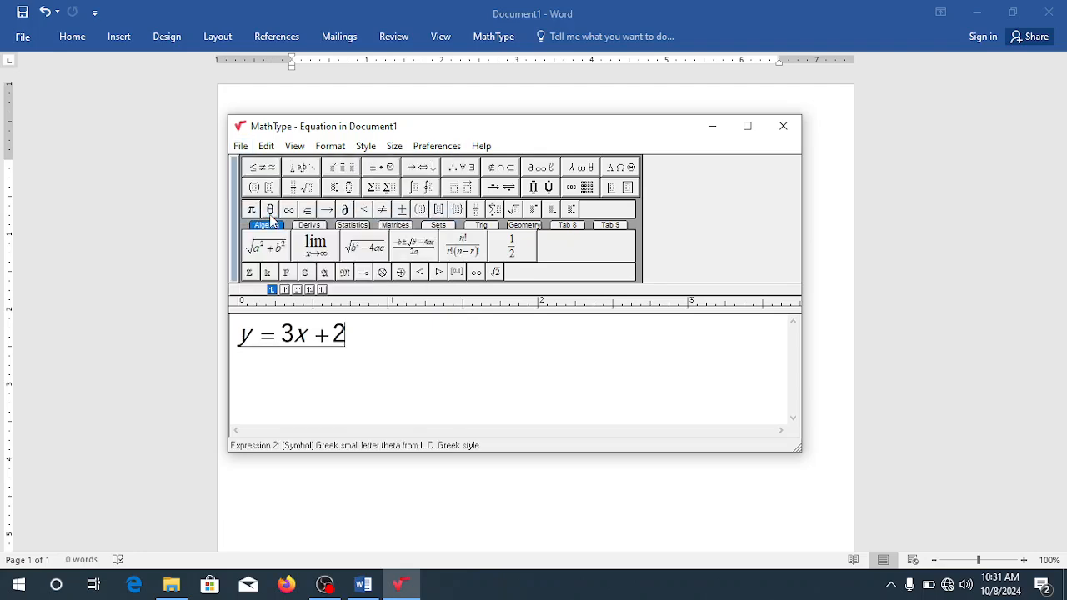
click(782, 126)
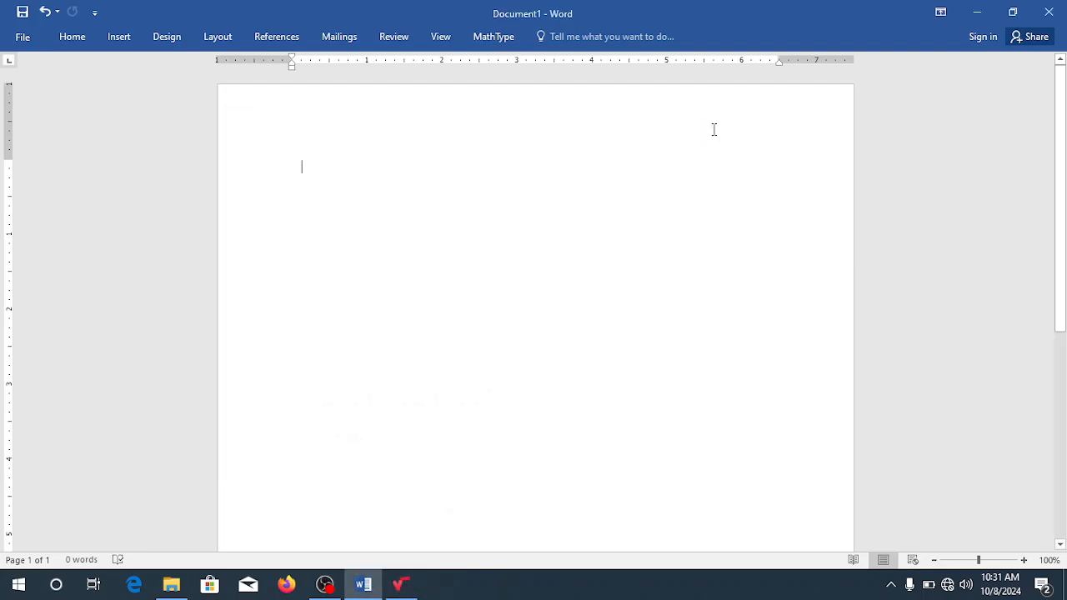
text(y=3x+2)
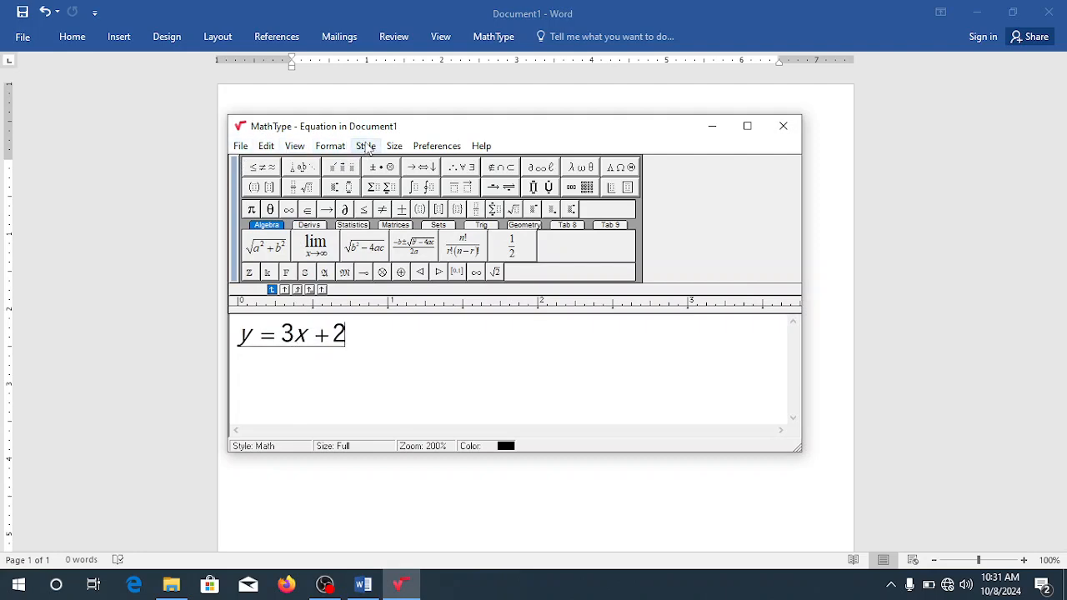
- Review the Style > Define settings and close them without changes
click(367, 147)
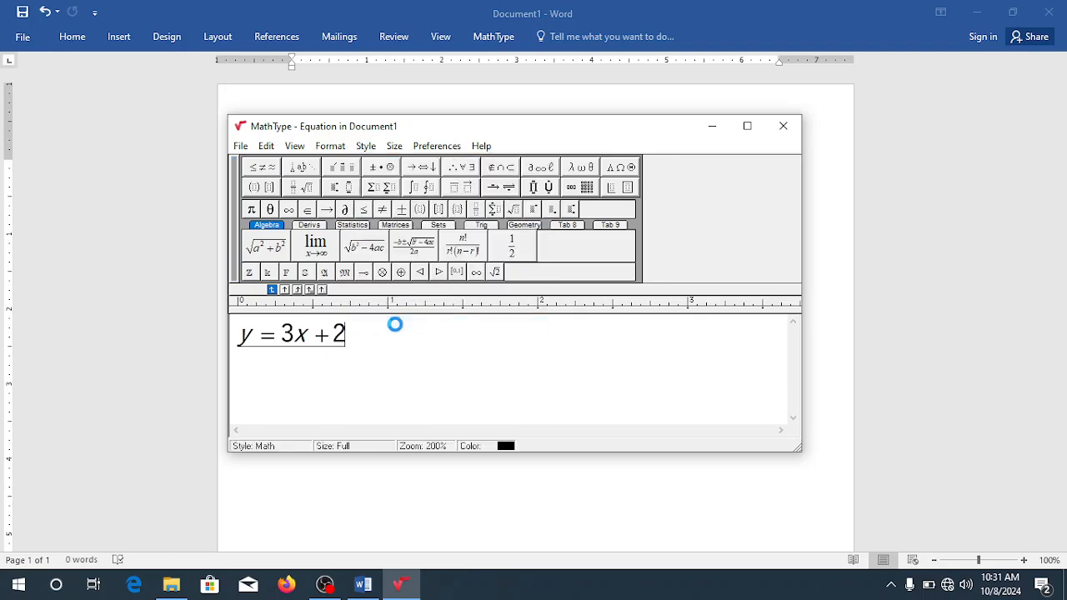
click(365, 146)
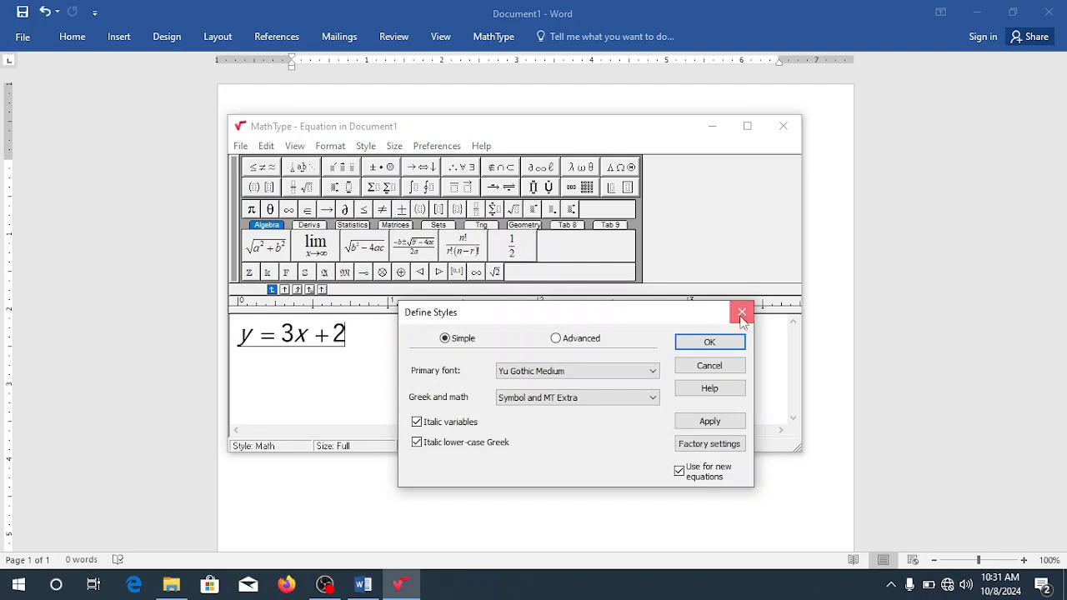
click(740, 313)
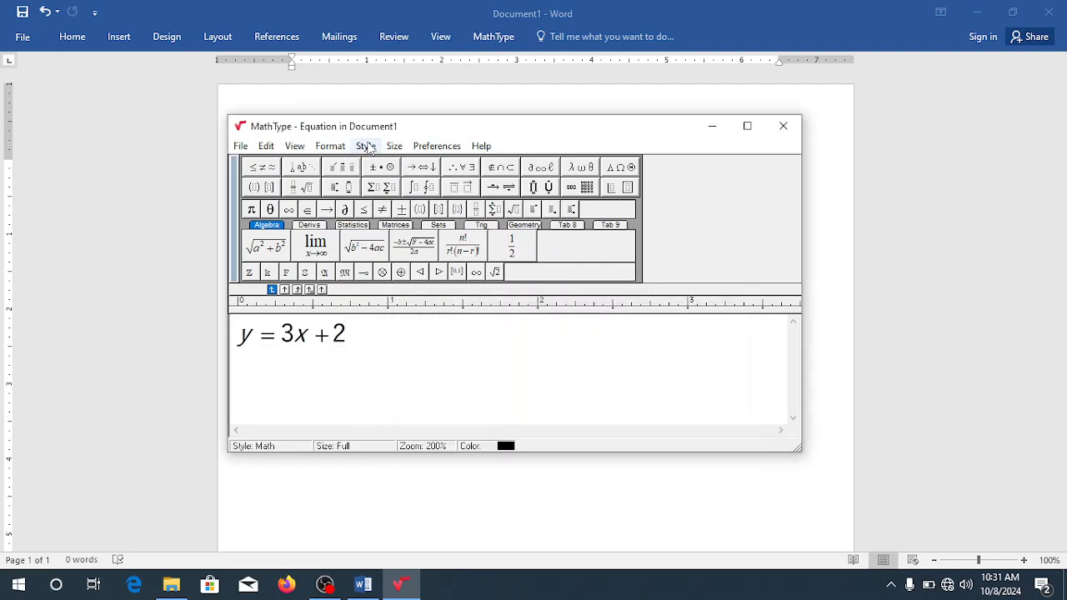
- Toggle the Inline Equation format and clear the y = 3x + 2 equation
click(330, 146)
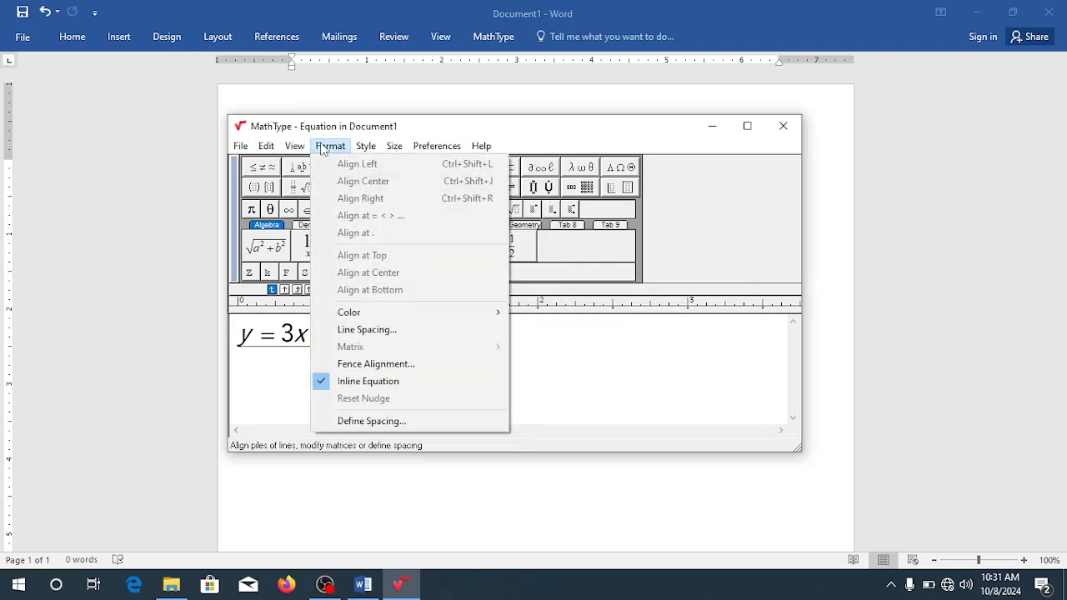
mouse_move(367, 380)
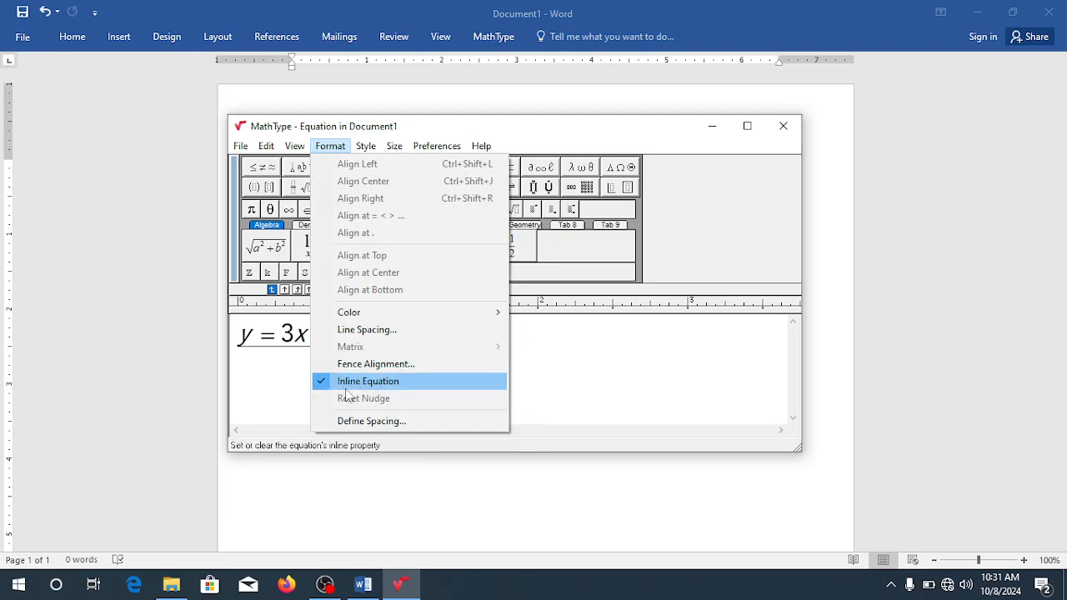
click(437, 147)
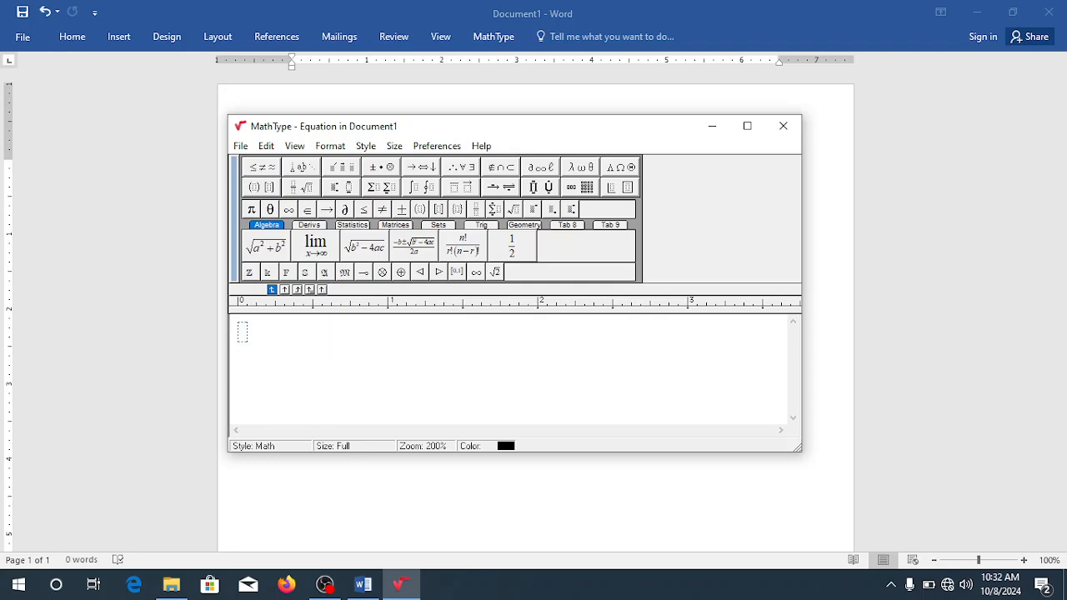
mouse_move(254, 187)
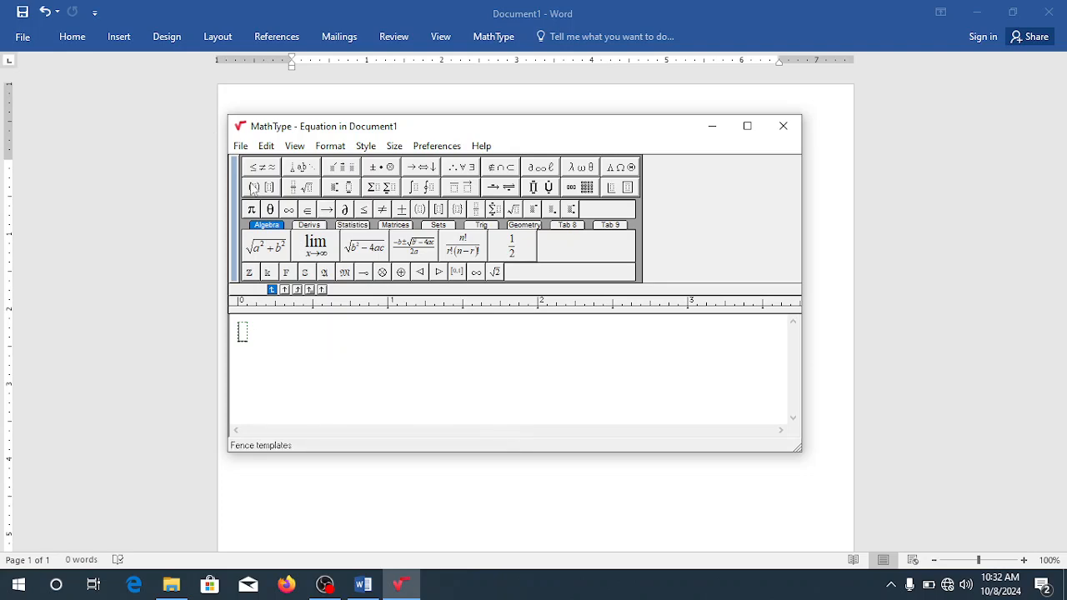
mouse_move(253, 167)
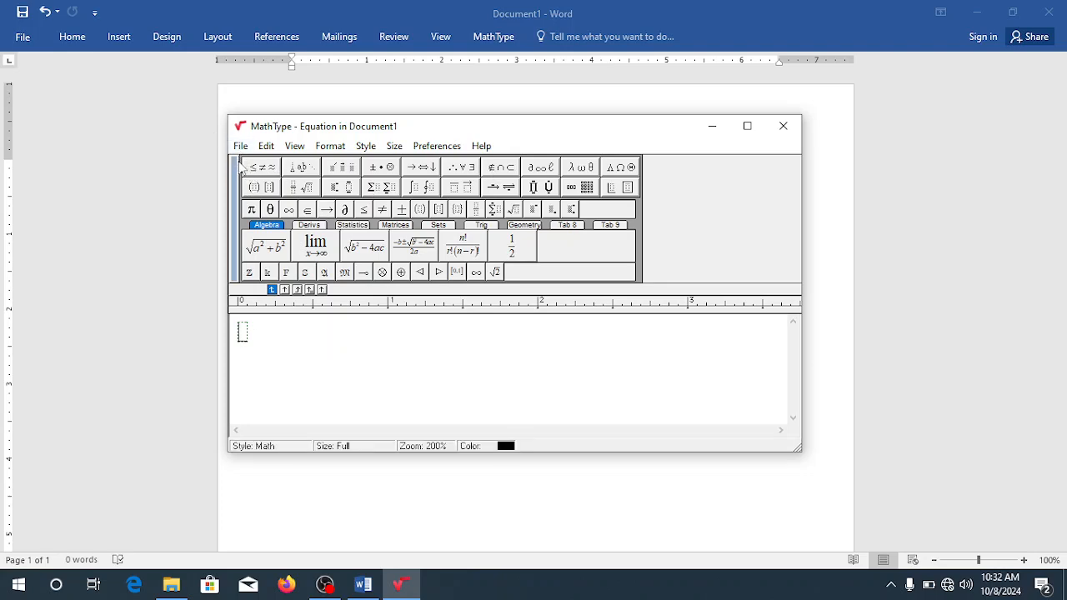
click(260, 167)
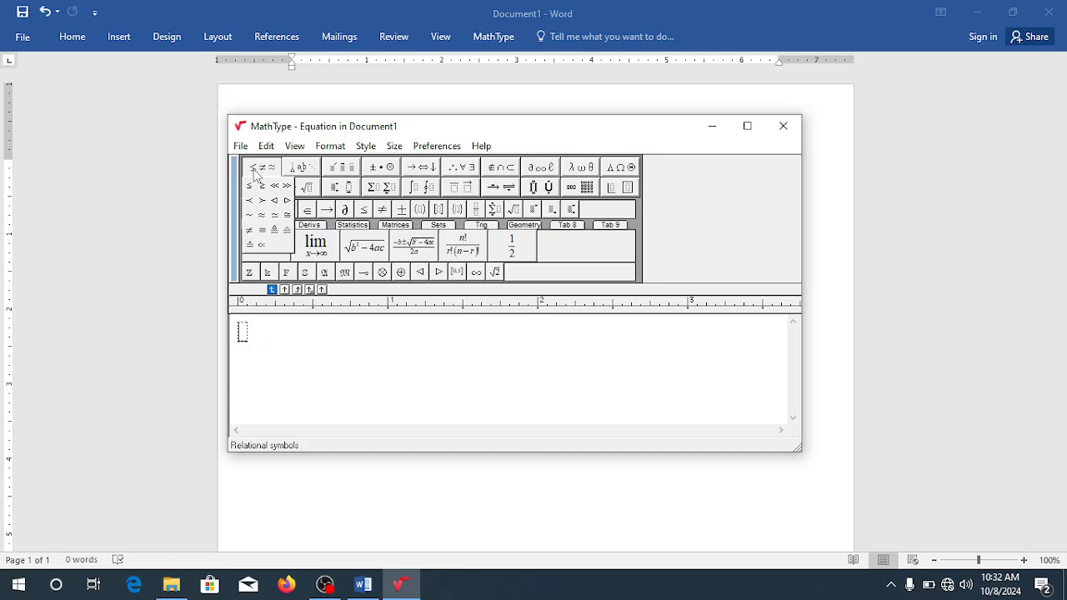
- Insert a ≤ sign followed by a ≠ sign from the relational symbols palette
click(266, 225)
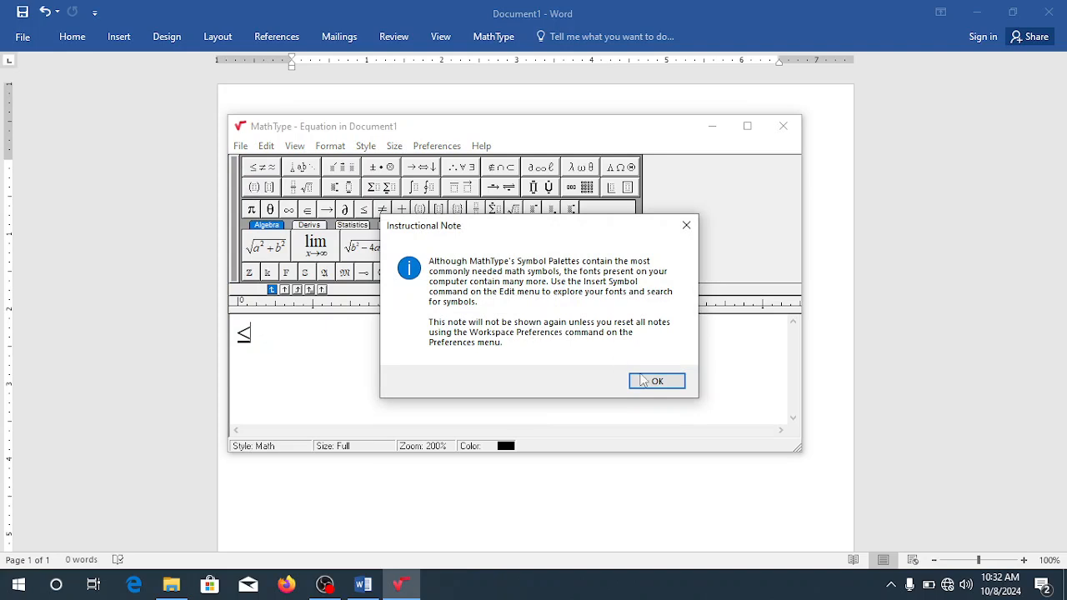
mouse_move(720, 547)
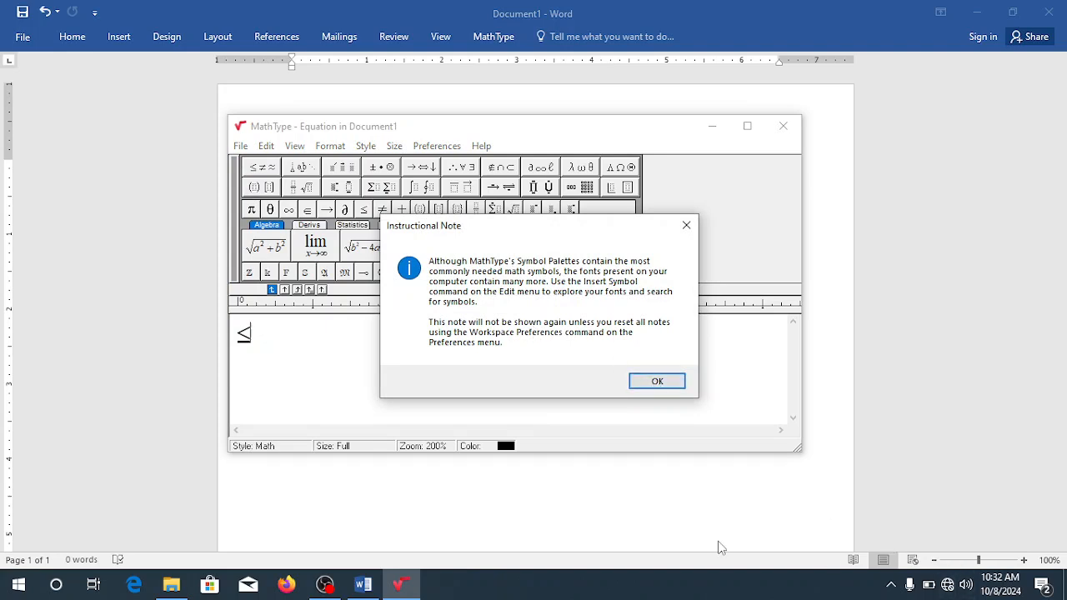
mouse_move(740, 529)
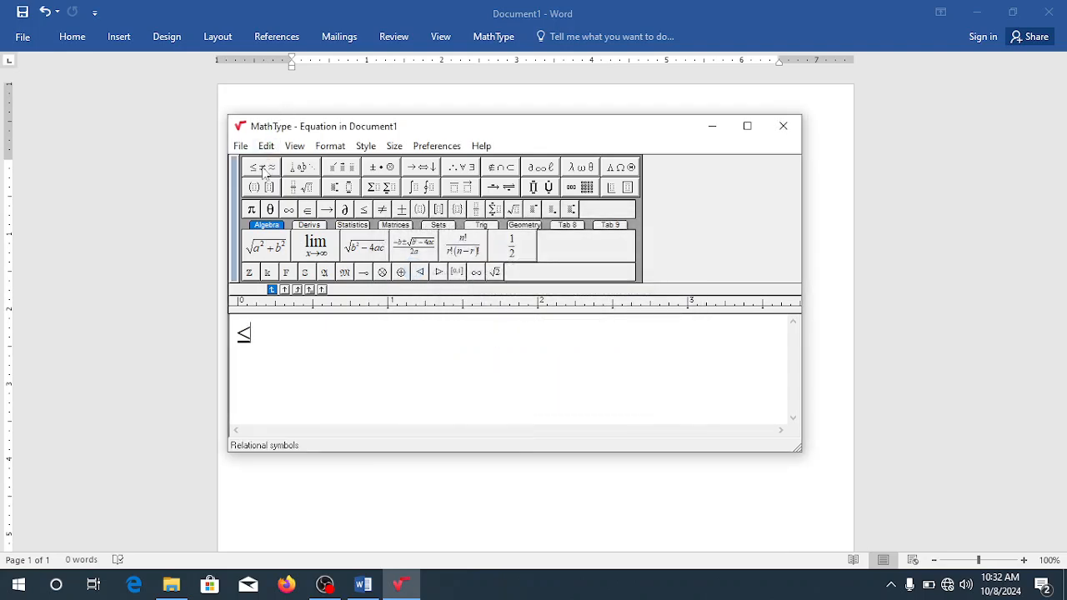
click(260, 167)
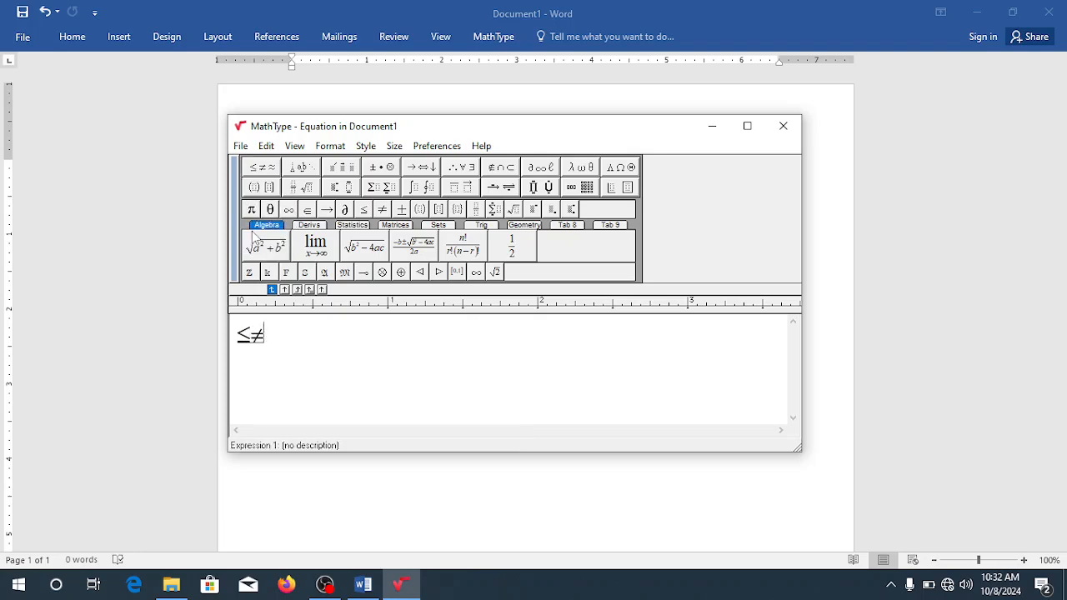
mouse_move(300, 167)
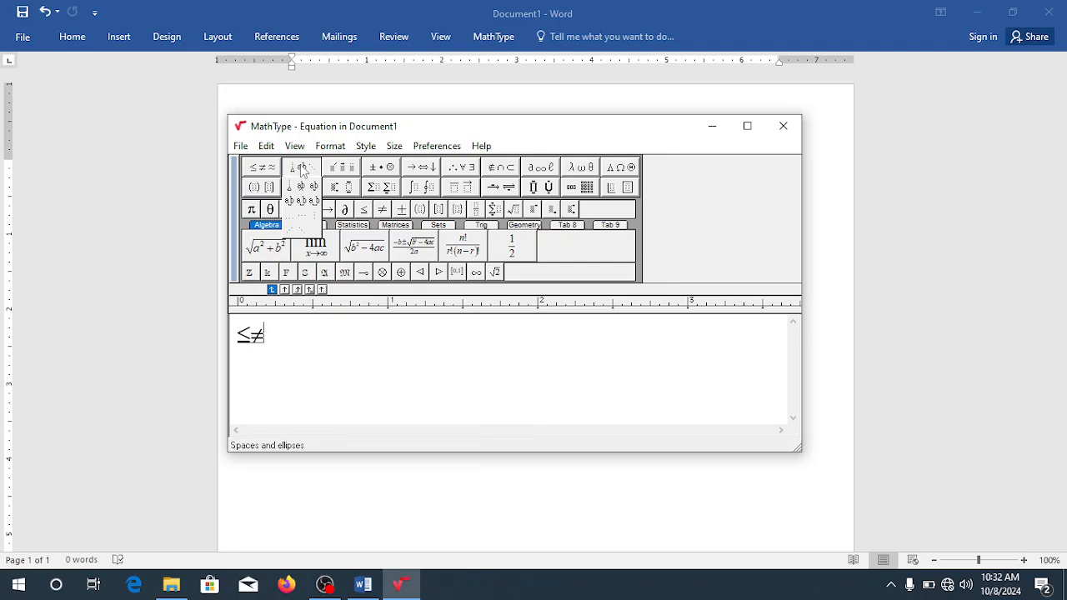
click(341, 167)
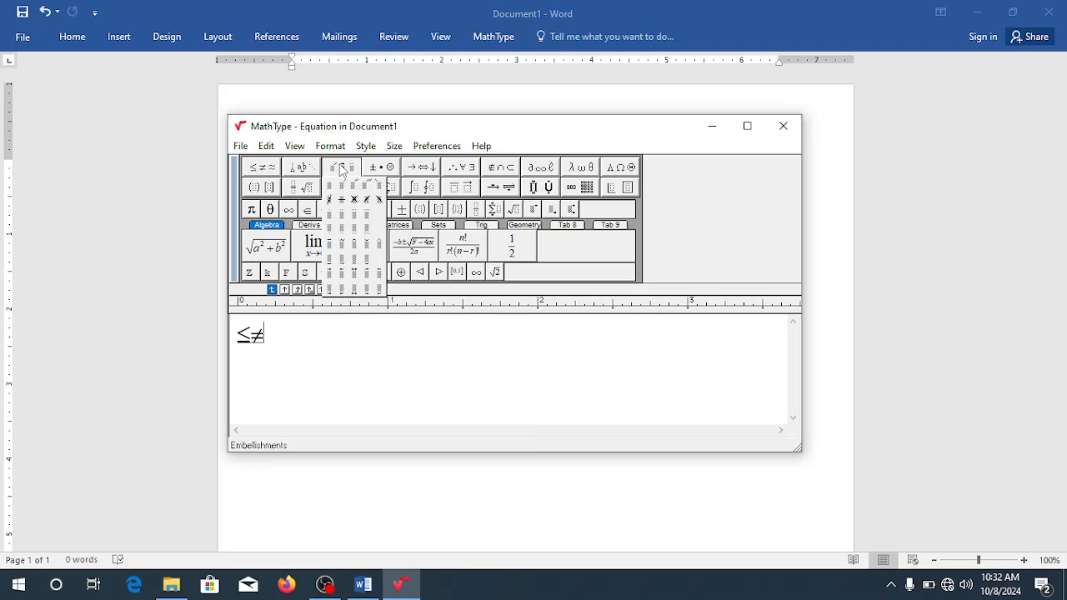
mouse_move(353, 232)
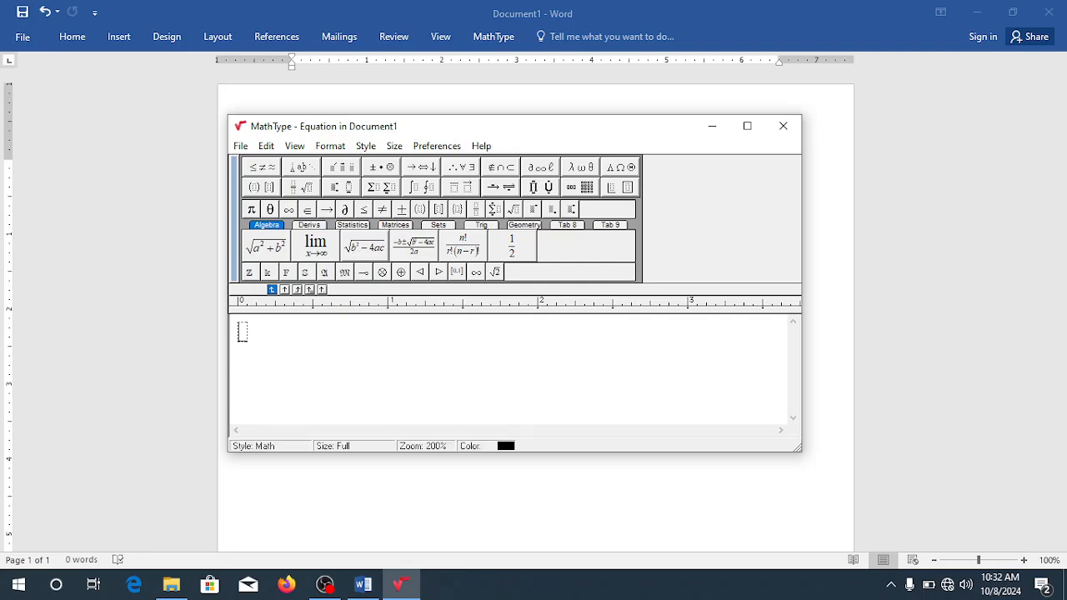
- Write A, add an embellishment over it, then remove the embellishment again
text(A)
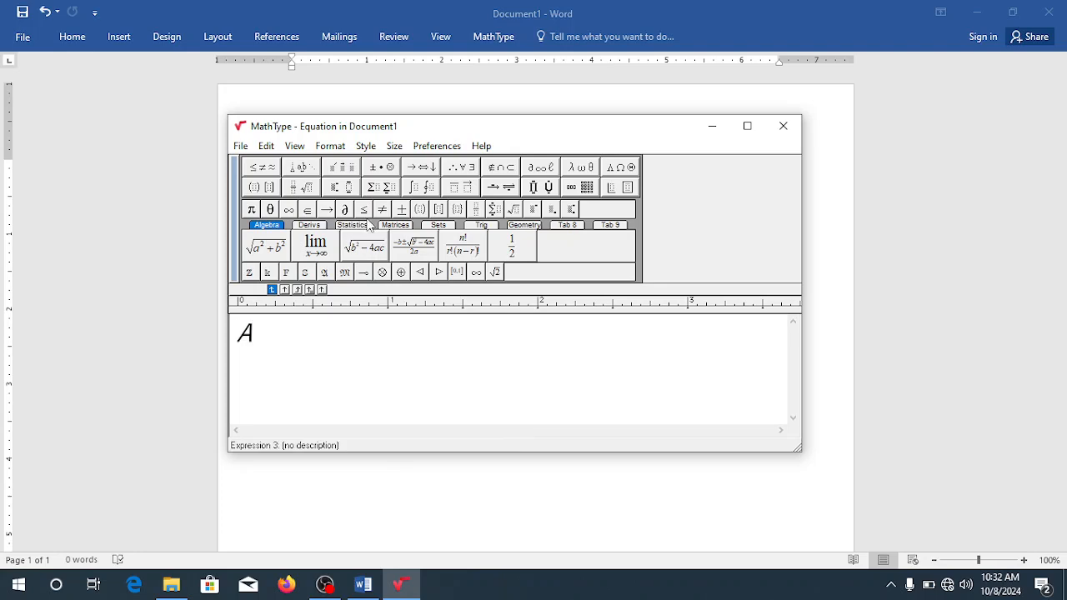
click(340, 167)
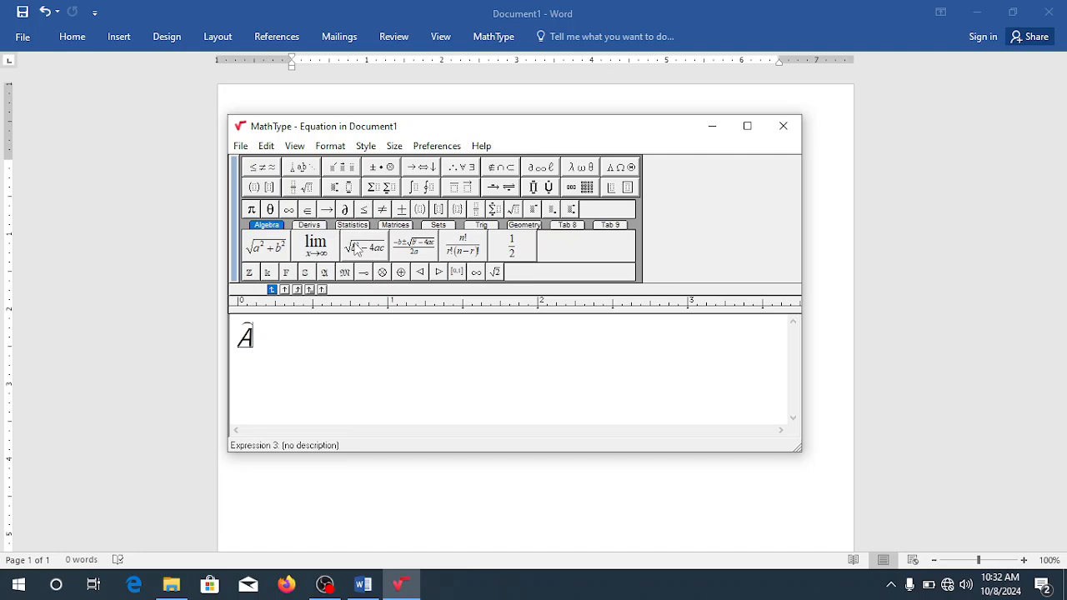
click(380, 167)
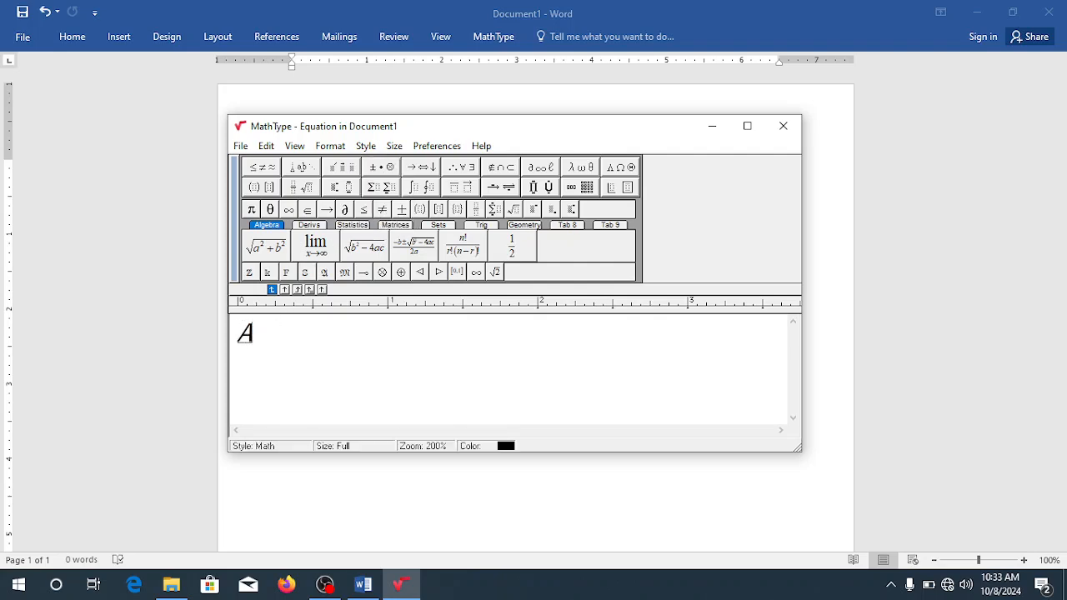
- Write the product 5 × 5 using a multiplication sign from the operator palette
text(5)
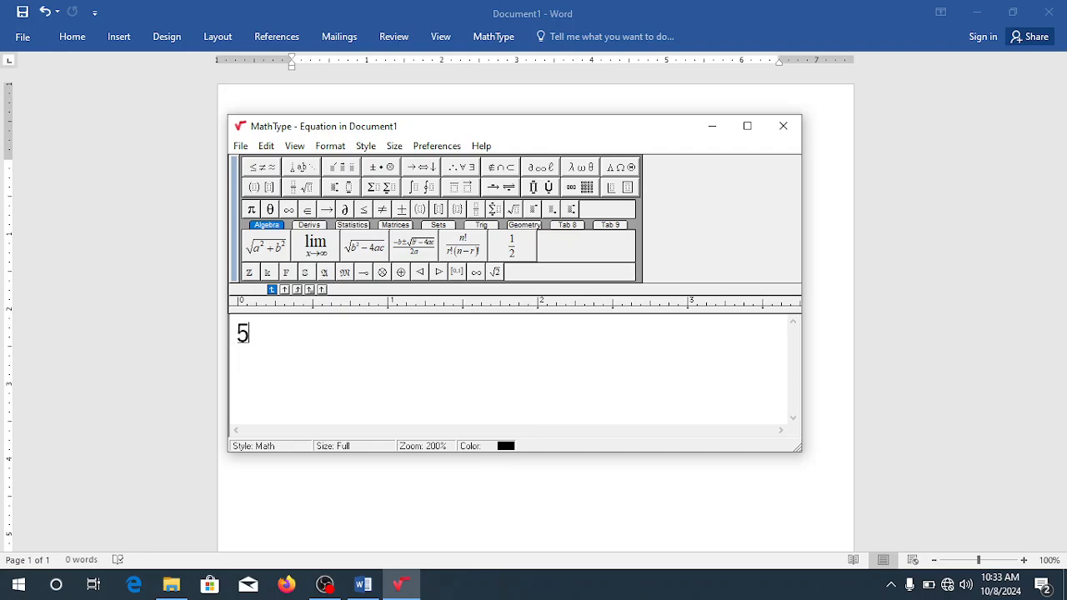
click(380, 167)
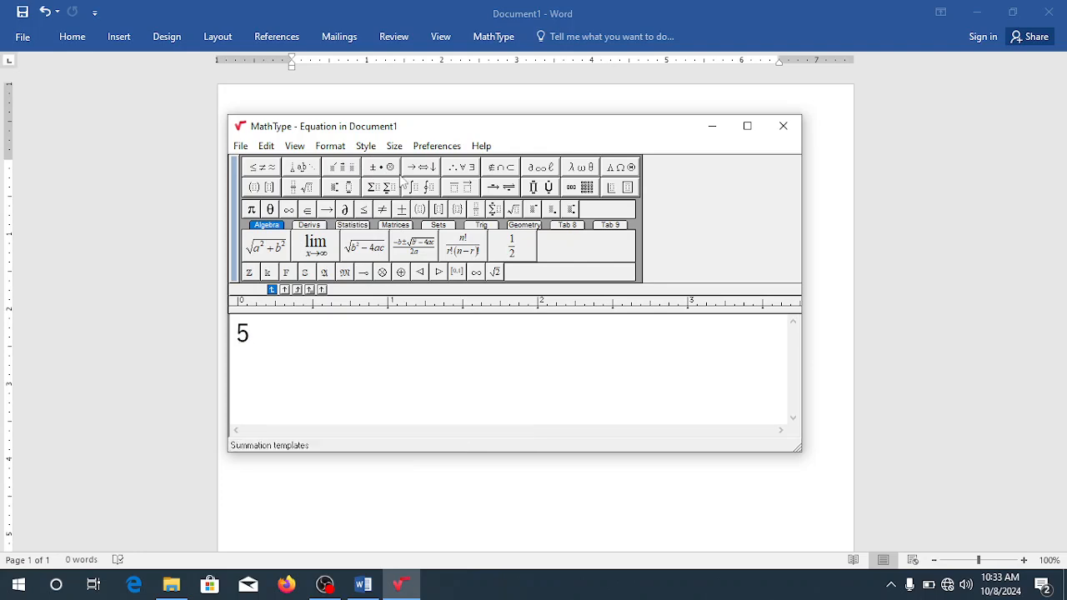
click(380, 166)
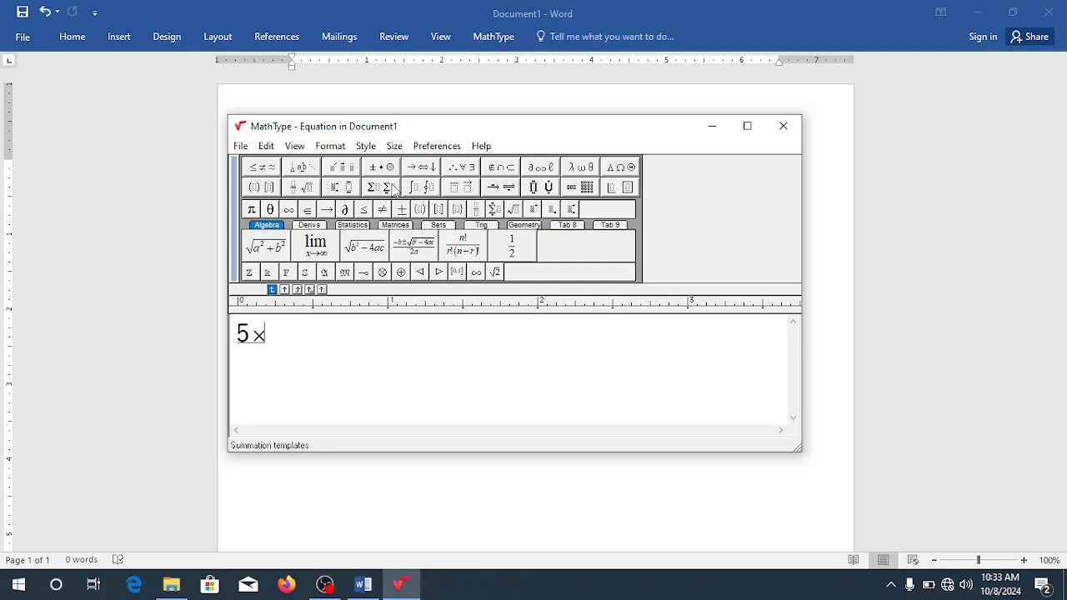
text(5)
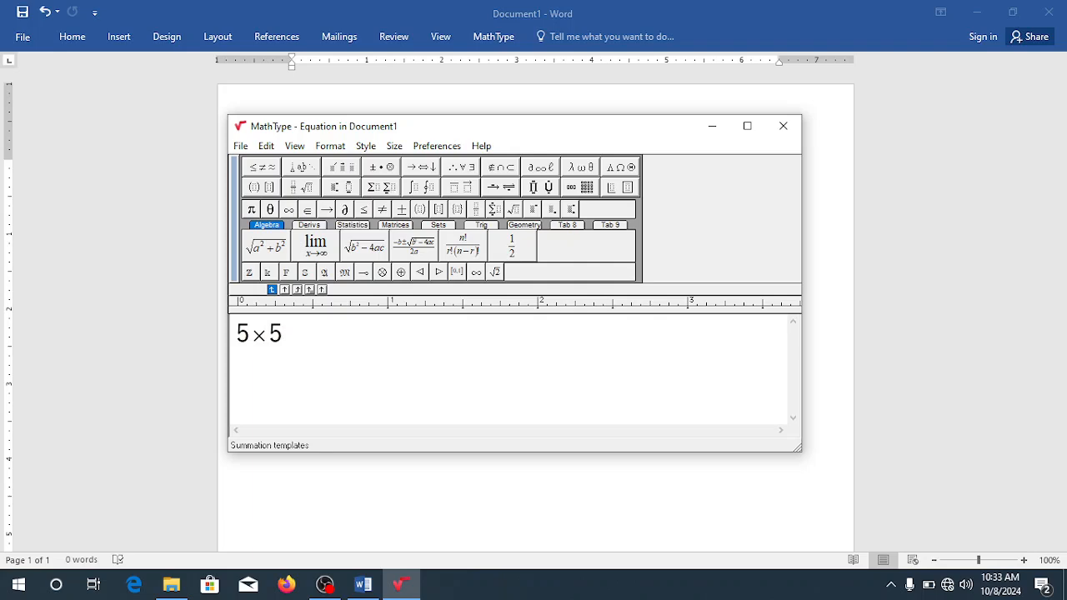
mouse_move(392, 167)
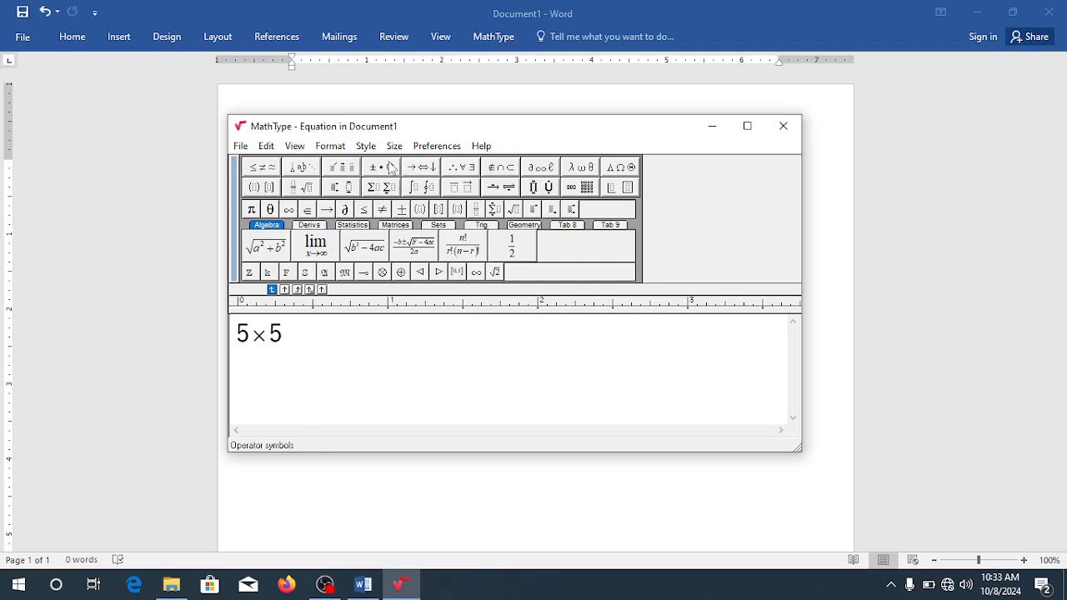
click(420, 167)
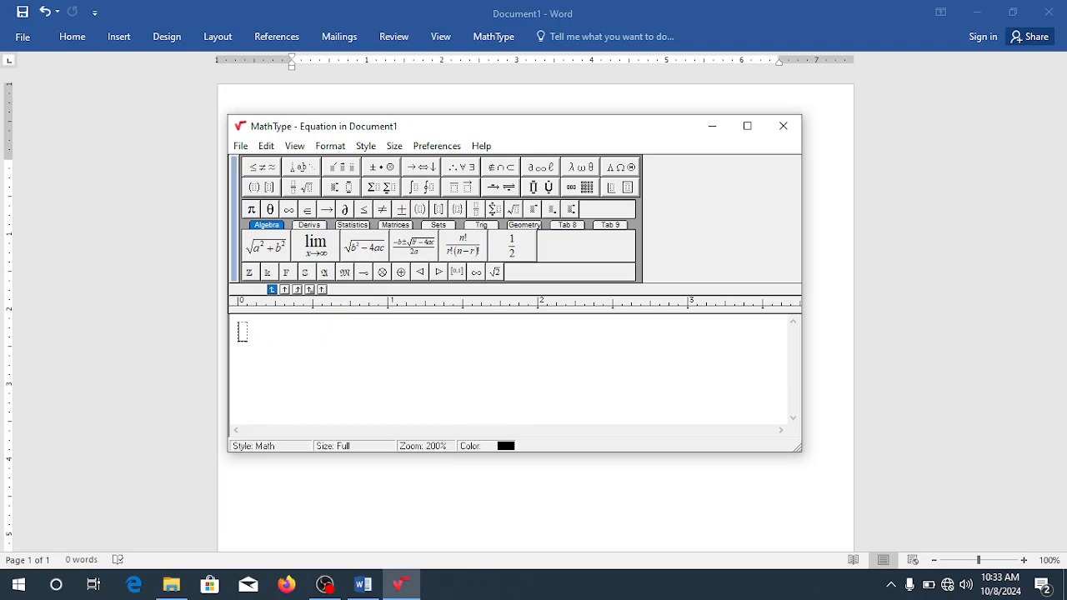
- Write x followed by a rightwards arrow and 2x
text(X)
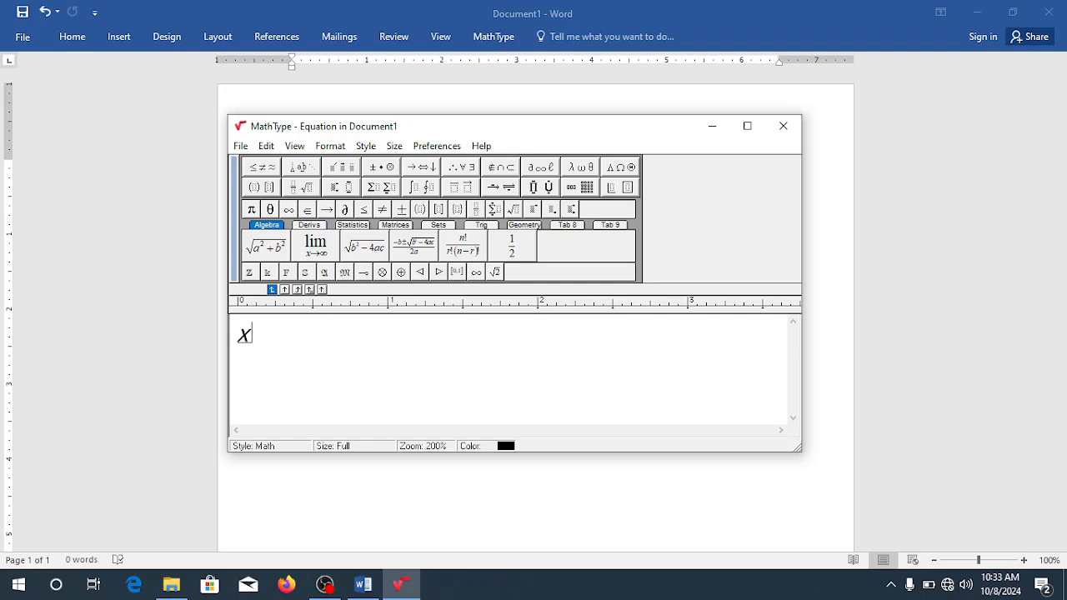
mouse_move(470, 167)
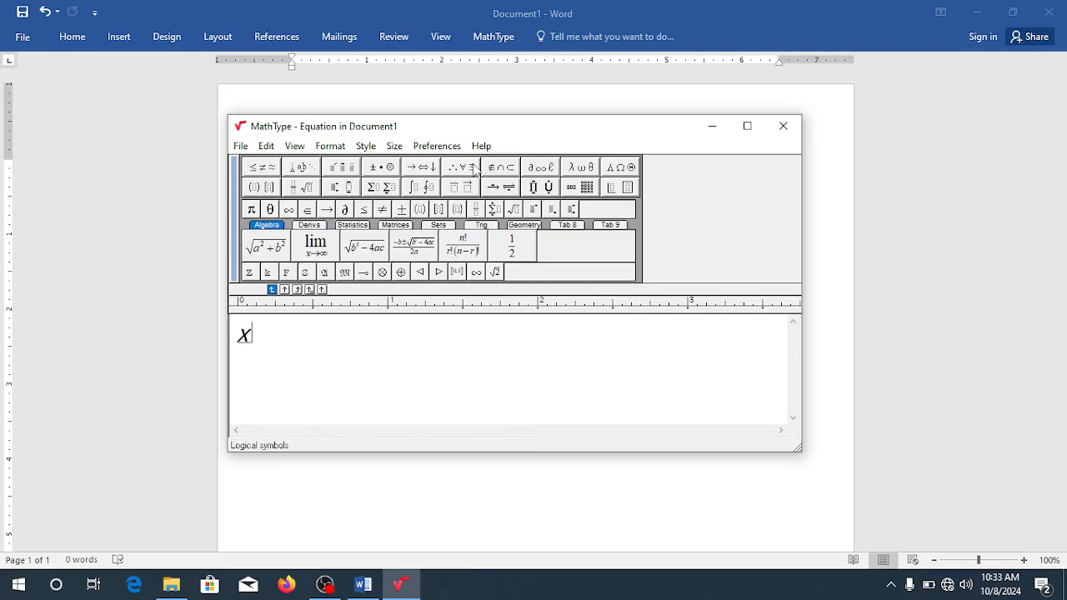
click(420, 167)
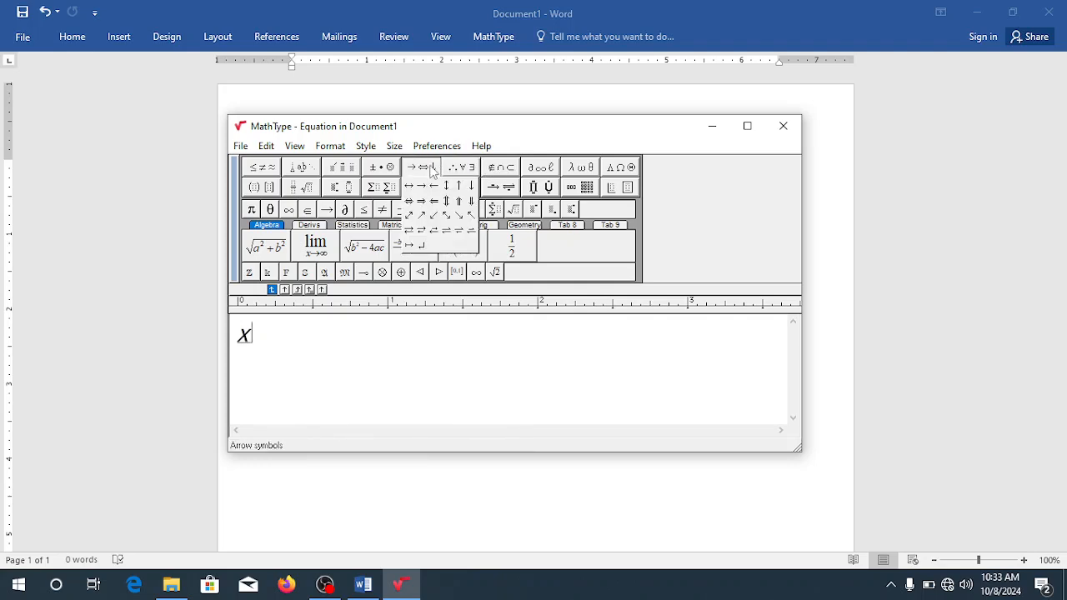
mouse_move(420, 185)
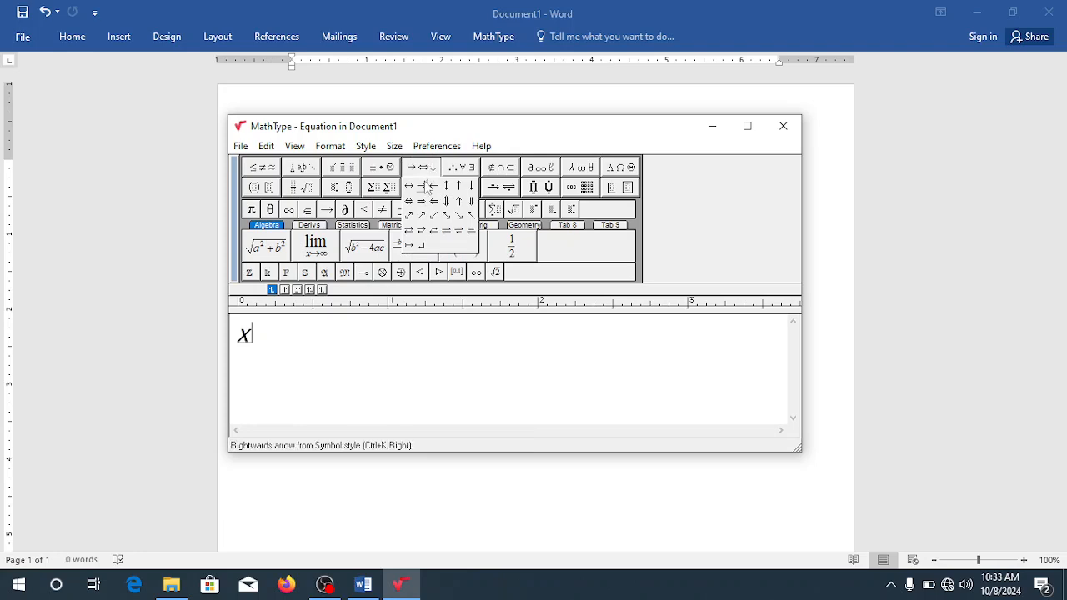
click(420, 187)
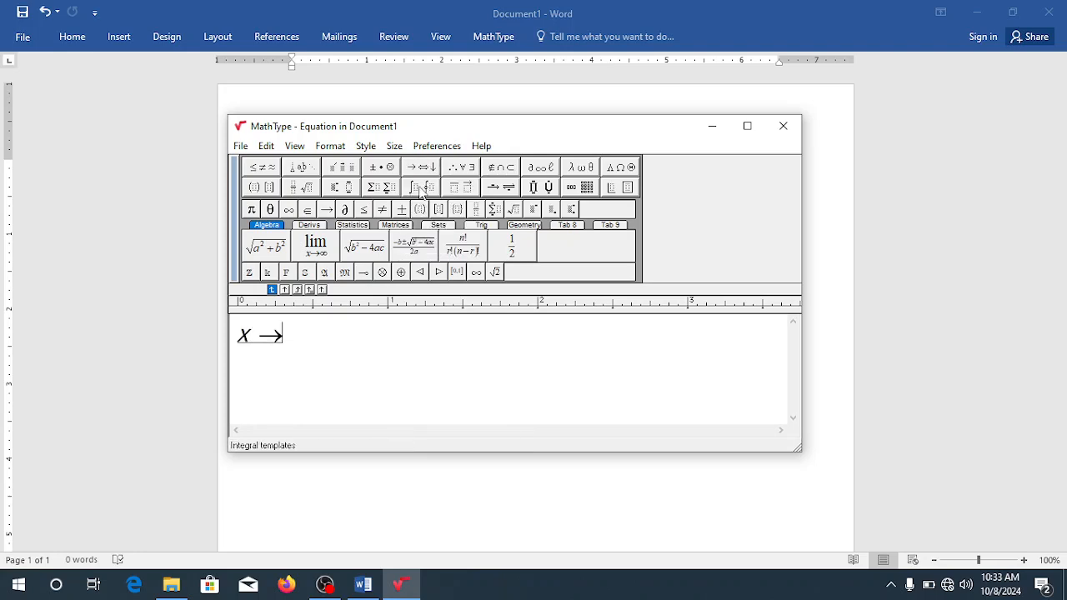
text(2)
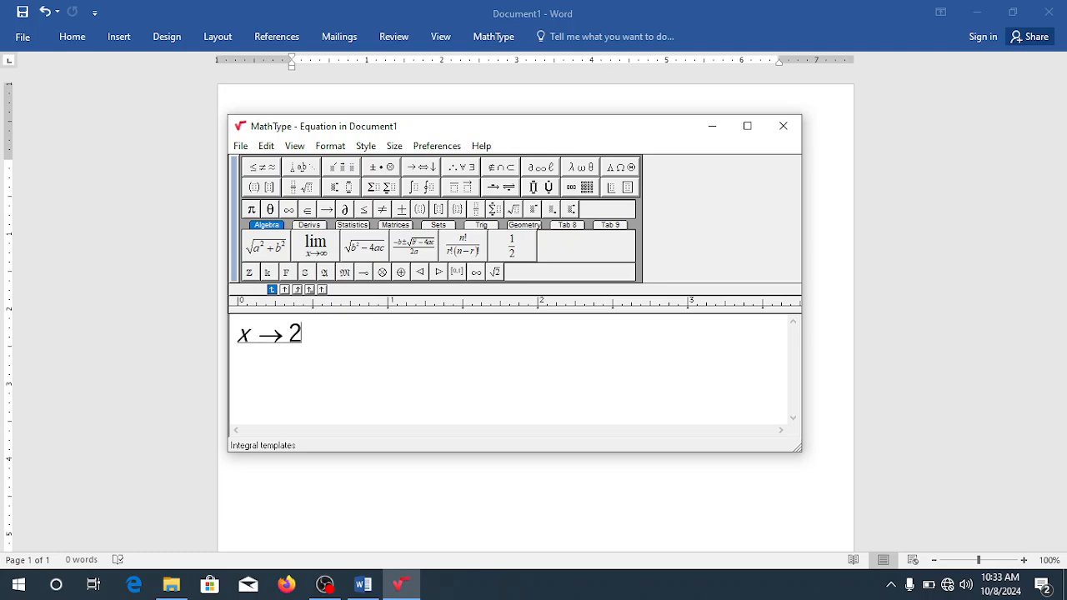
text(x)
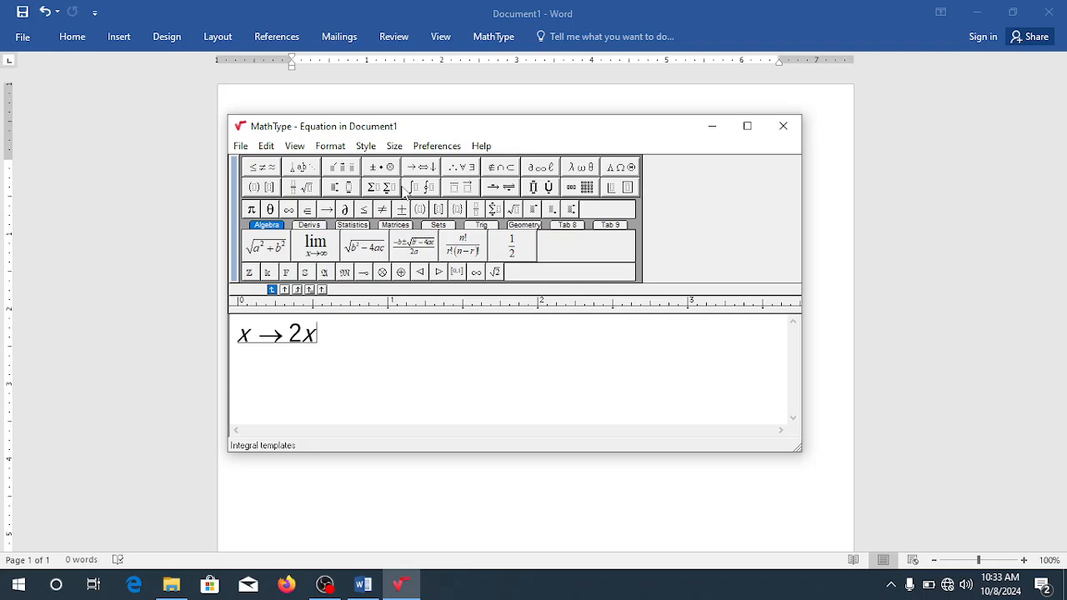
- Extend the expression to x → 2x + 5
text(+)
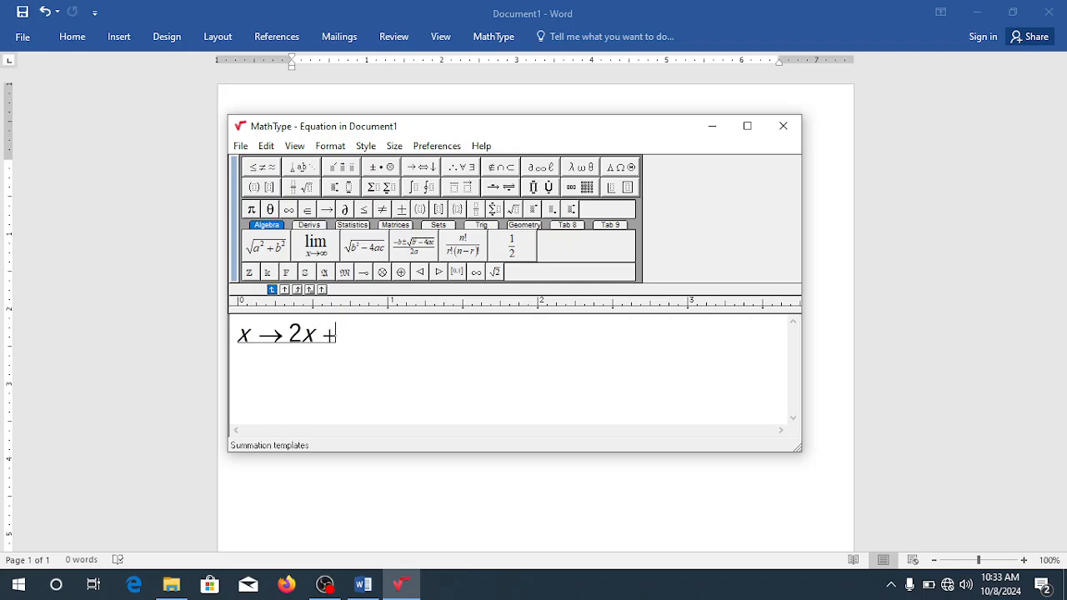
text(5)
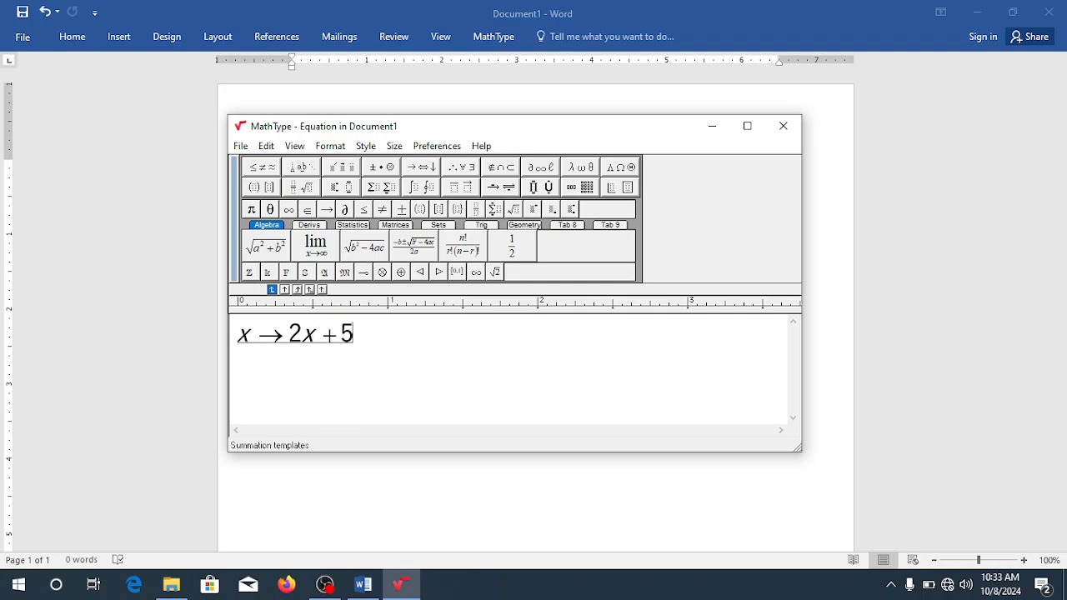
click(420, 167)
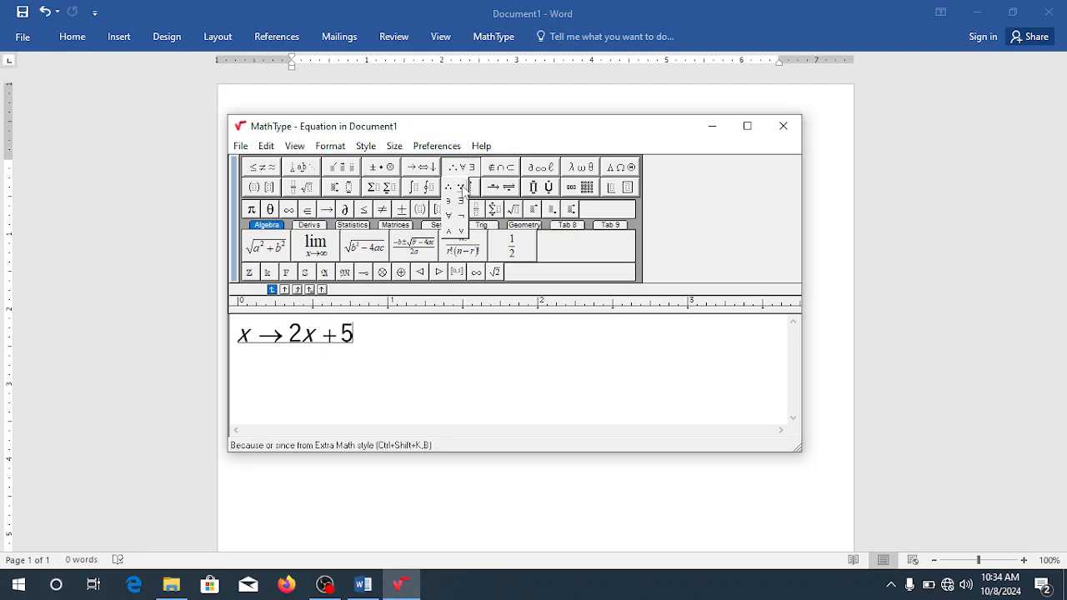
mouse_move(454, 206)
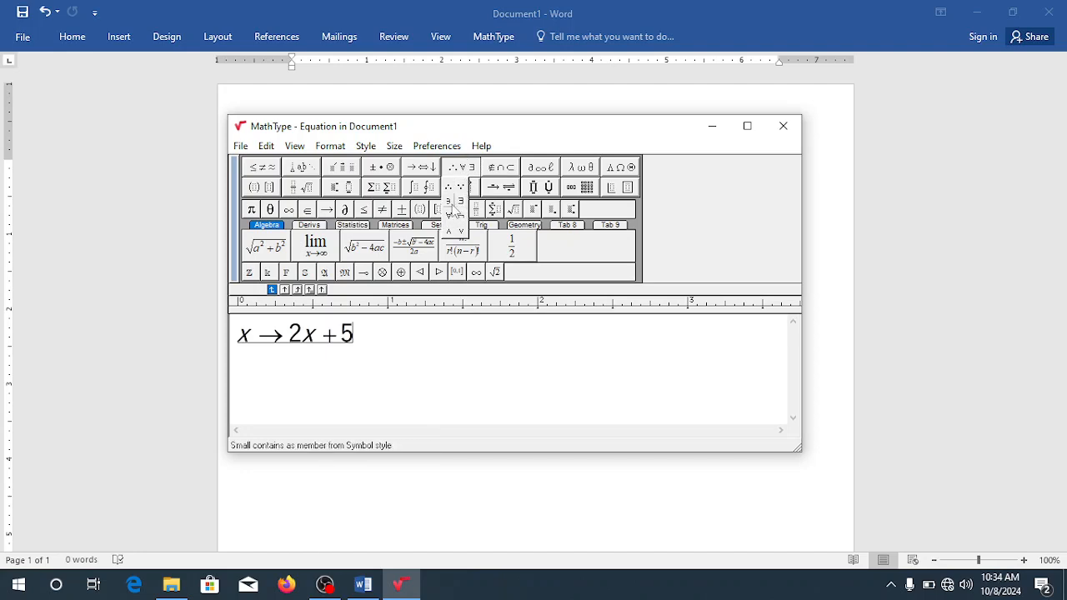
mouse_move(453, 217)
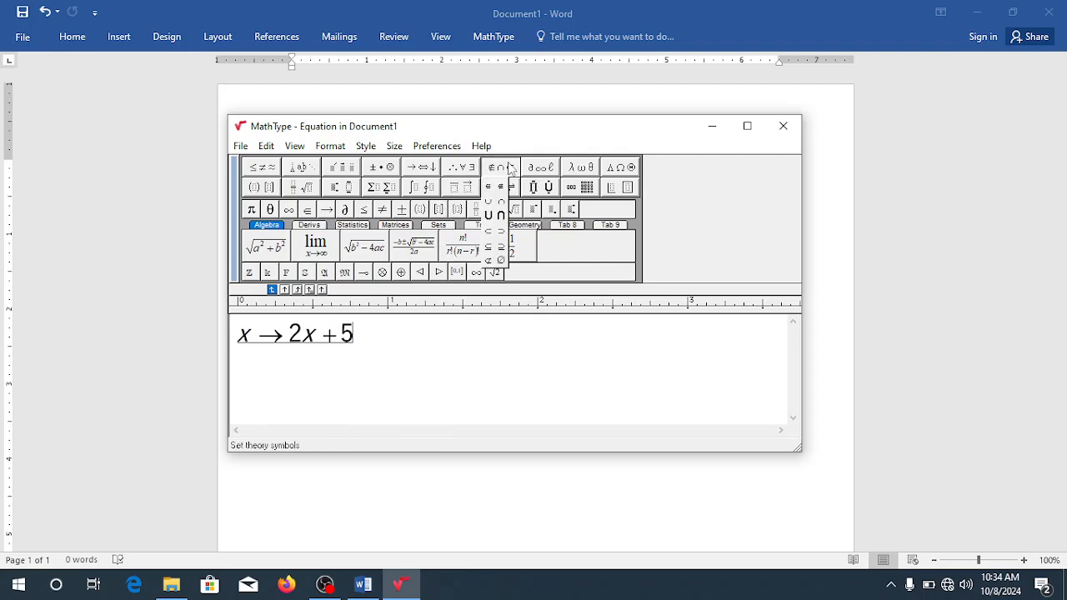
mouse_move(490, 200)
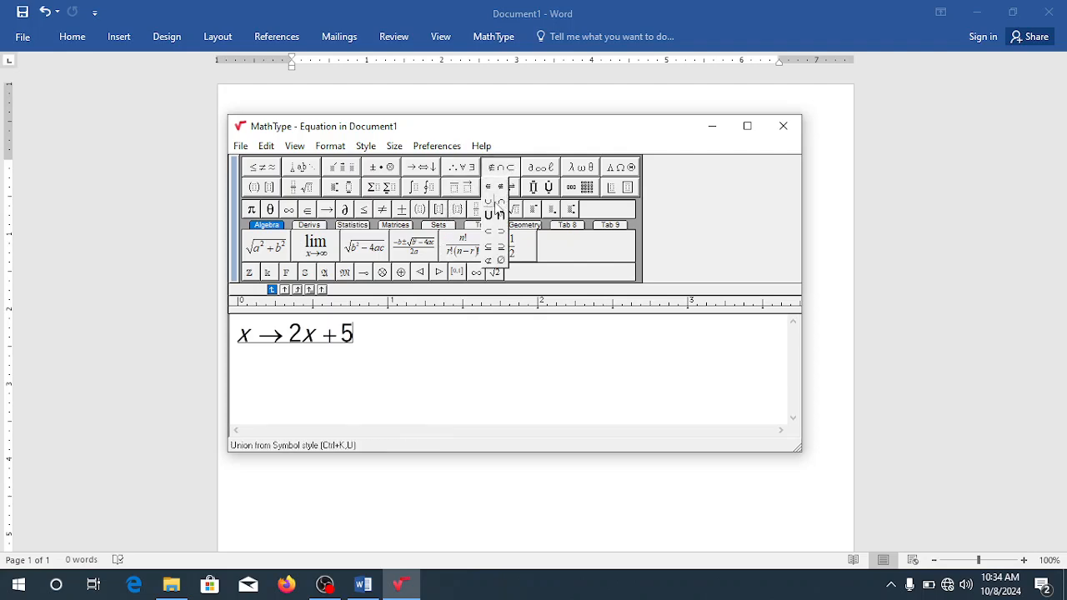
mouse_move(488, 239)
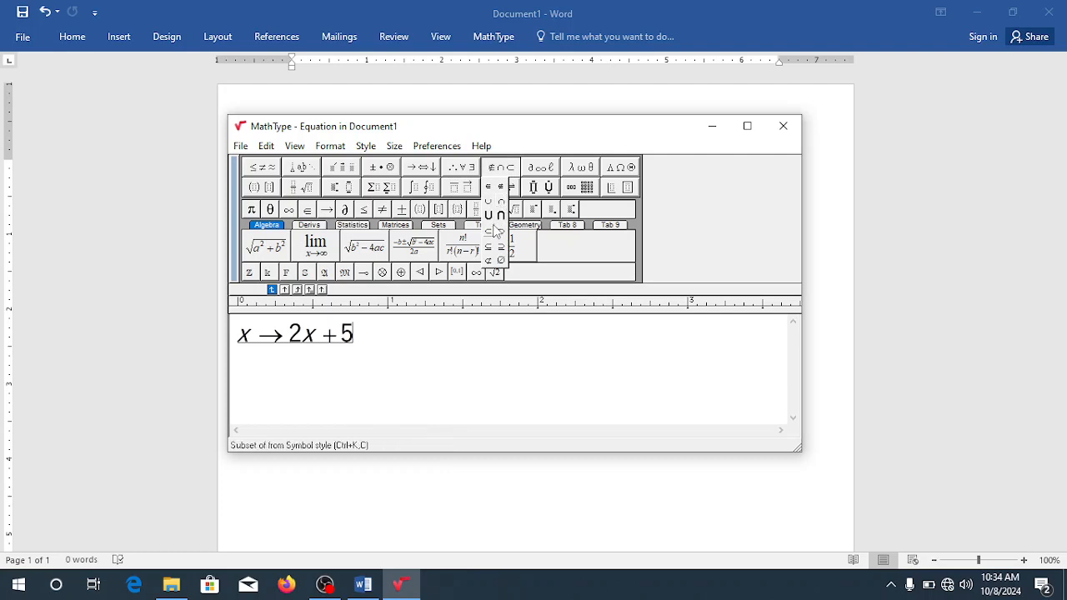
mouse_move(488, 247)
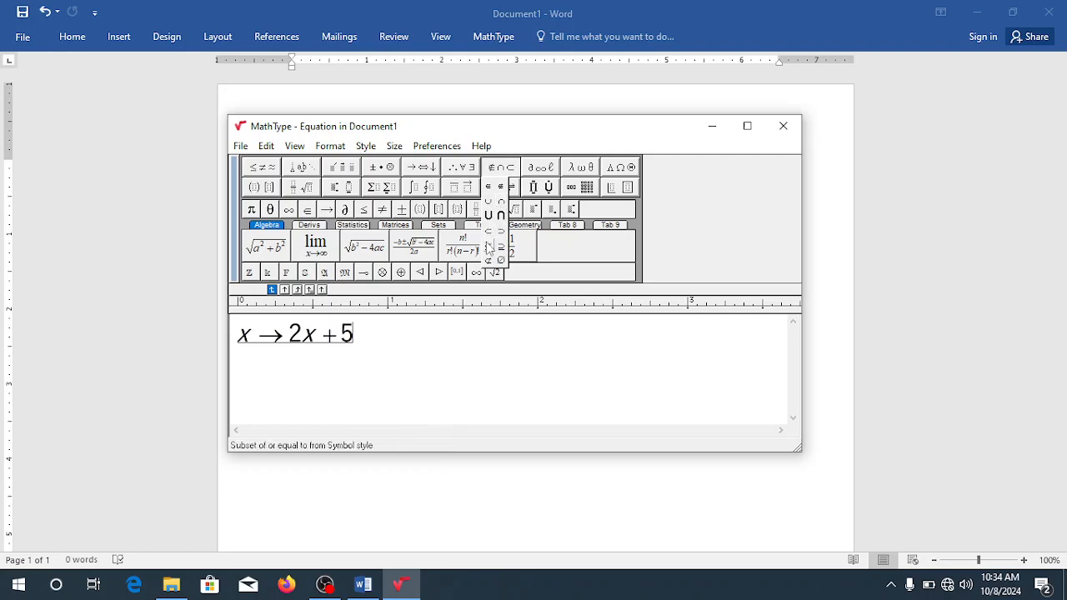
click(540, 167)
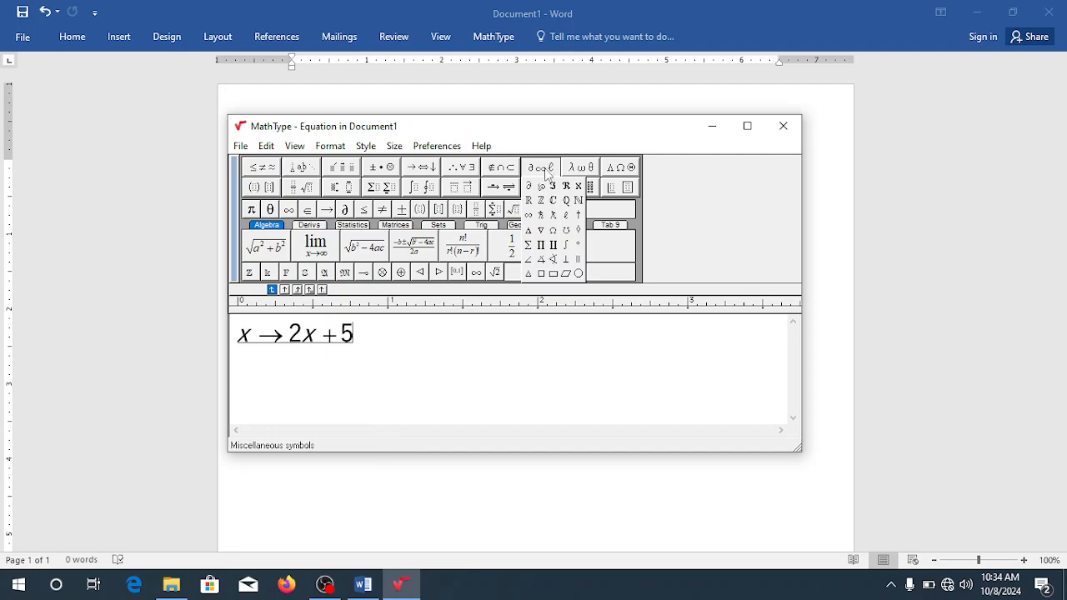
mouse_move(530, 200)
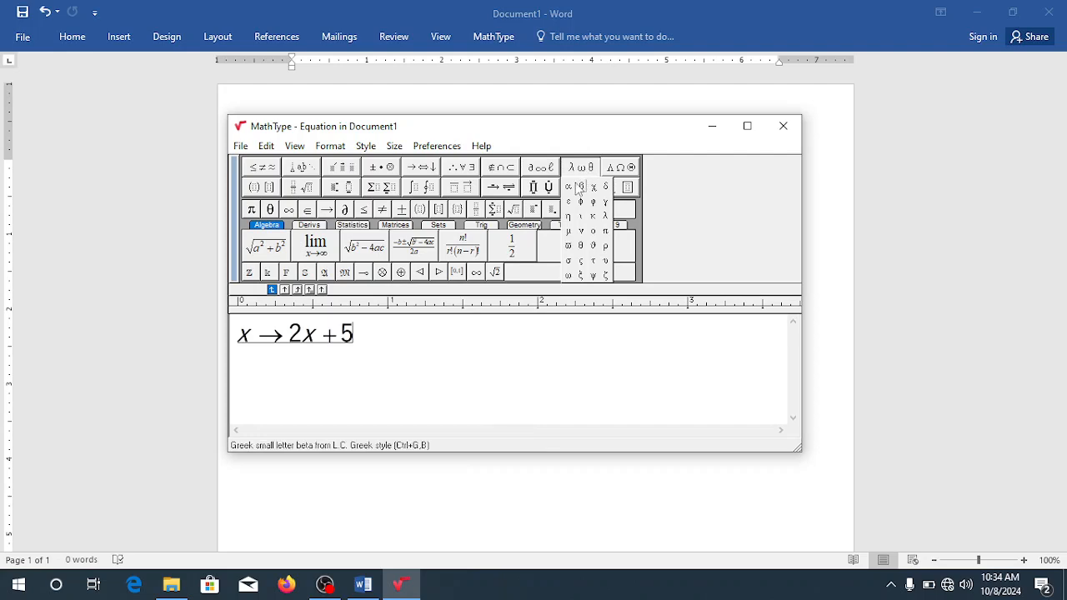
mouse_move(600, 195)
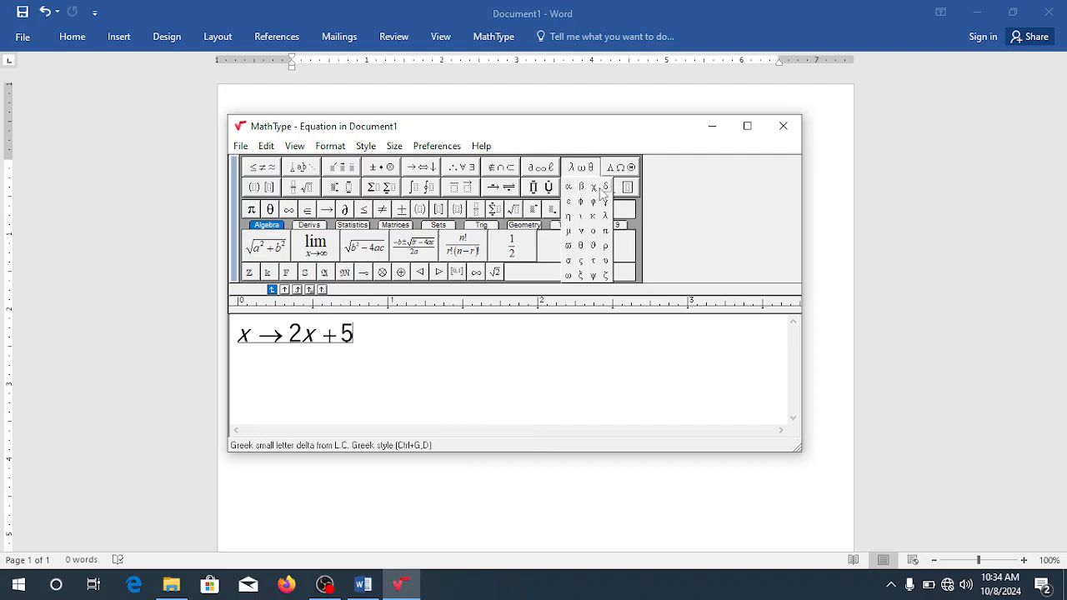
mouse_move(592, 260)
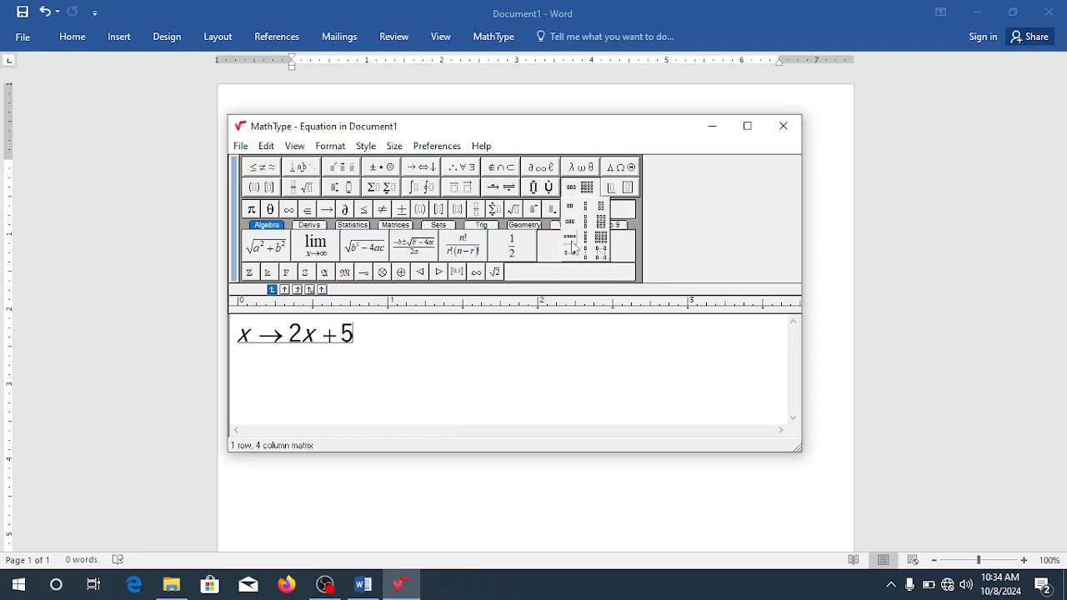
- Append a parenthesised two-row column holding 4 over 5 after 2x + 5
click(620, 166)
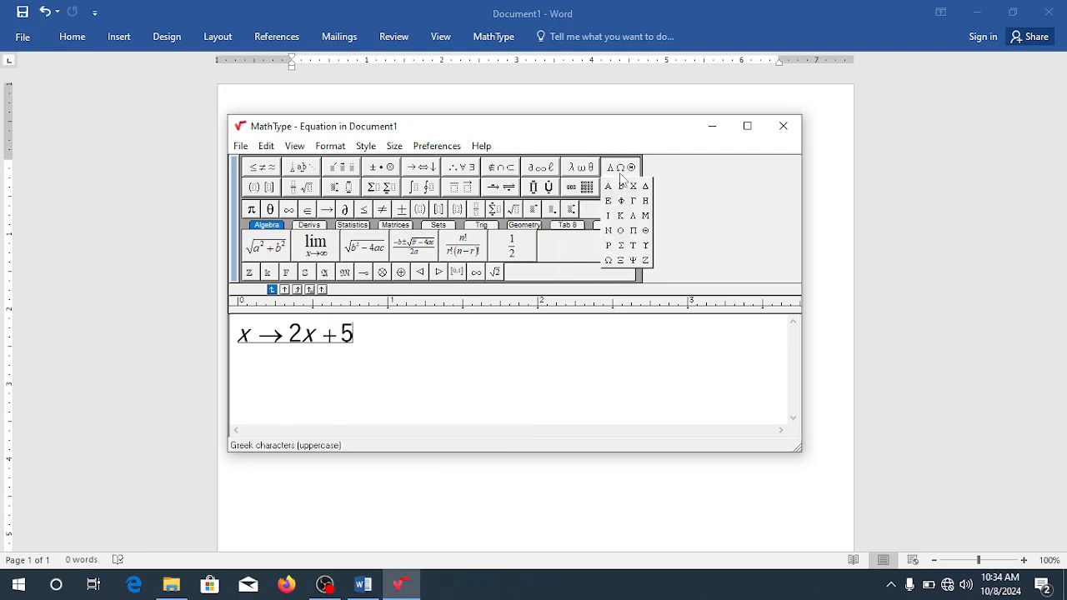
click(253, 186)
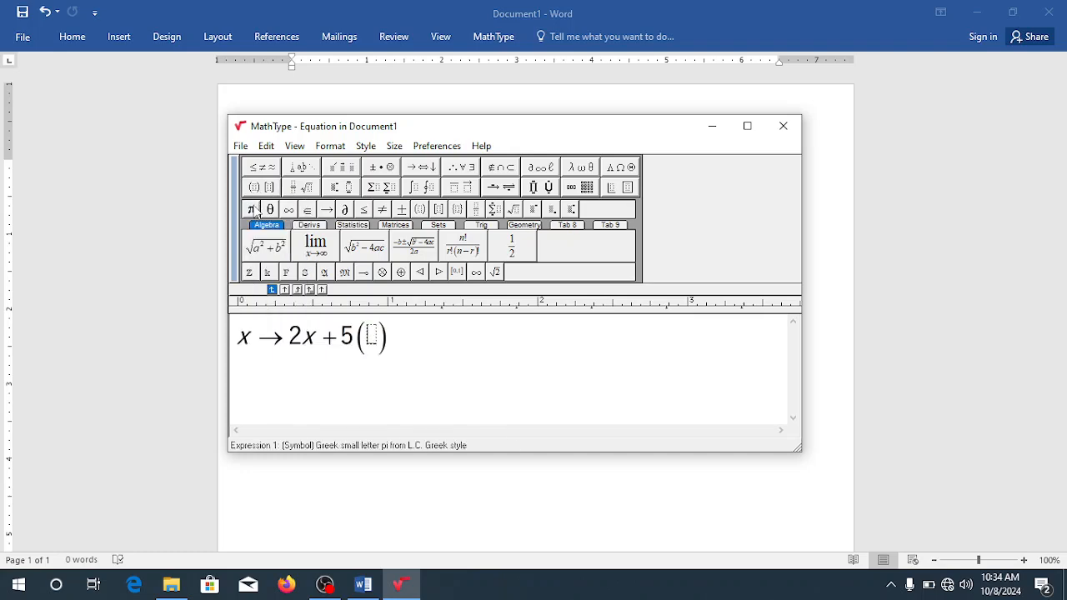
text(4)
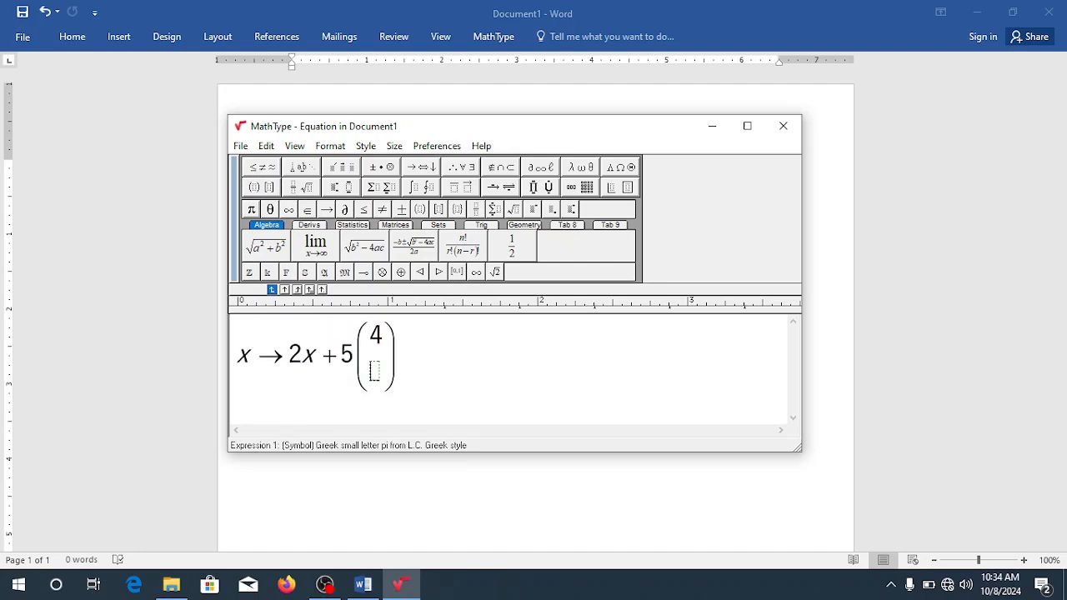
text(5)
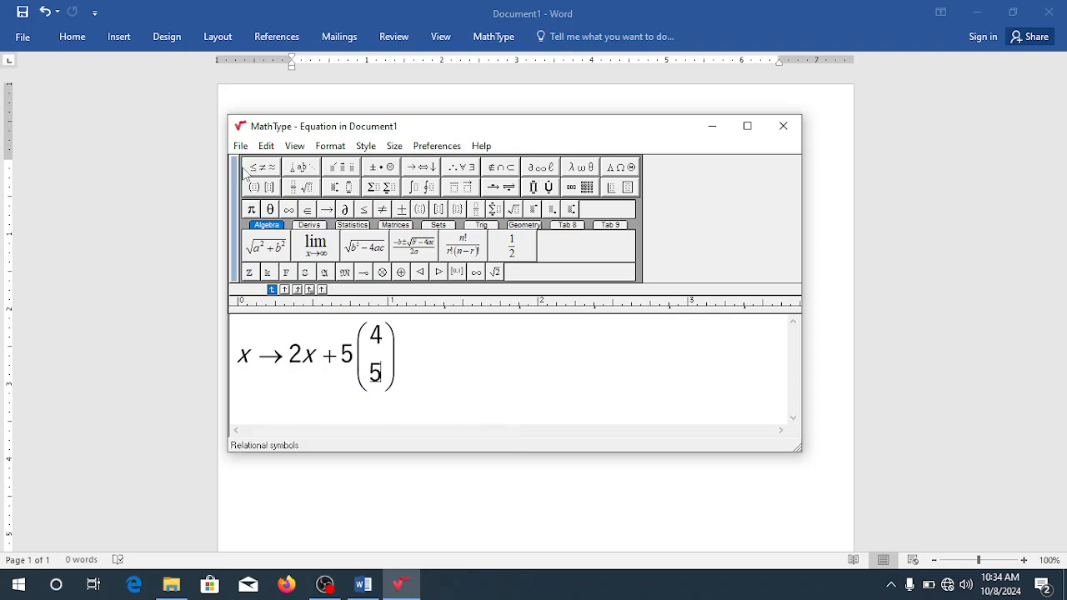
click(253, 187)
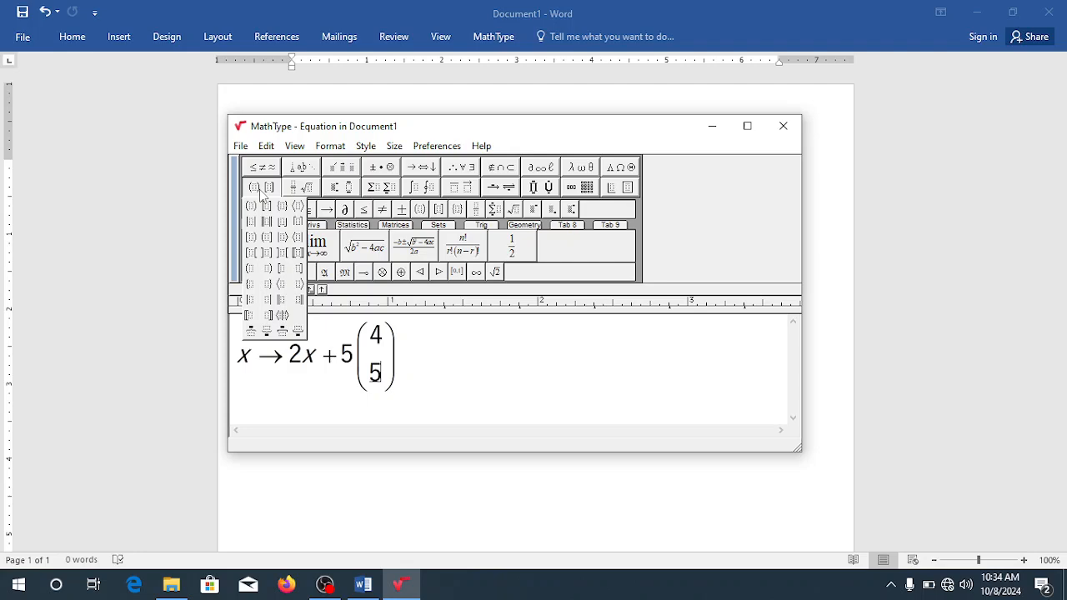
- Insert a full-size fraction with 6x + 7y over 86
click(300, 187)
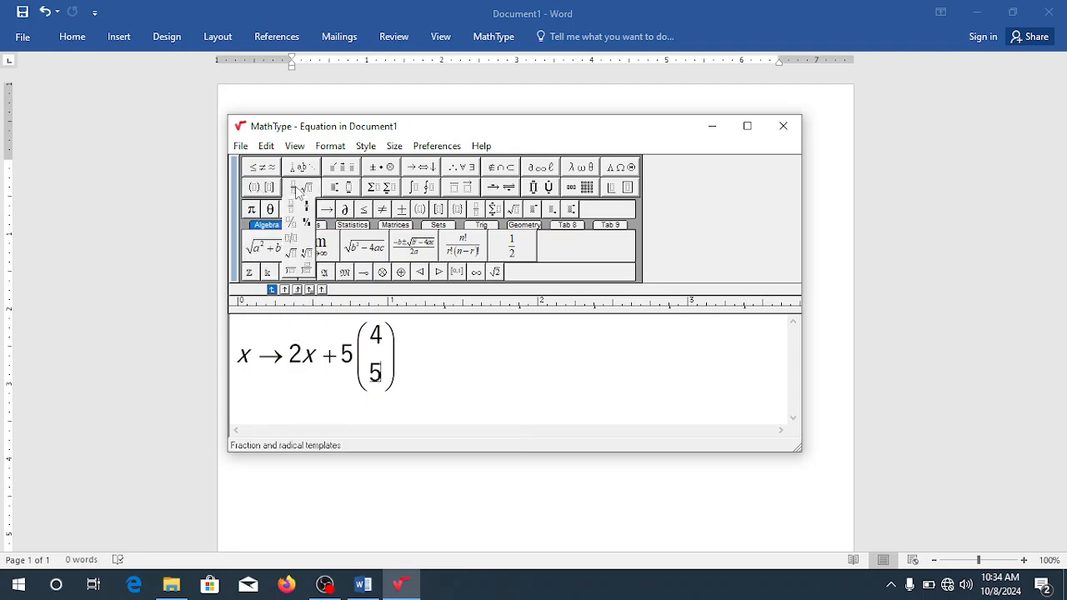
mouse_move(293, 208)
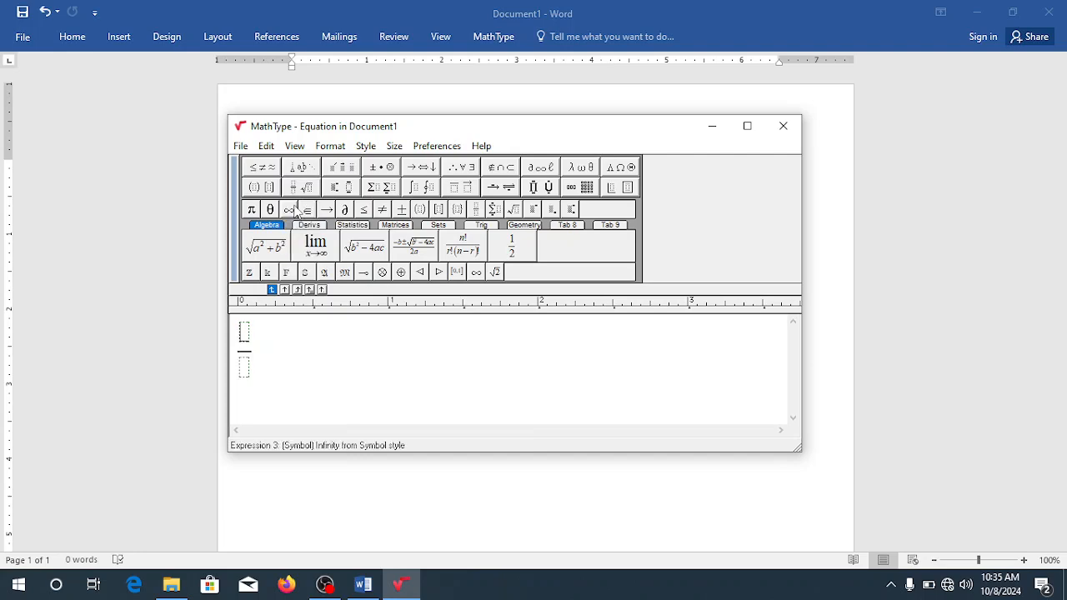
text(6x)
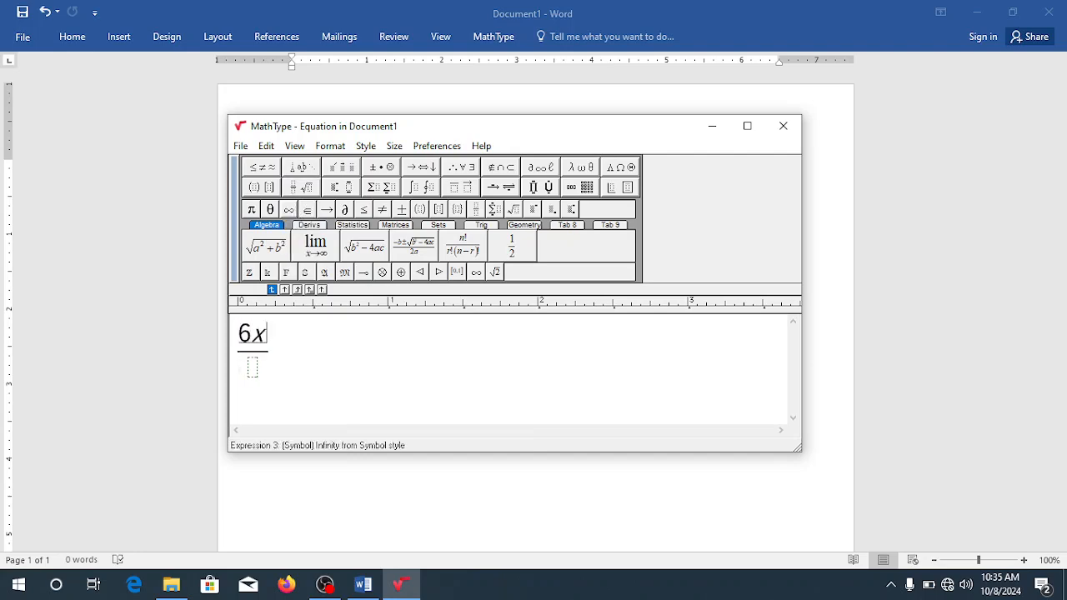
text(+)
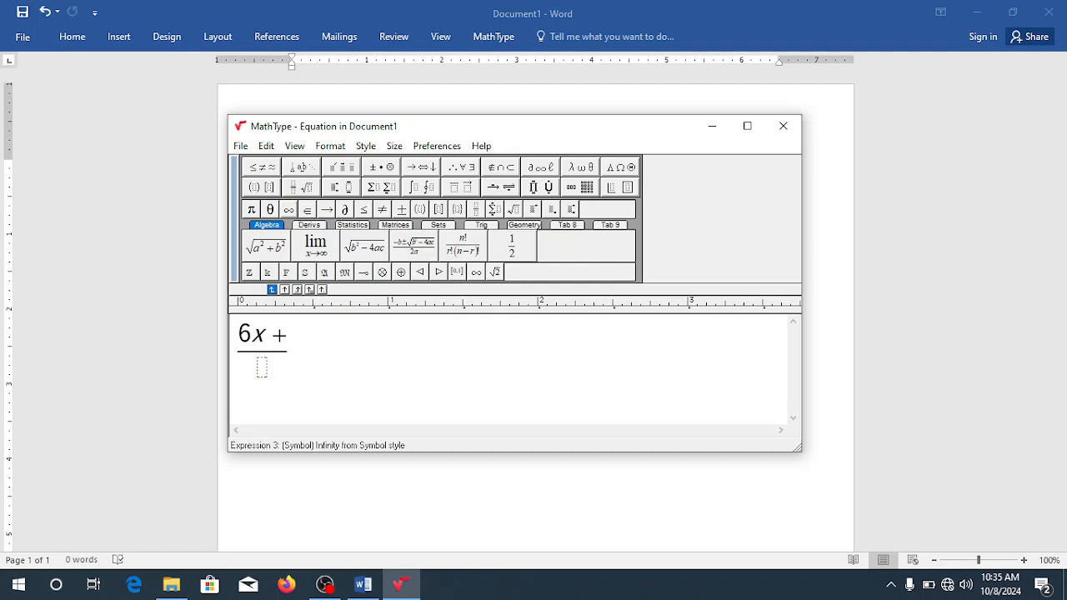
text(7y)
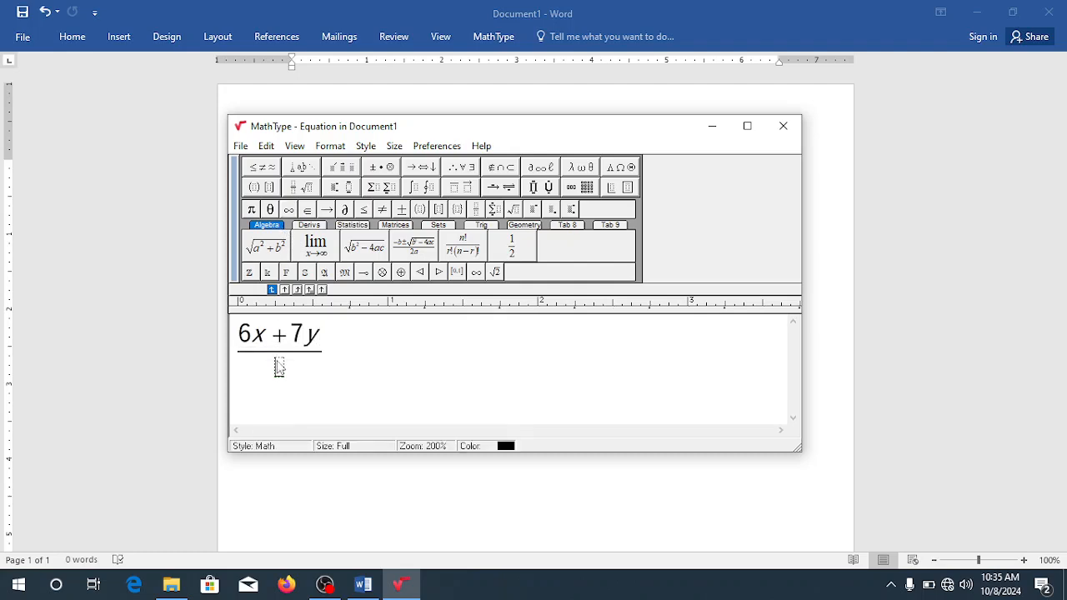
text(8)
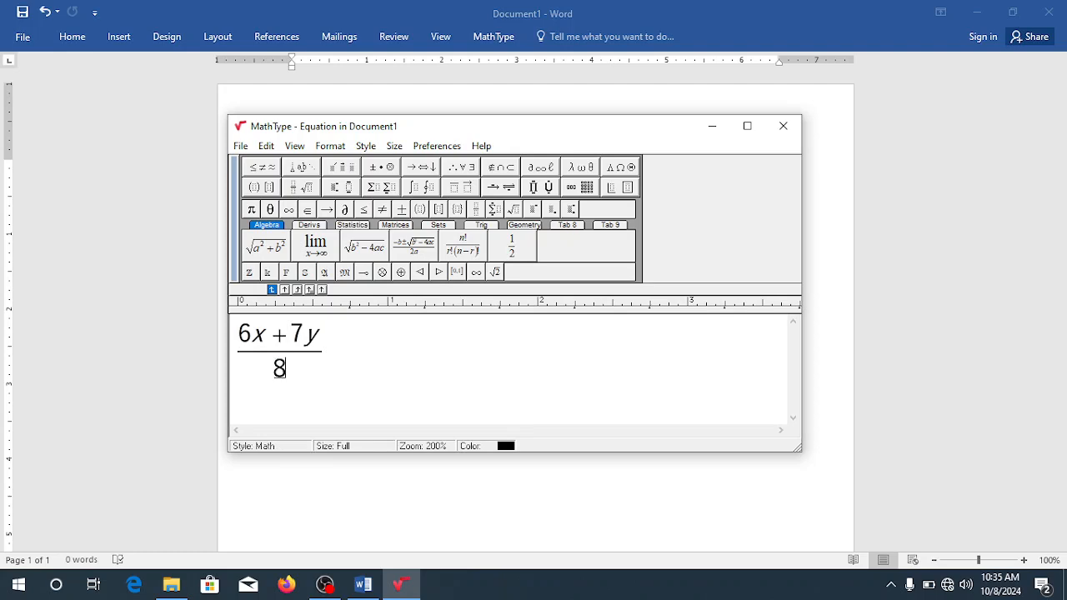
text(6)
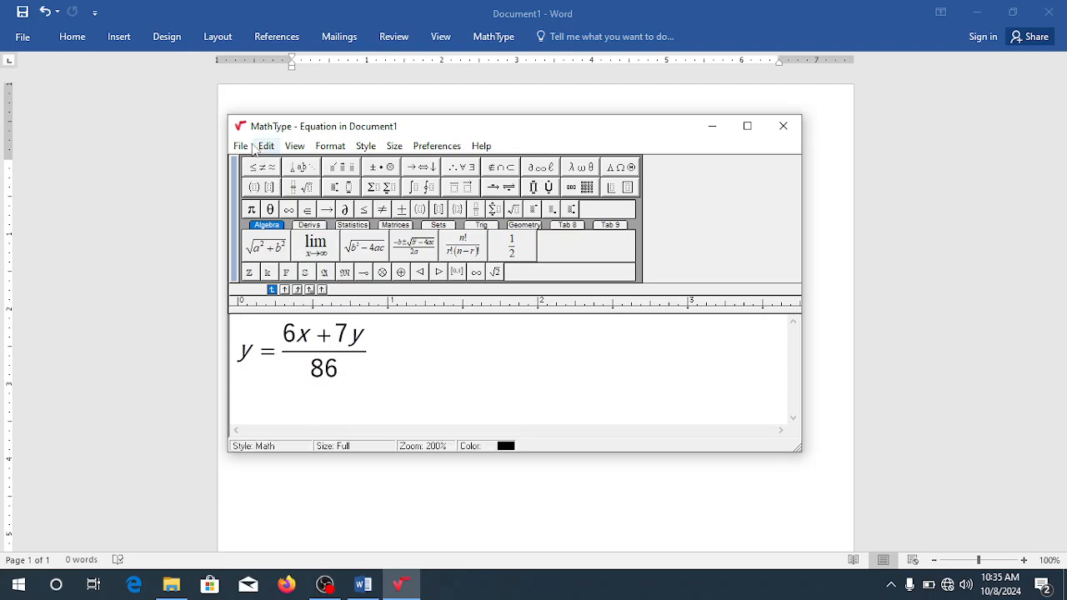
- Prefix y =, place the equation into the Word document and reopen it for editing
click(240, 147)
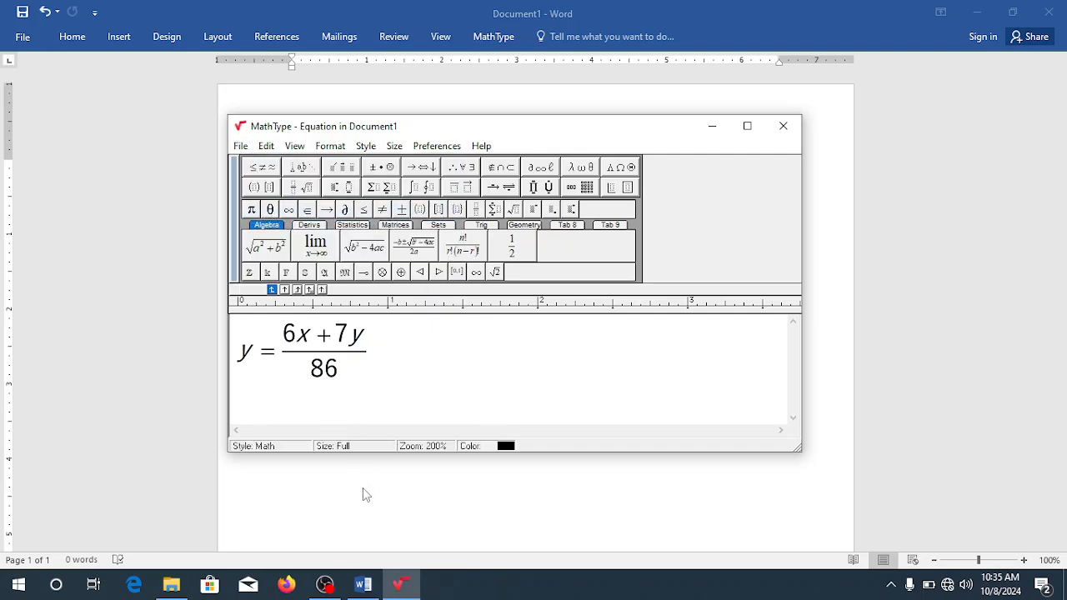
click(781, 127)
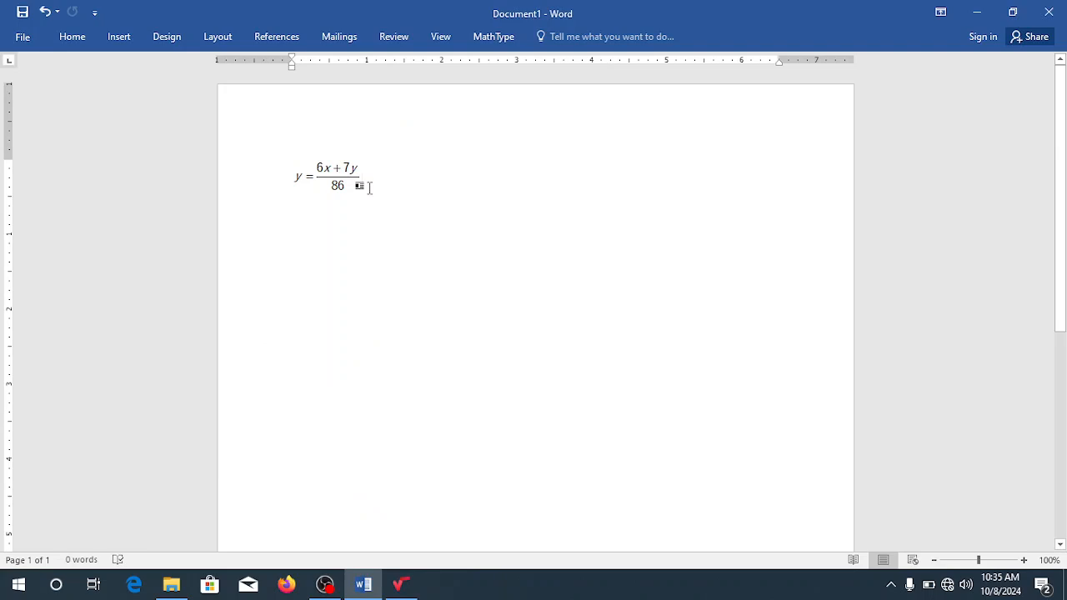
double_click(333, 177)
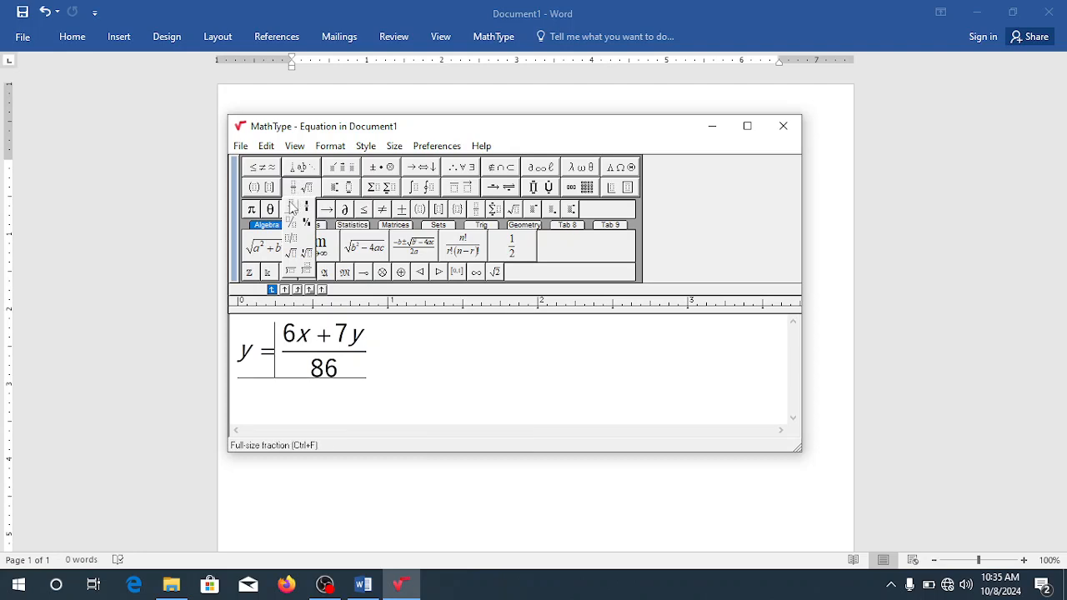
mouse_move(307, 210)
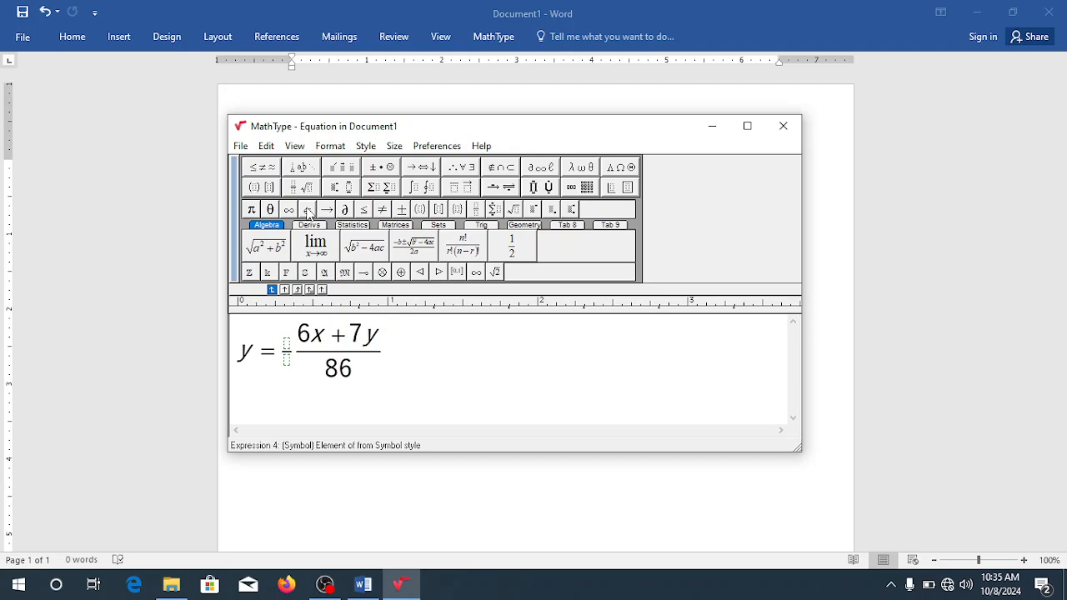
- Add the fraction (2x + 10)/6 plus an empty slashed fraction before (6x + 7y)/86
text(2x)
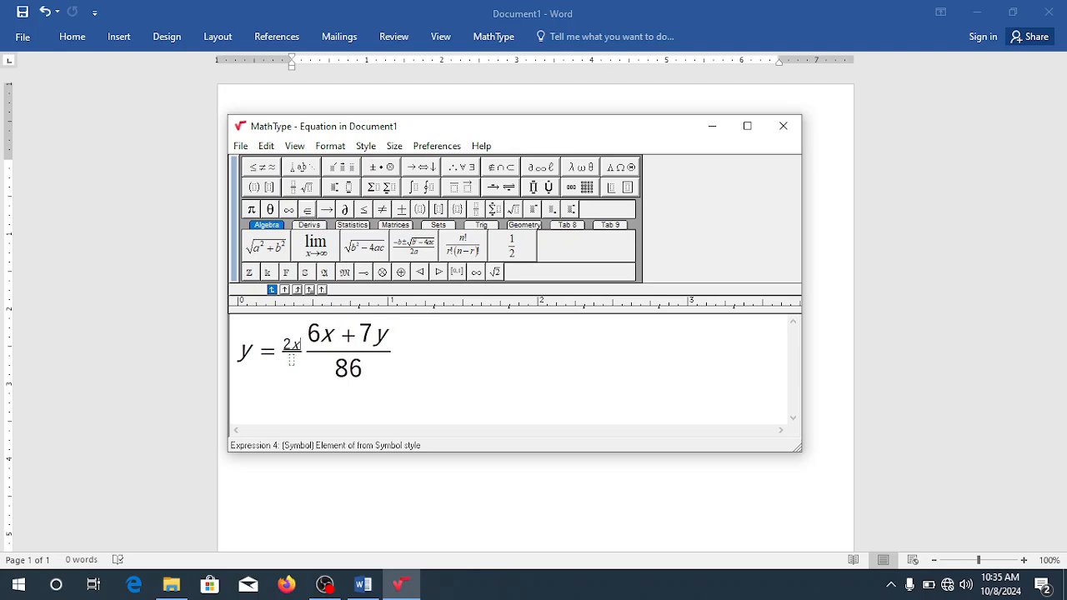
text(+10)
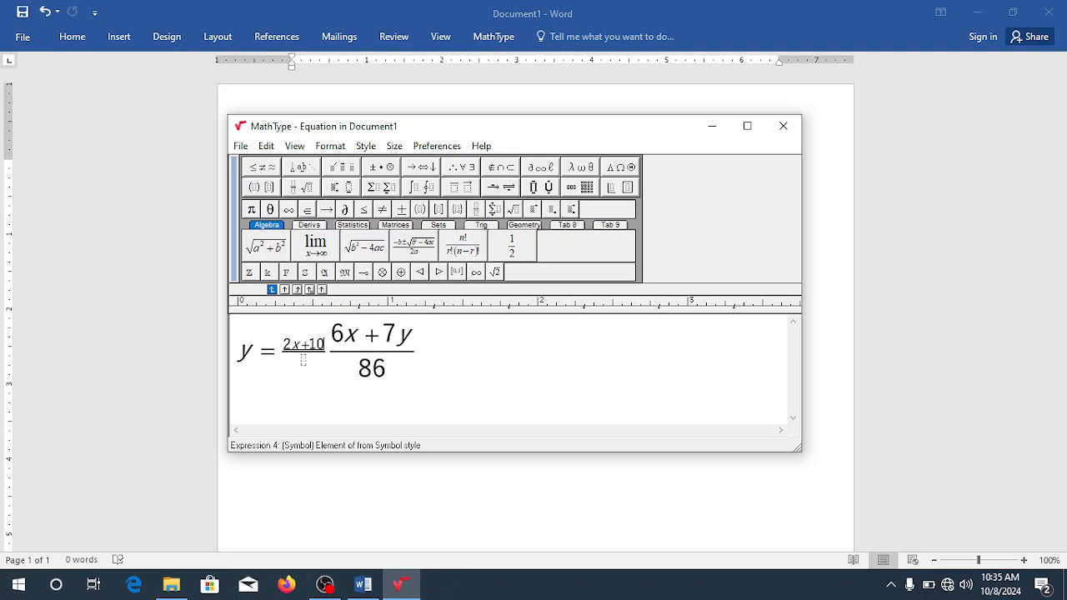
click(304, 345)
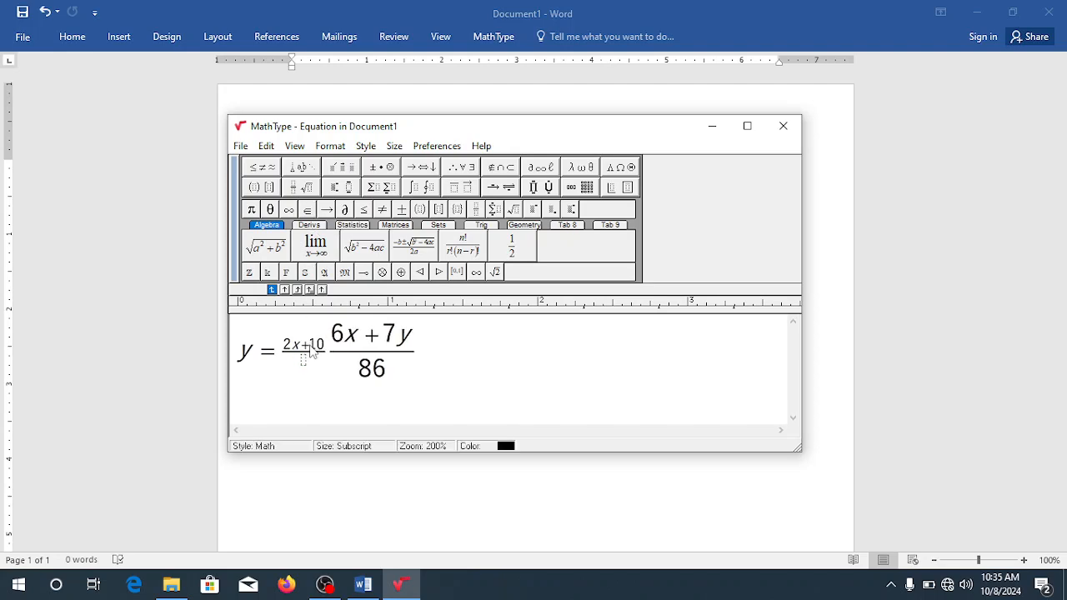
mouse_move(309, 357)
text(6+)
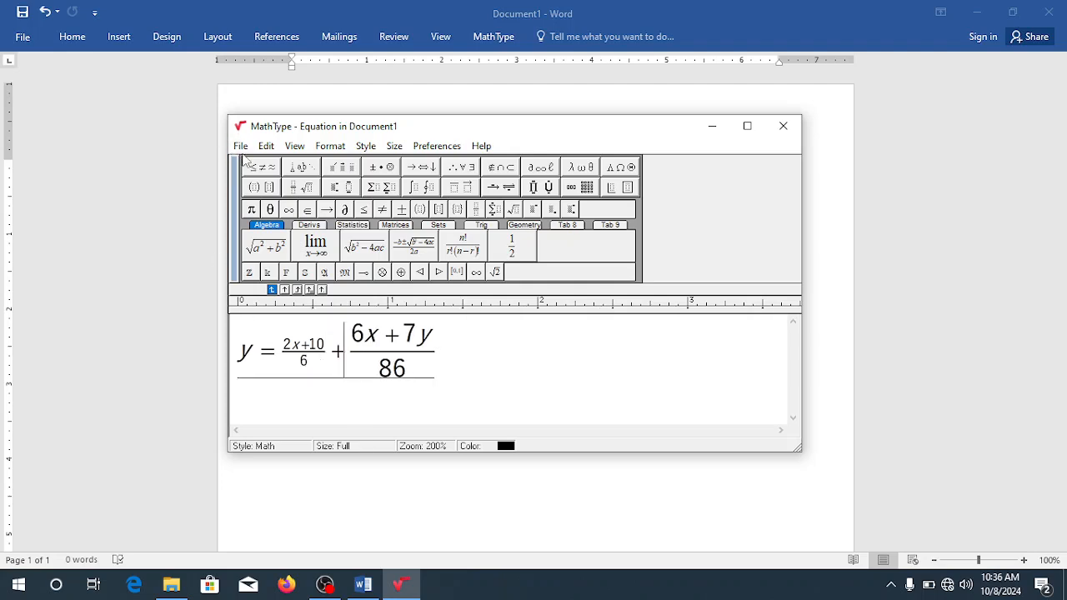
click(240, 147)
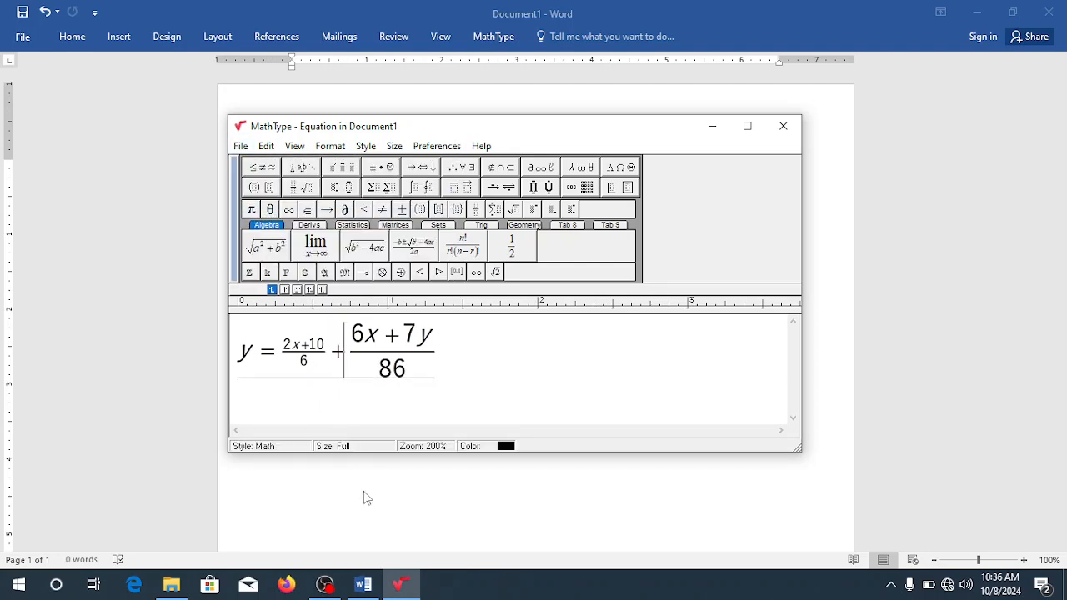
click(782, 127)
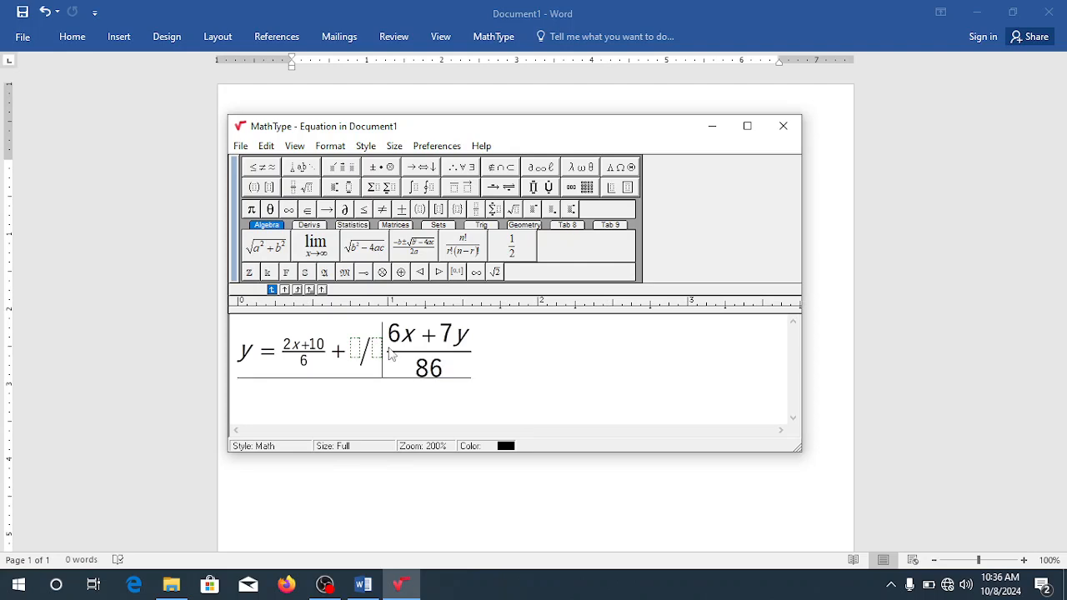
- Replace the equation with h = 6 − 2y/5 using a slashed fraction, then look at the File menu
double_click(427, 350)
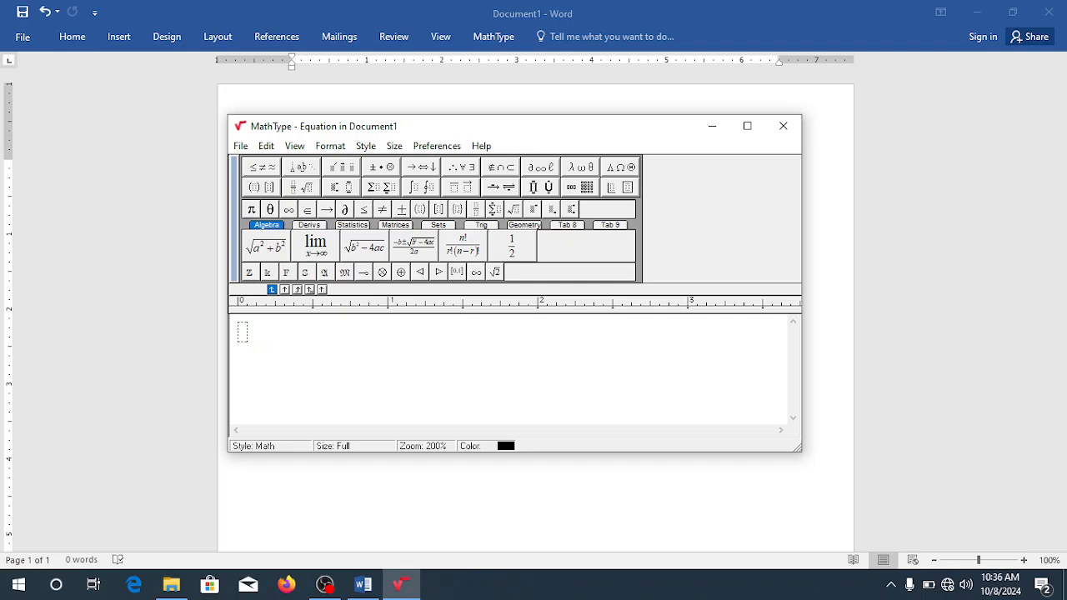
text(h = 6 −√)
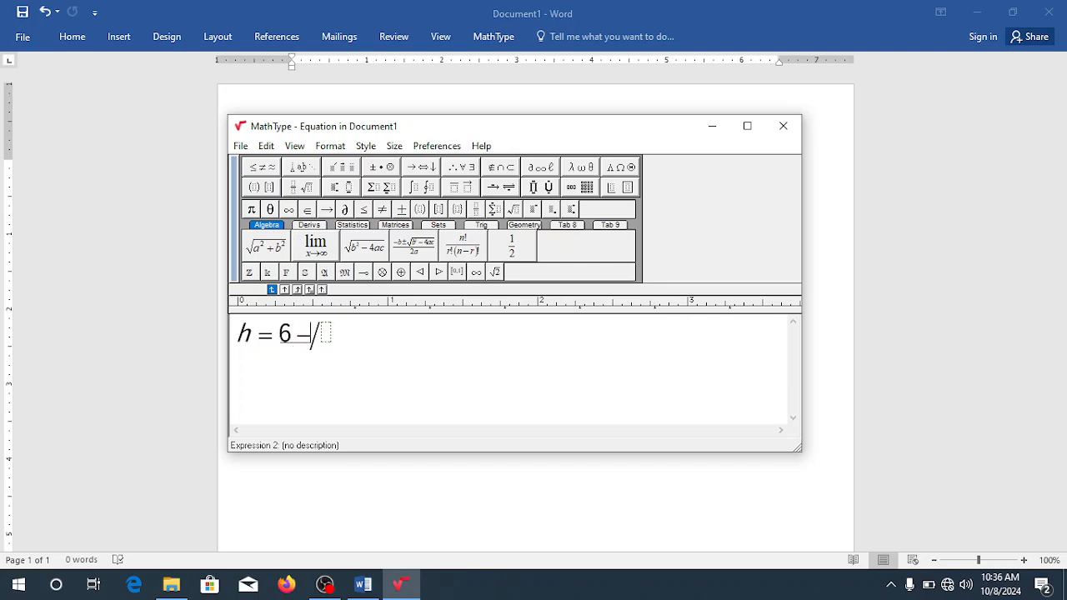
text(2y)
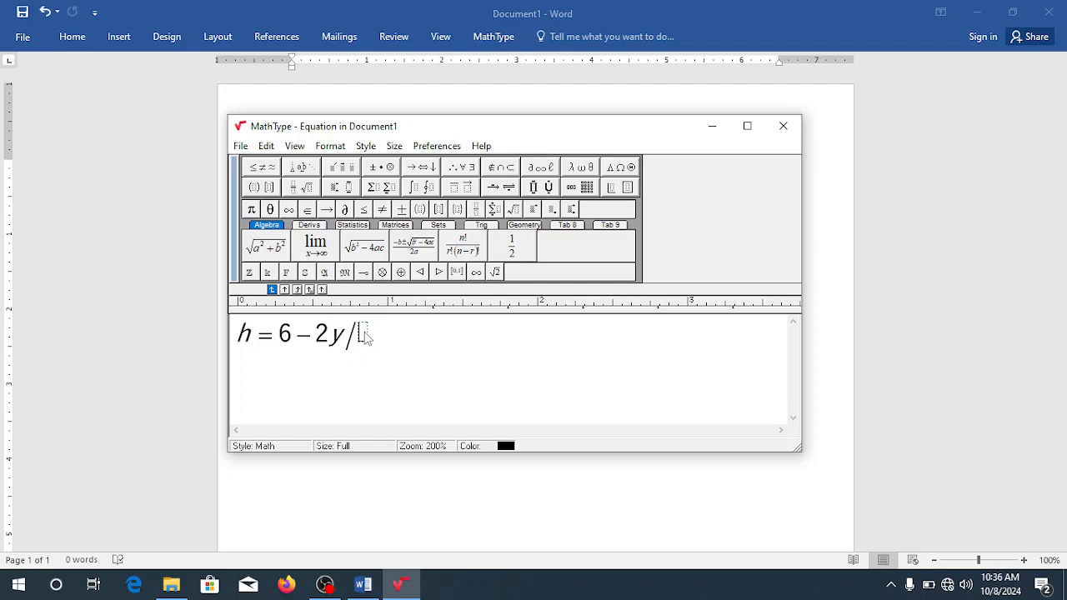
text(5)
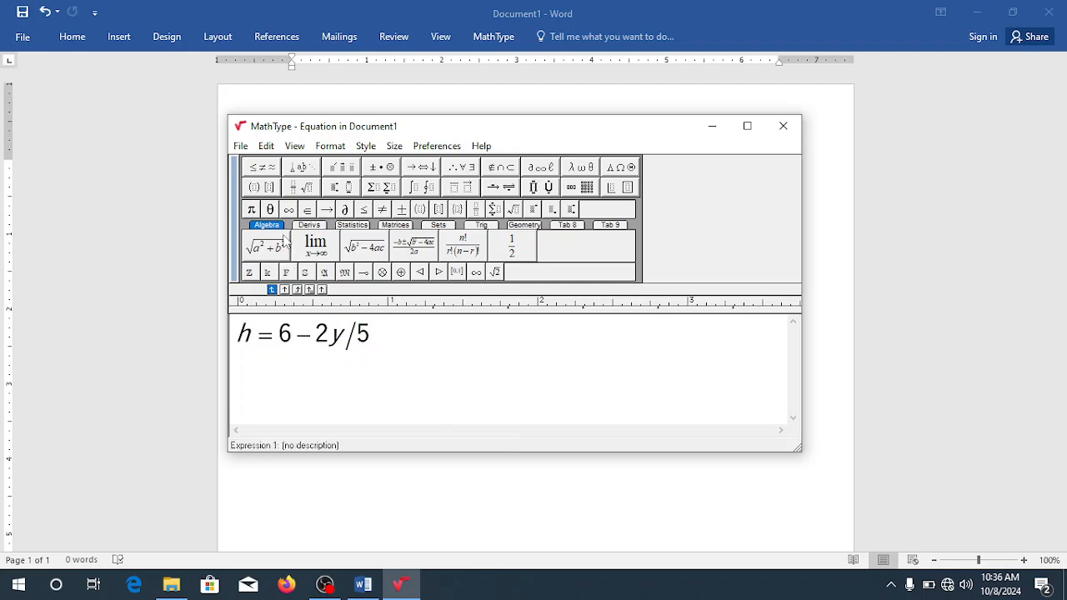
click(240, 146)
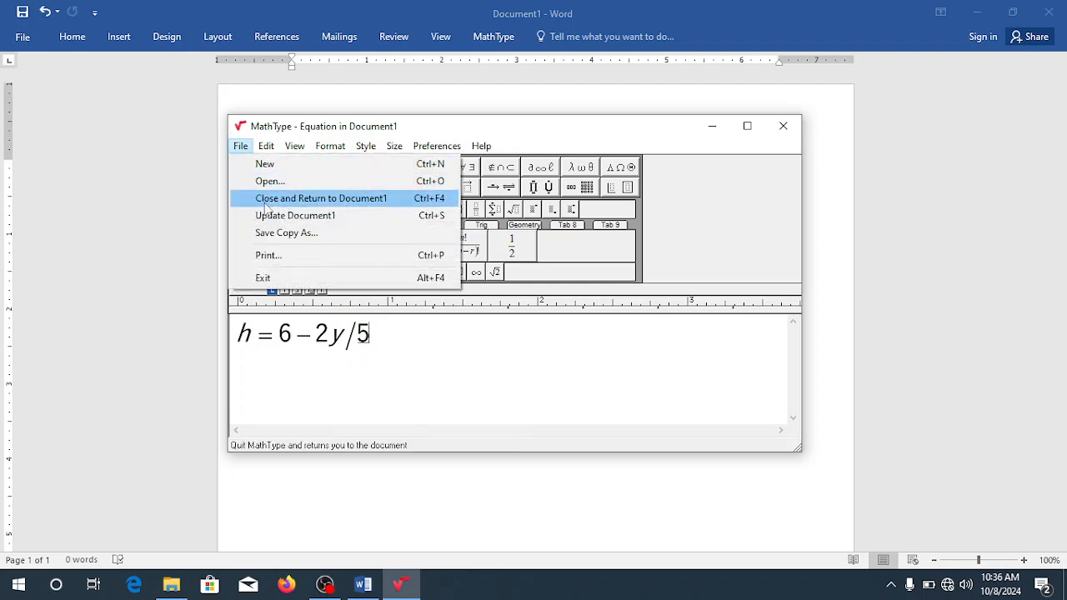
click(320, 198)
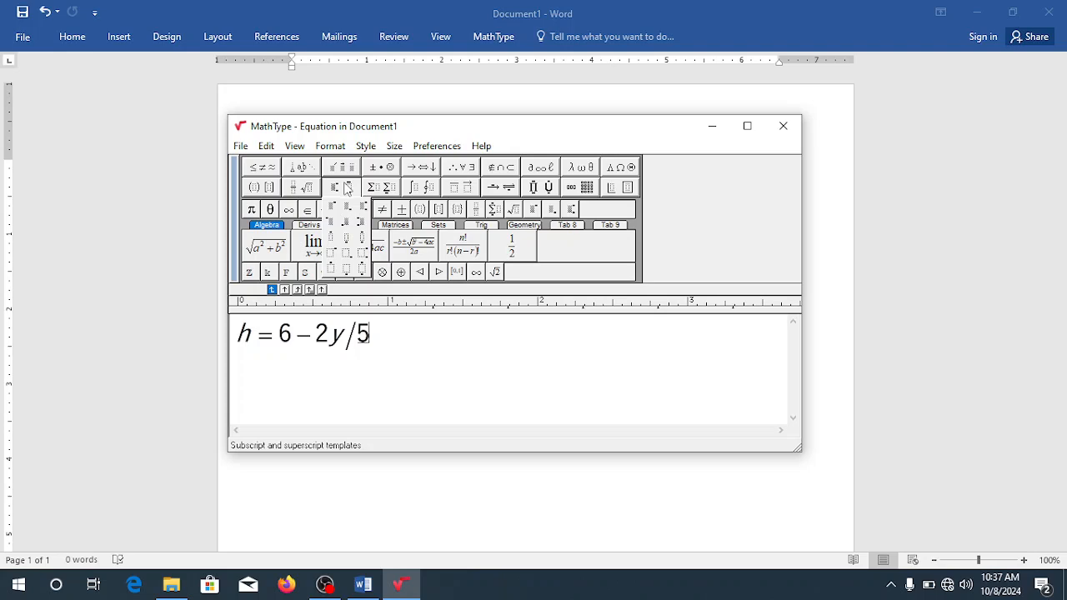
mouse_move(342, 203)
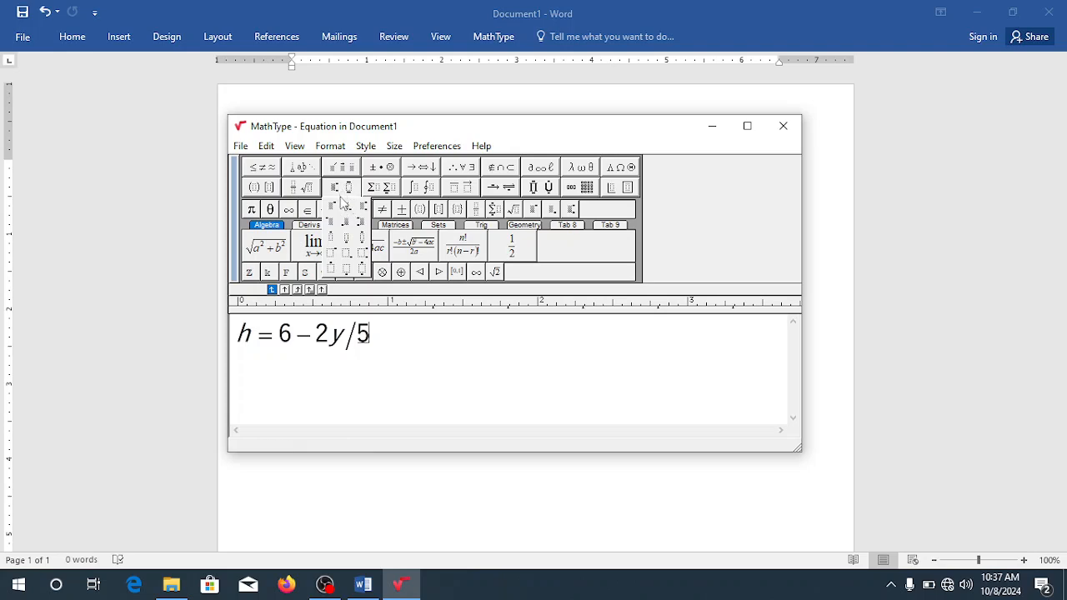
mouse_move(332, 208)
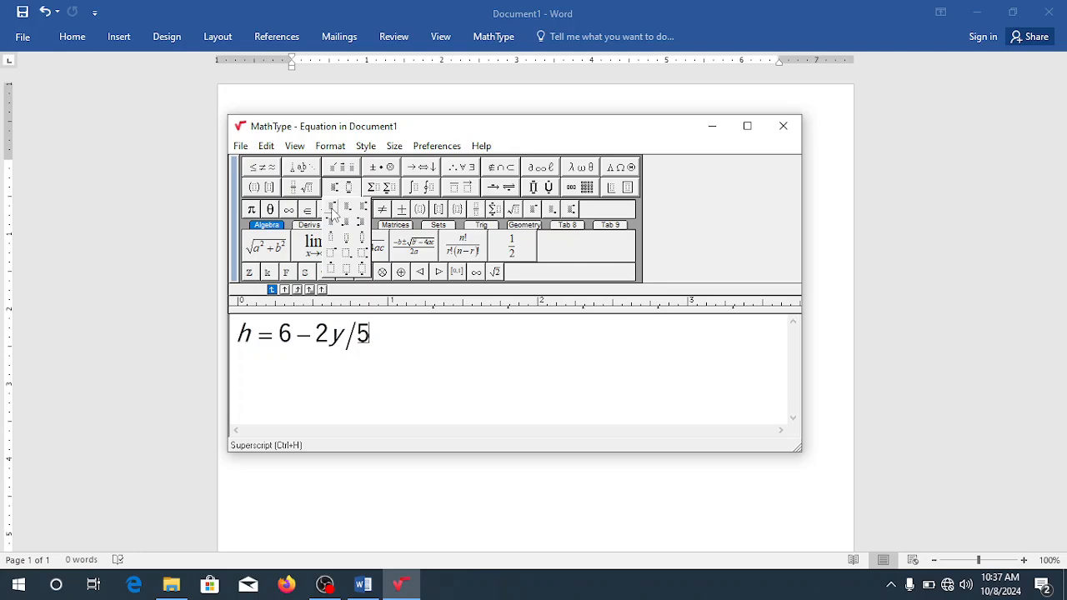
mouse_move(387, 350)
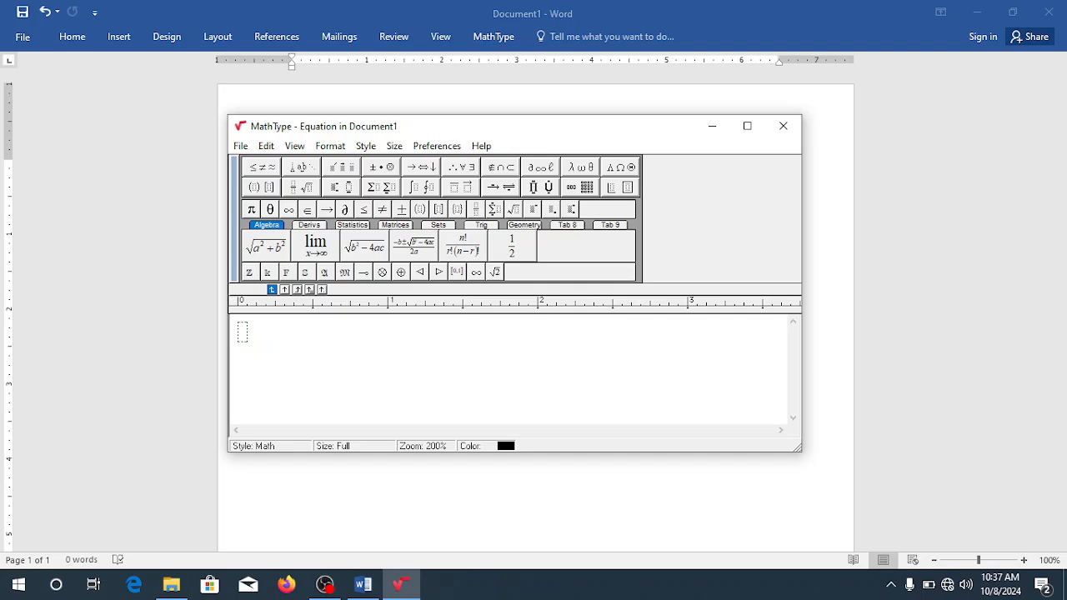
- Write 5 with a superscript 3 as the new equation
text(5)
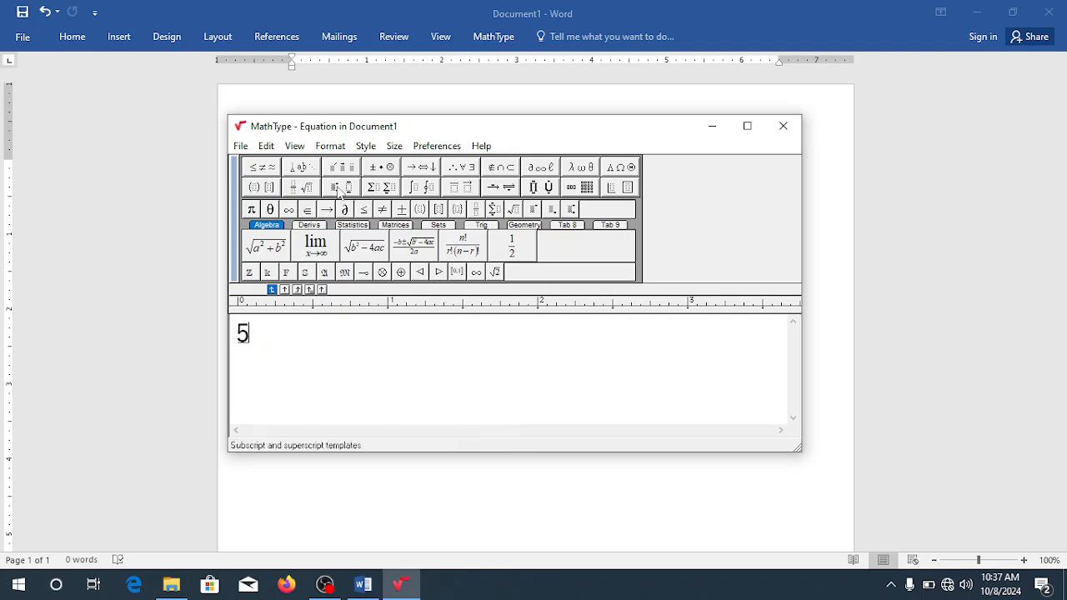
click(347, 187)
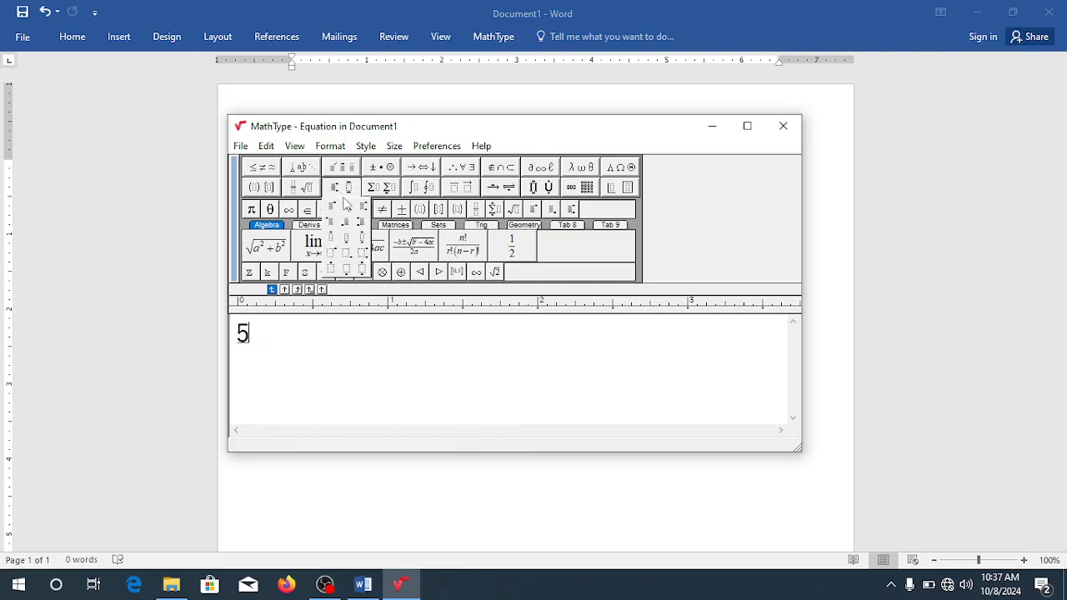
click(343, 210)
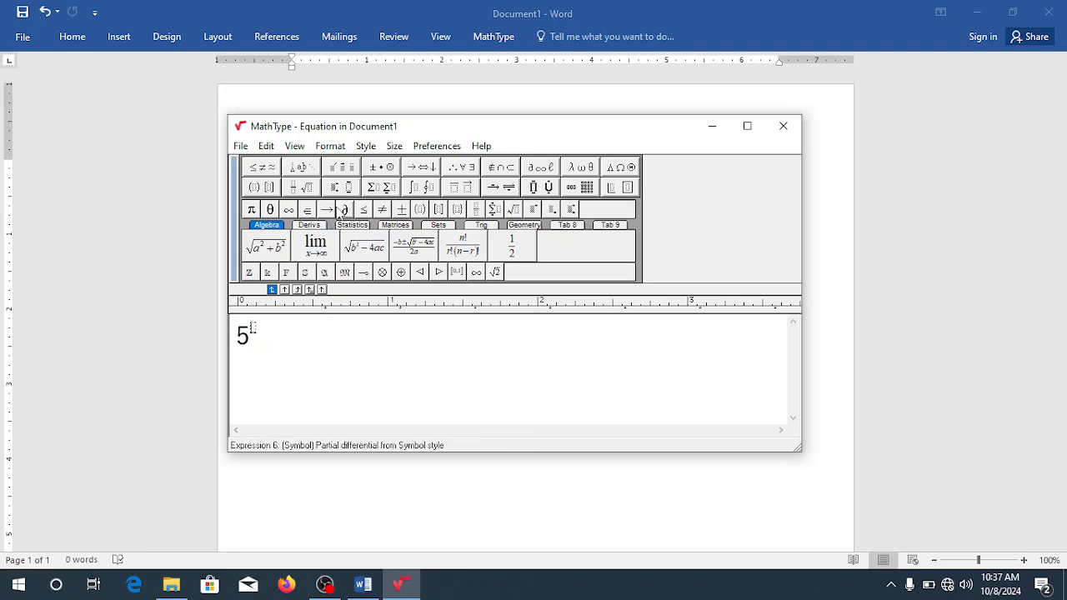
text(3)
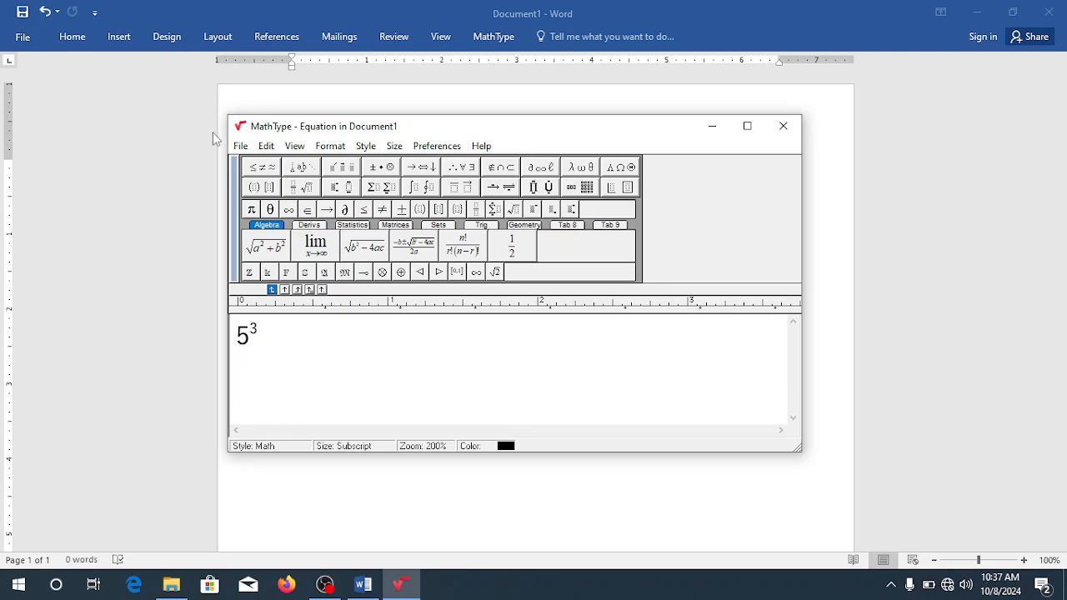
- Update Document1 so the Word document receives 5 cubed
click(240, 145)
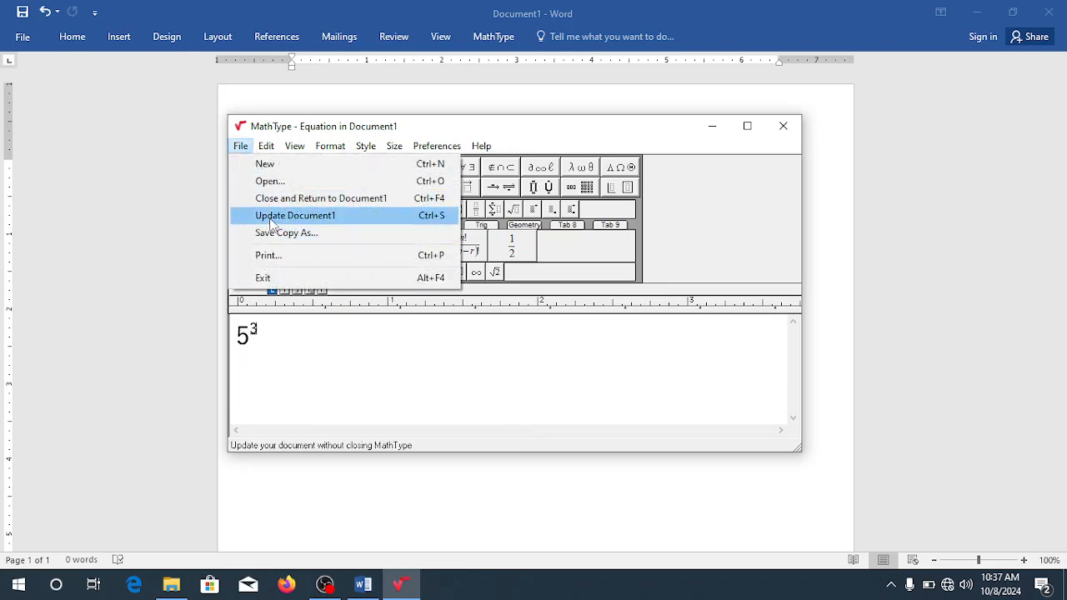
click(295, 215)
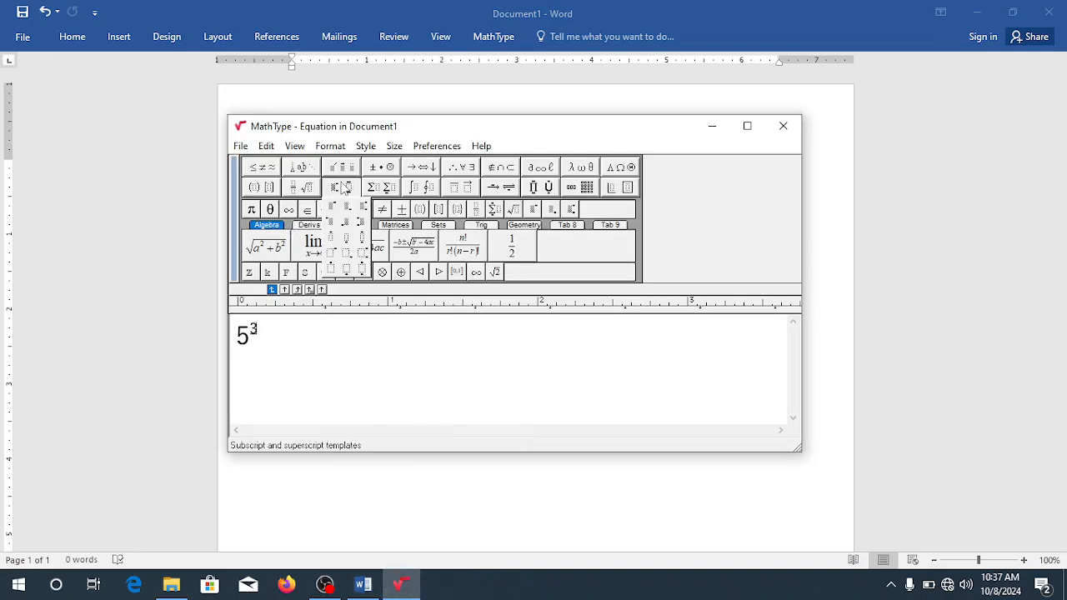
mouse_move(331, 257)
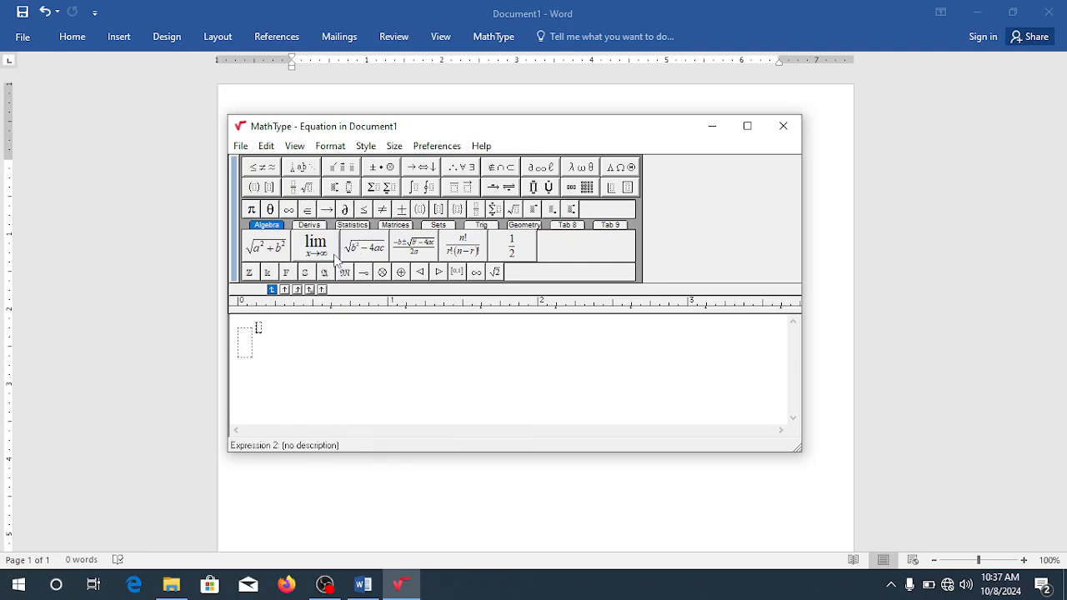
- Fill the power template with base 6 and check the Word document
click(246, 342)
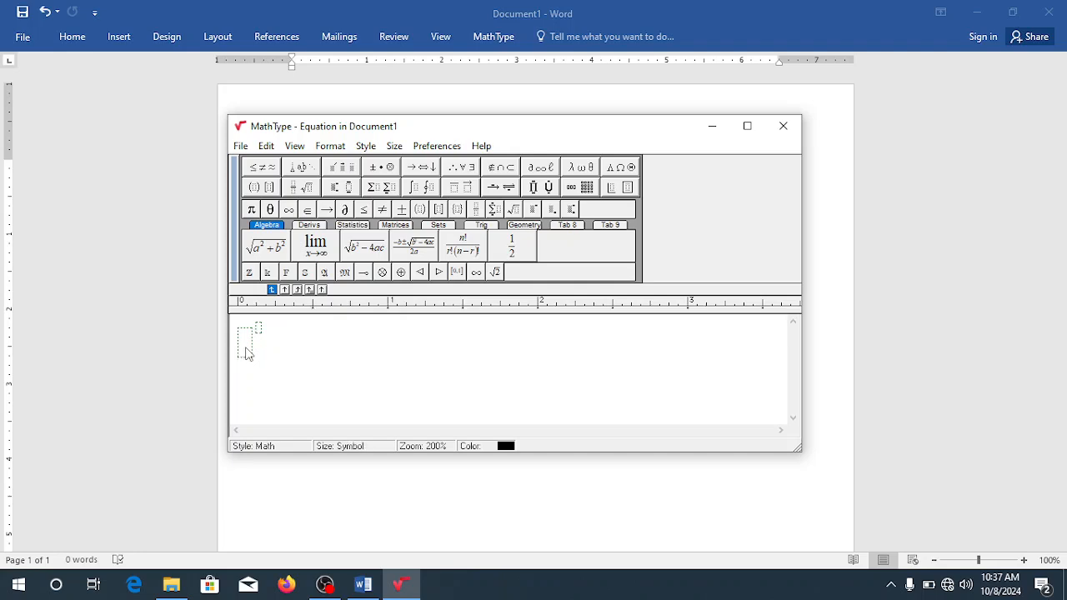
text(67)
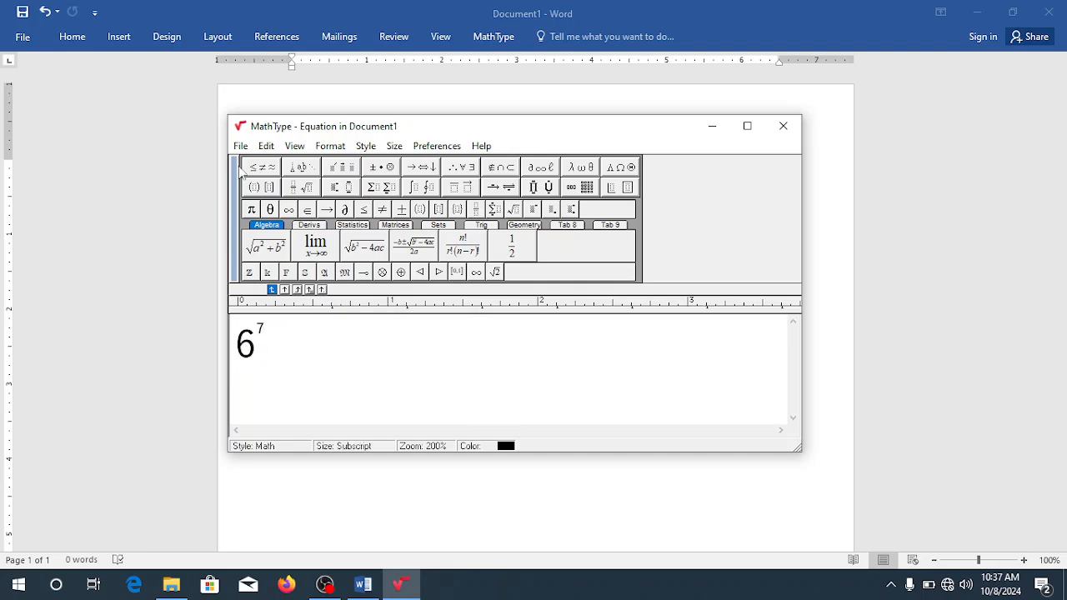
click(240, 145)
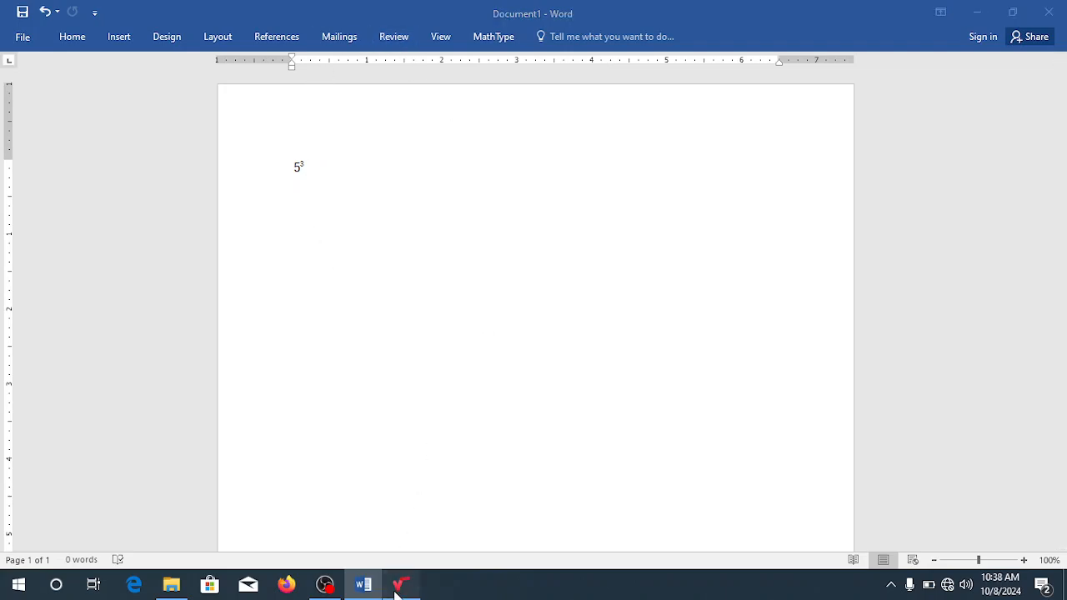
- Return to MathType, cancel the Save As dialog and reach the File menu
click(400, 583)
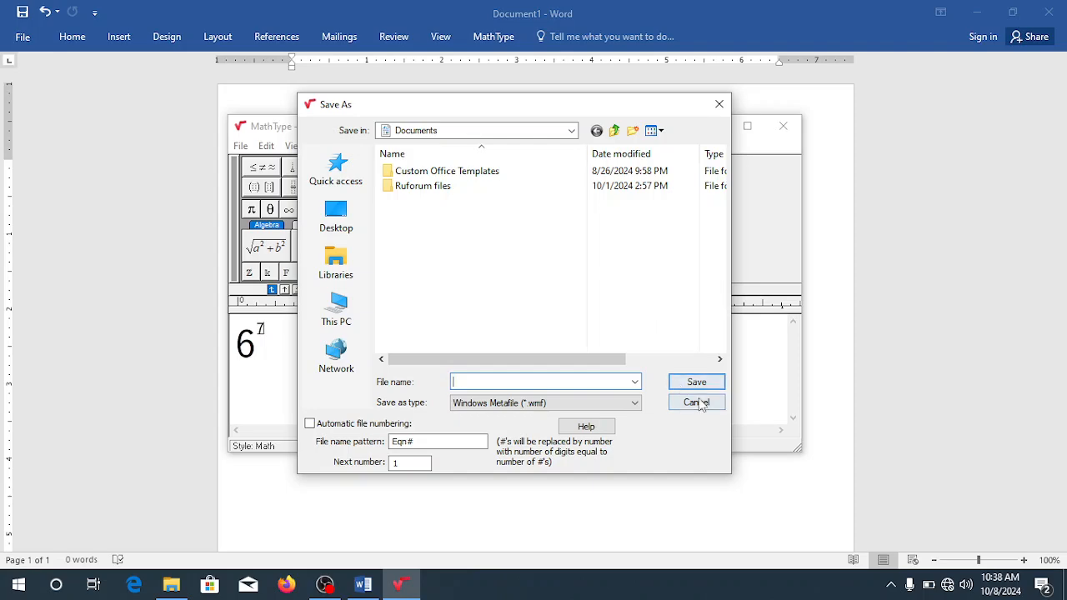
click(697, 401)
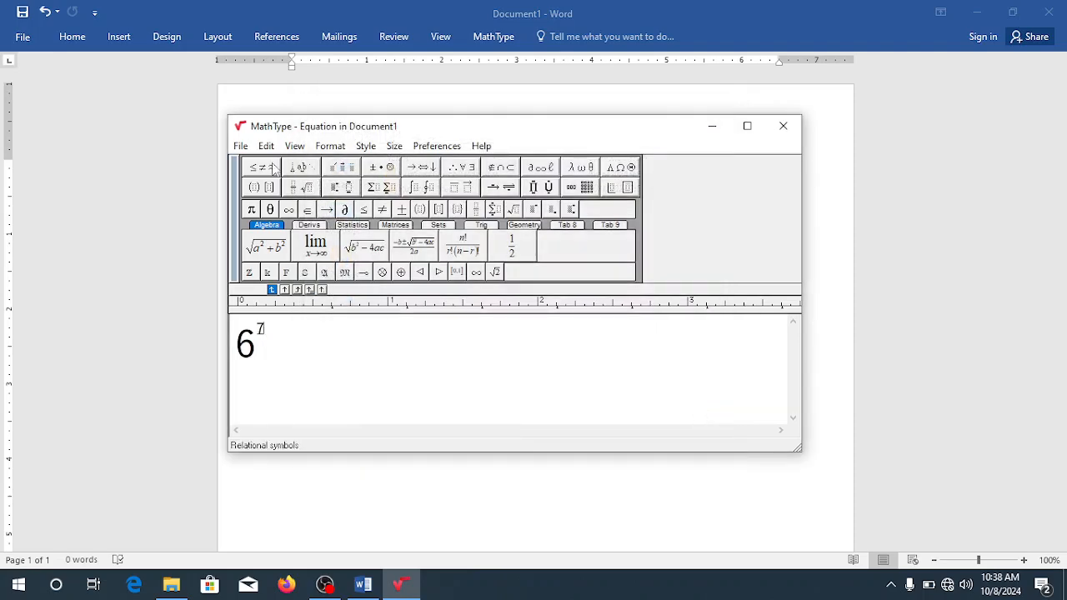
click(240, 145)
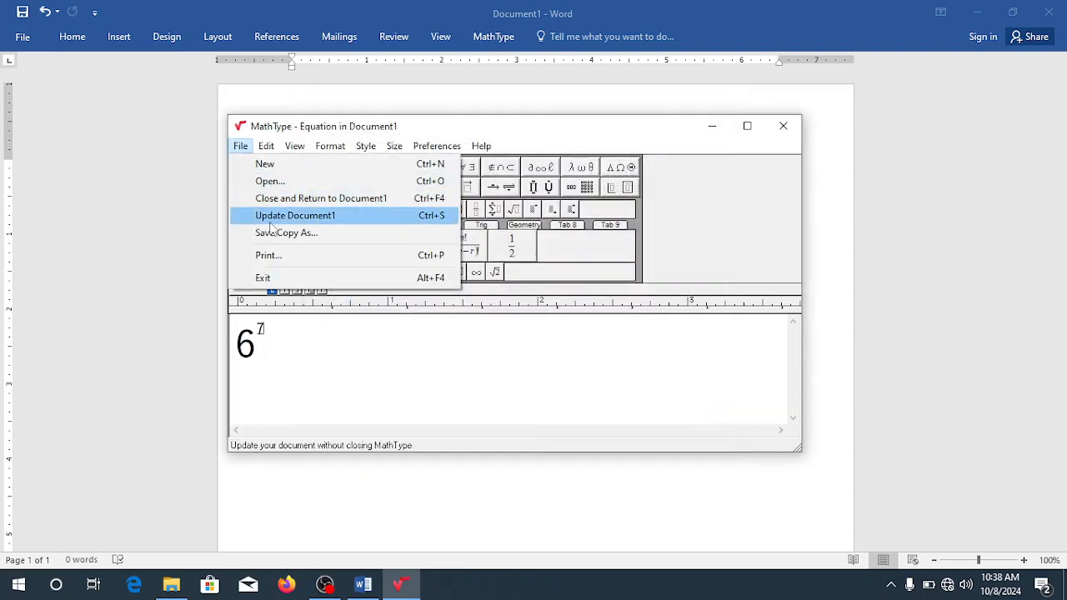
- Update Document1 with 6 to the power 7, then browse the superscript and integral palettes
click(295, 216)
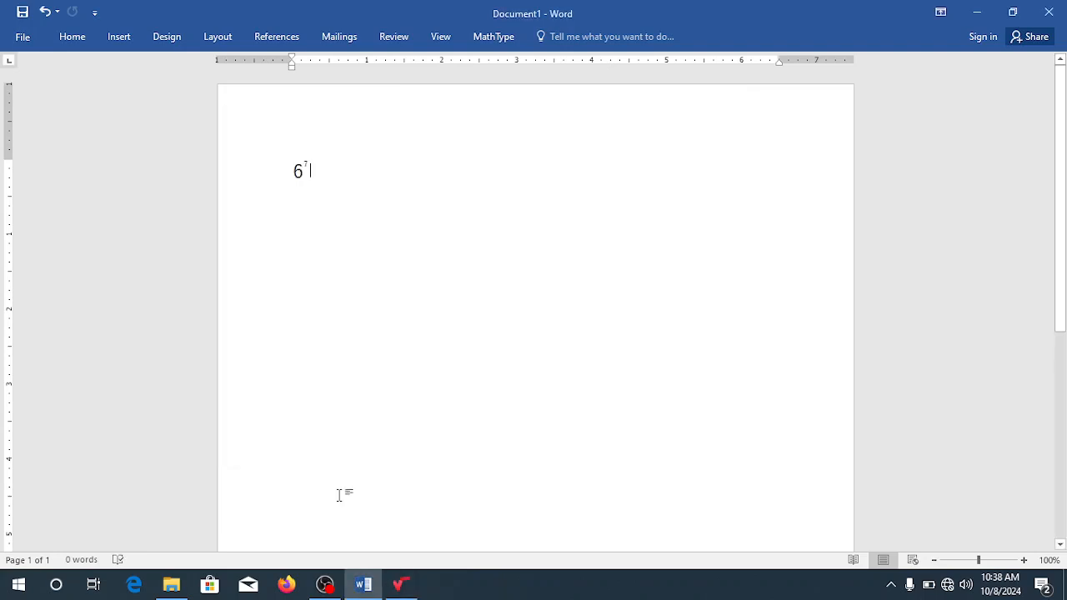
mouse_move(300, 203)
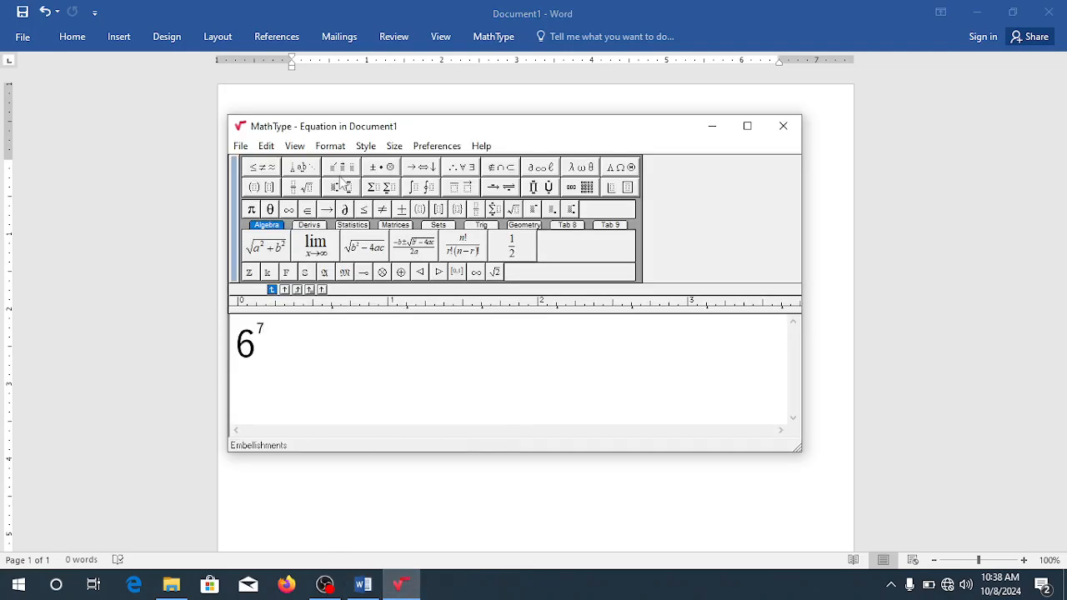
click(343, 187)
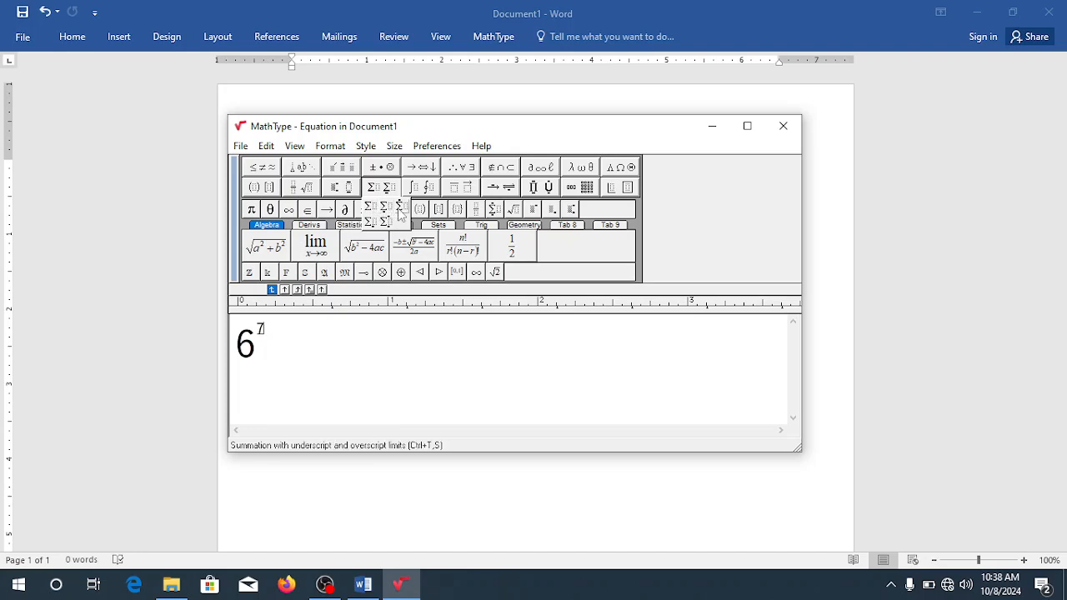
click(420, 187)
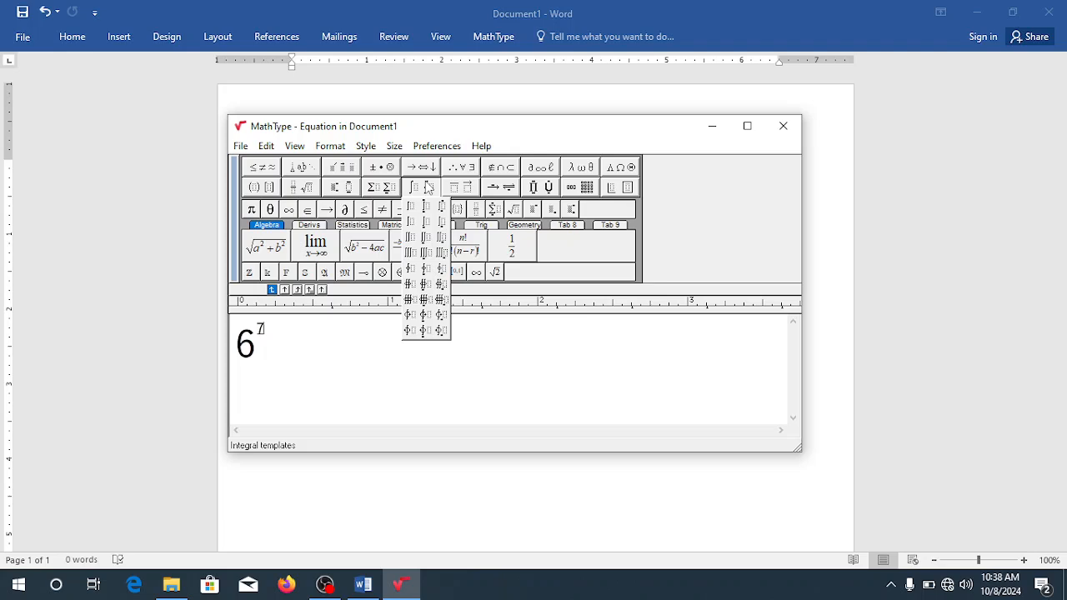
mouse_move(441, 209)
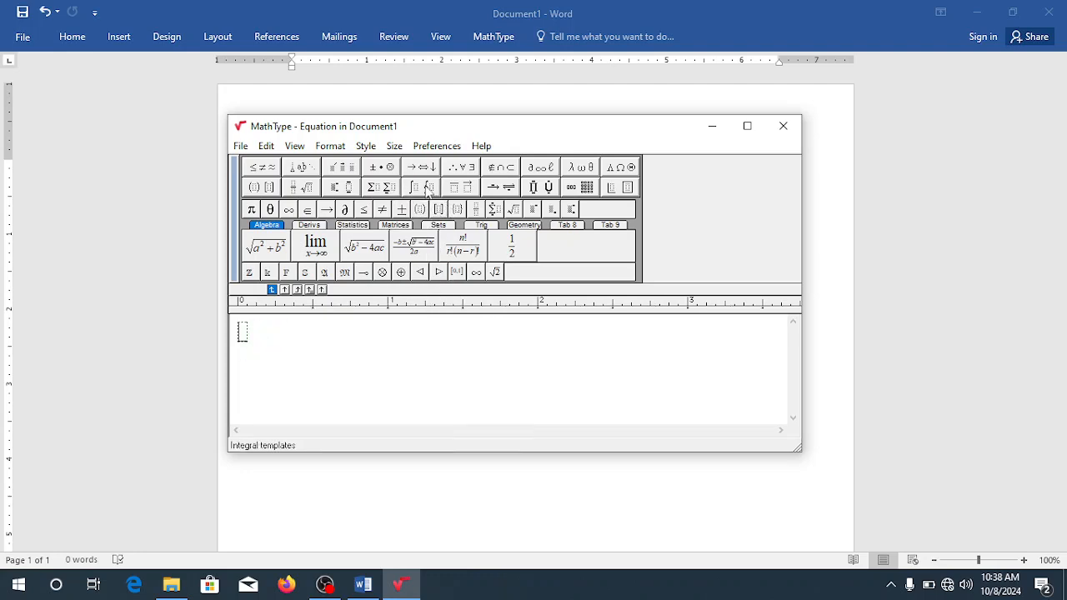
- Insert a definite integral with limits and set the upper limit to 3
click(414, 187)
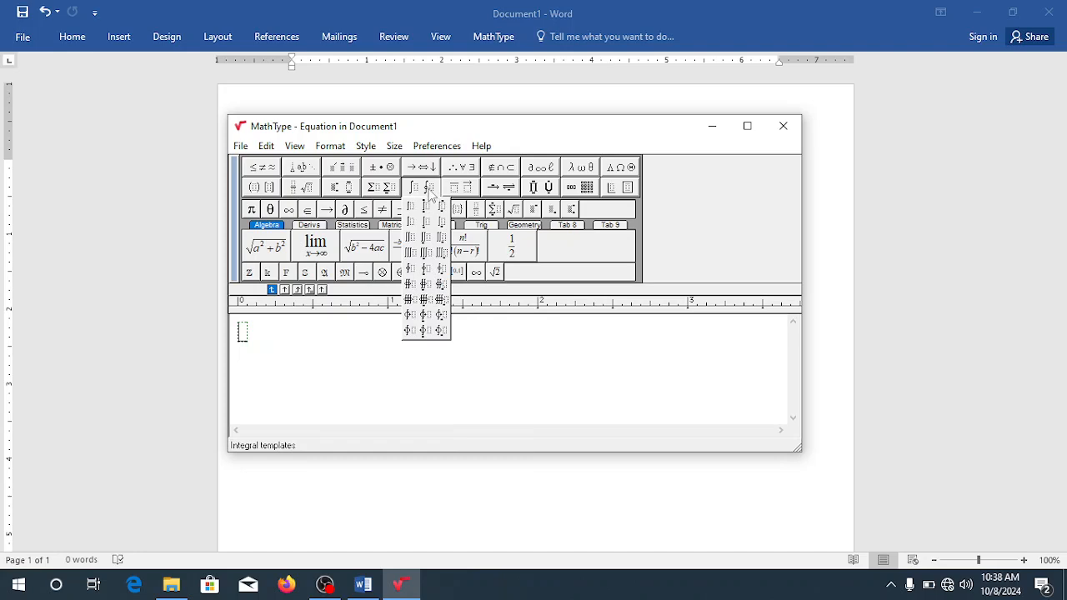
click(430, 187)
text(0)
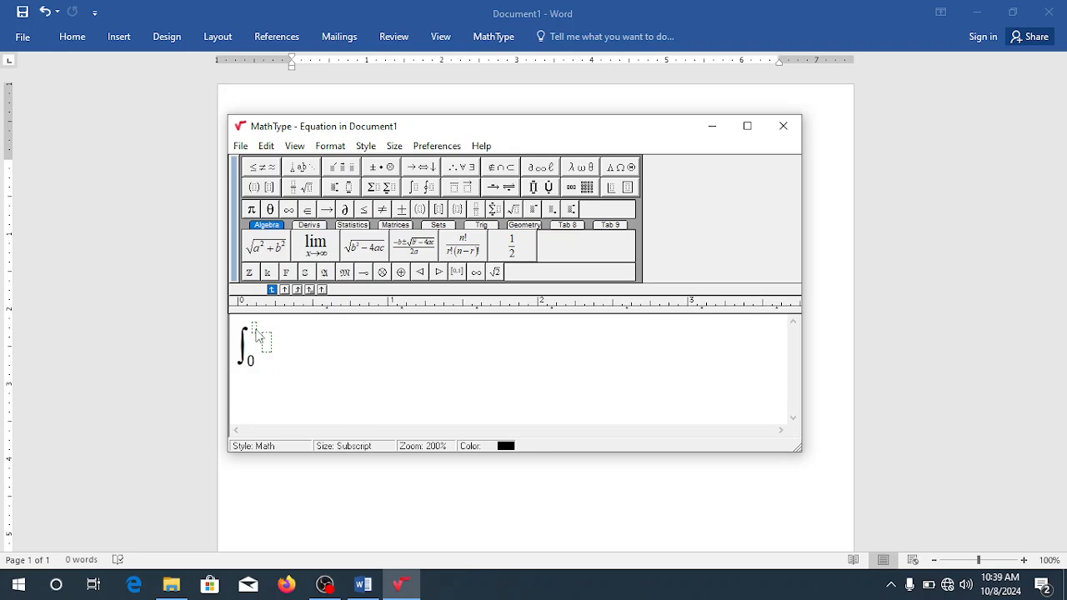
text(3)
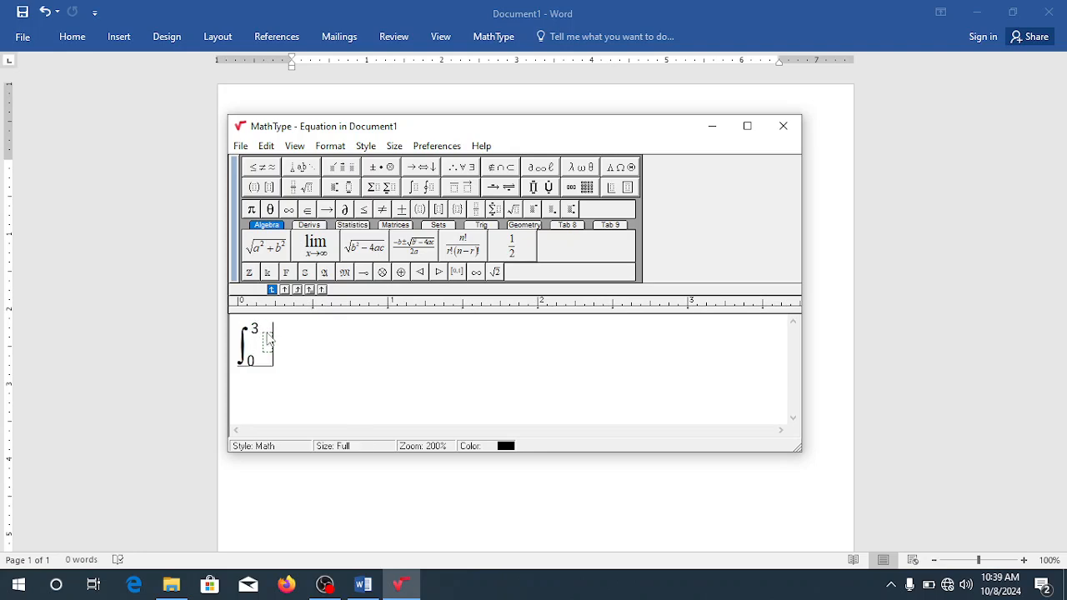
- Fill the integrand with x⁴ + 5 using a superscript for the exponent
text(x)
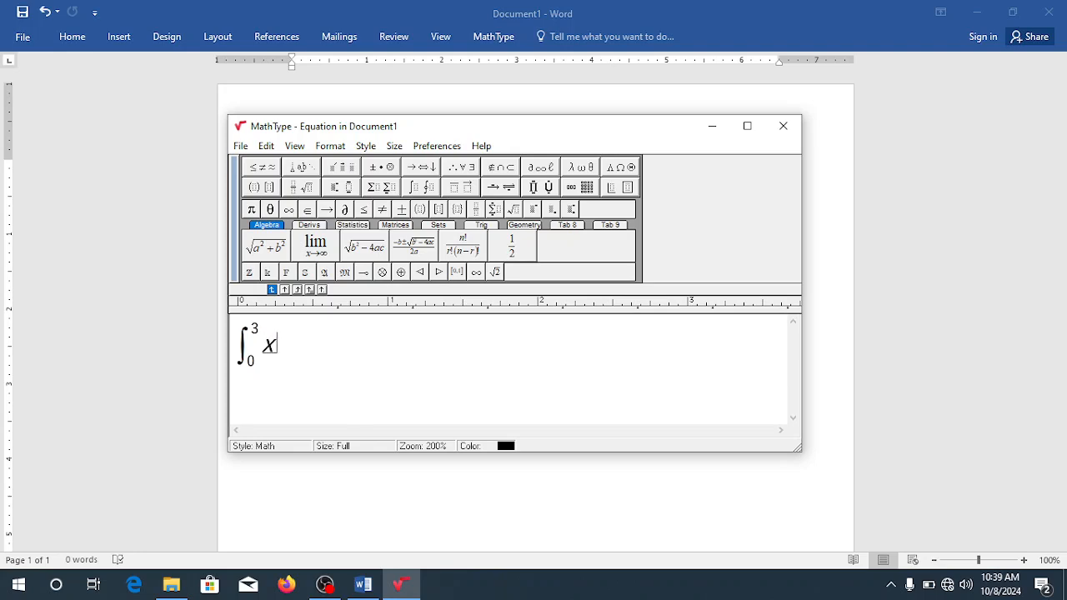
click(344, 187)
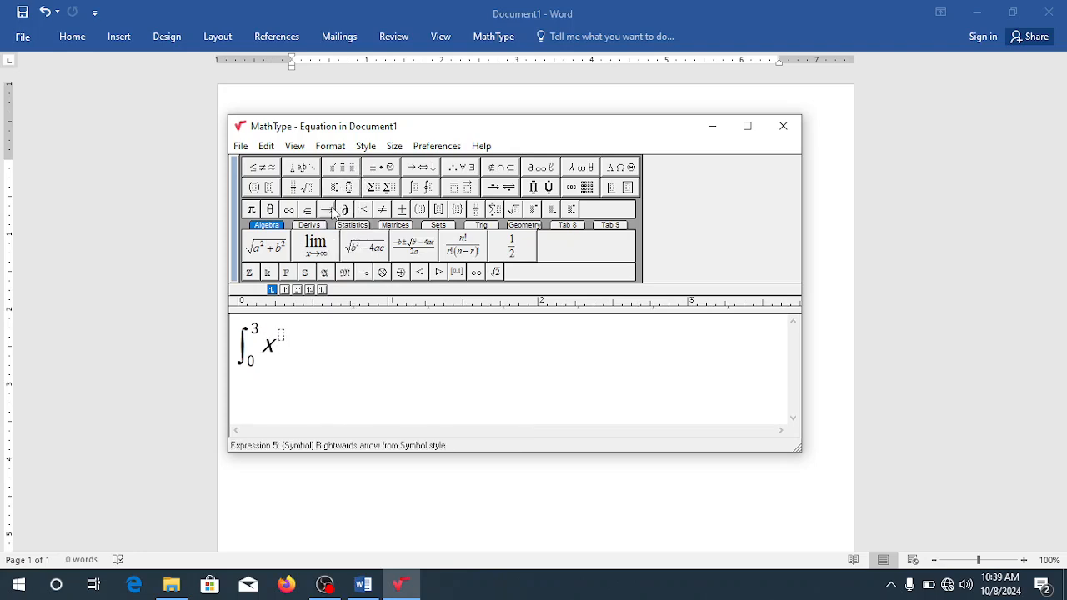
text(4)
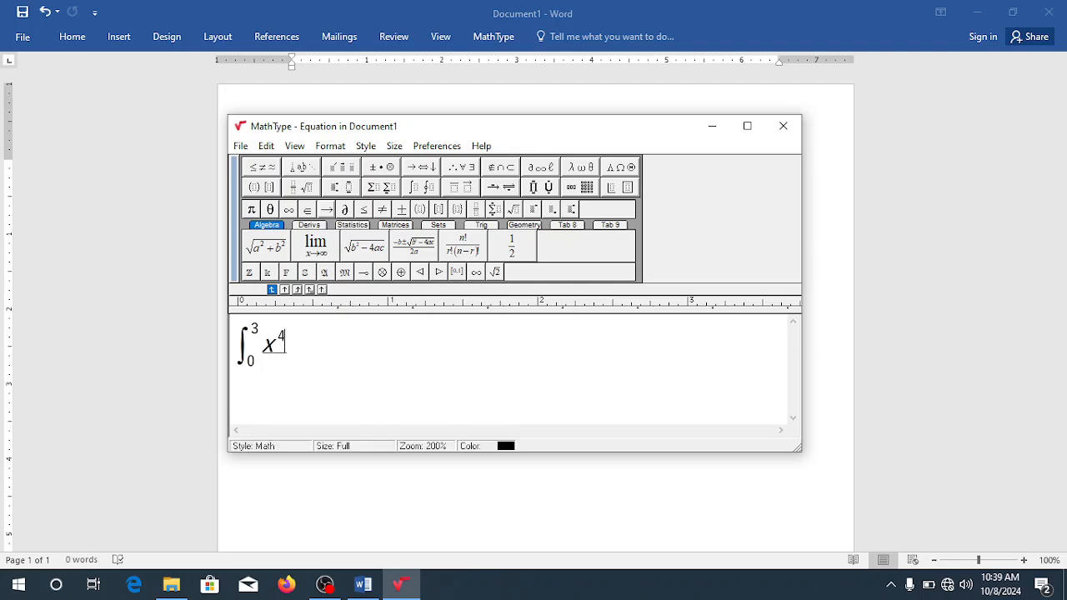
text(+)
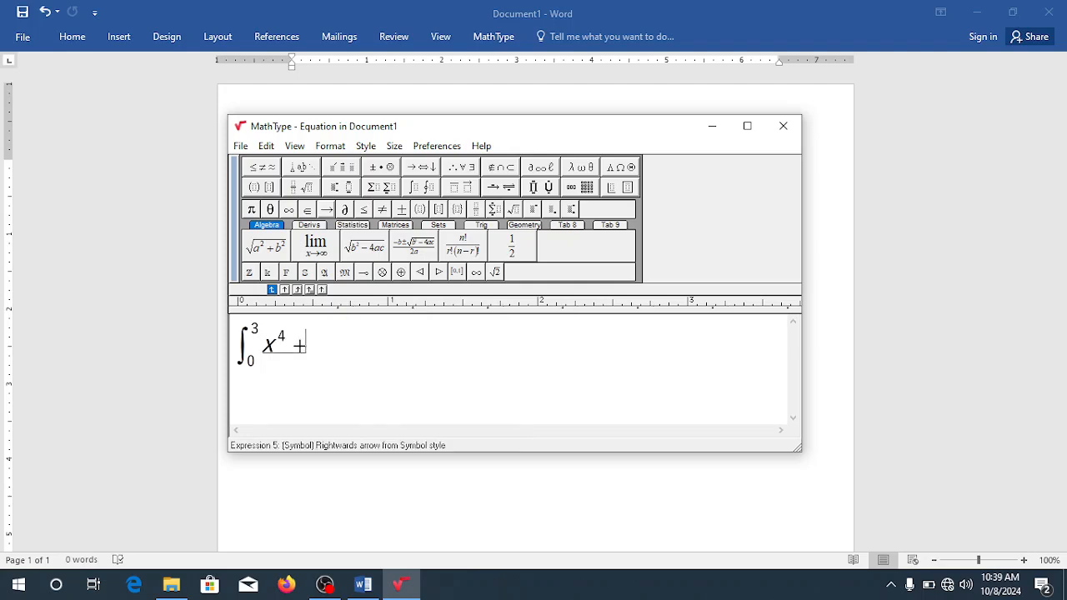
text(5)
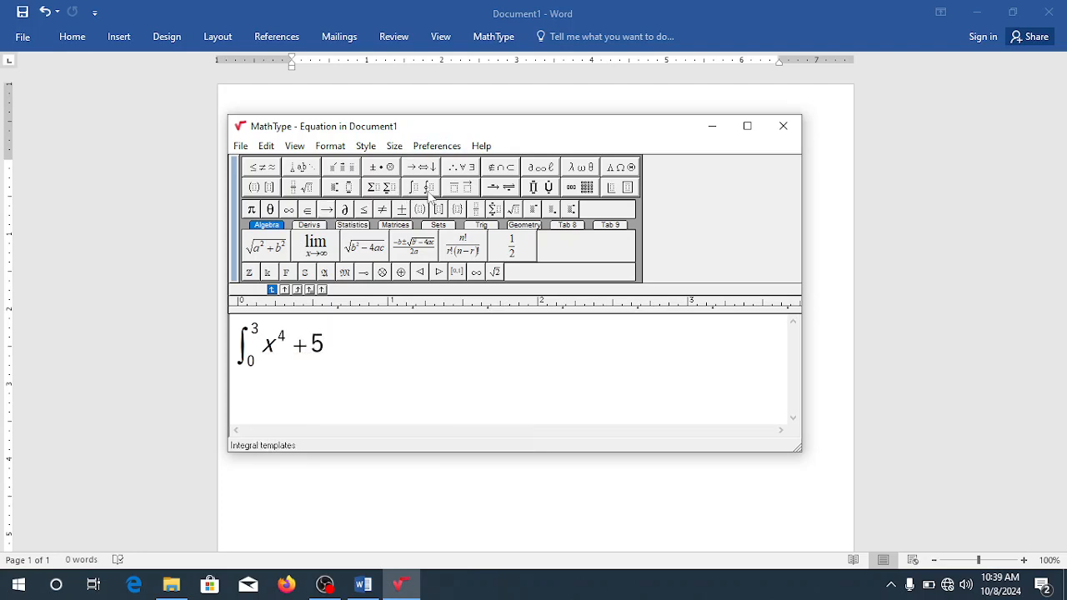
mouse_move(460, 186)
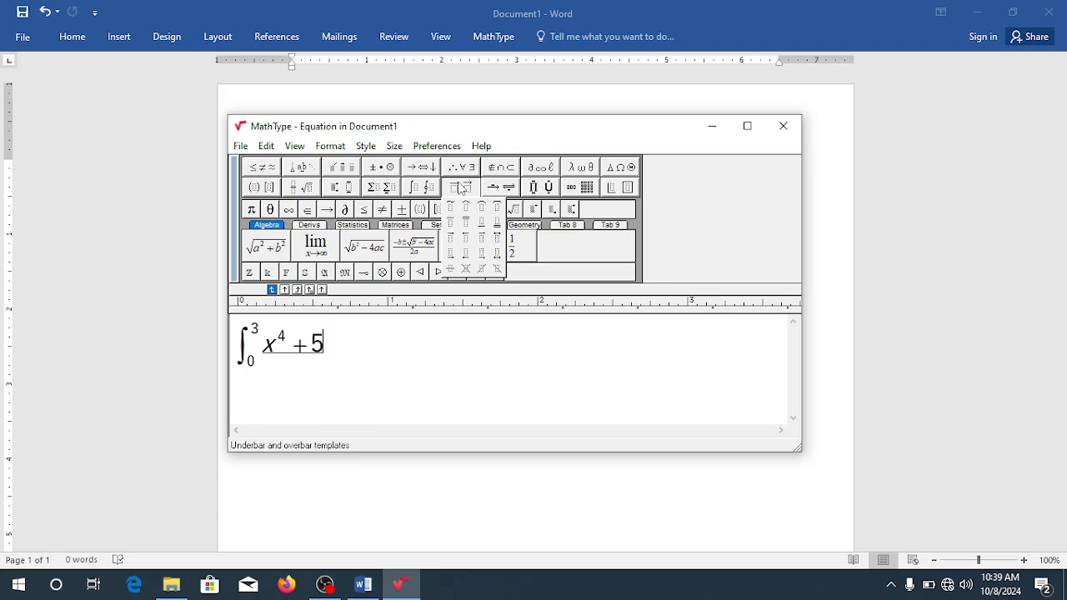
mouse_move(459, 247)
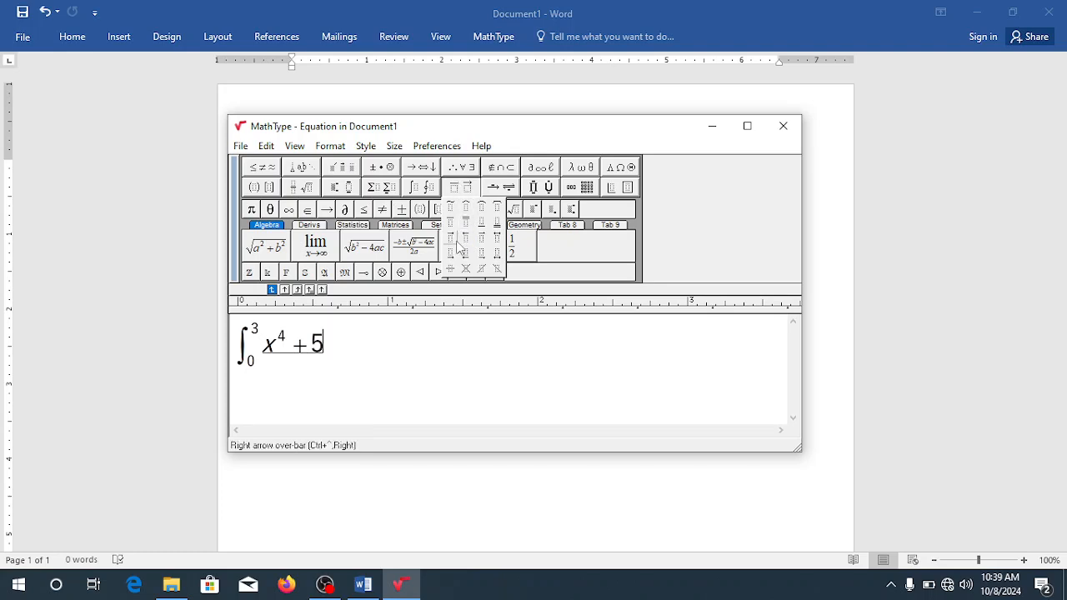
mouse_move(465, 254)
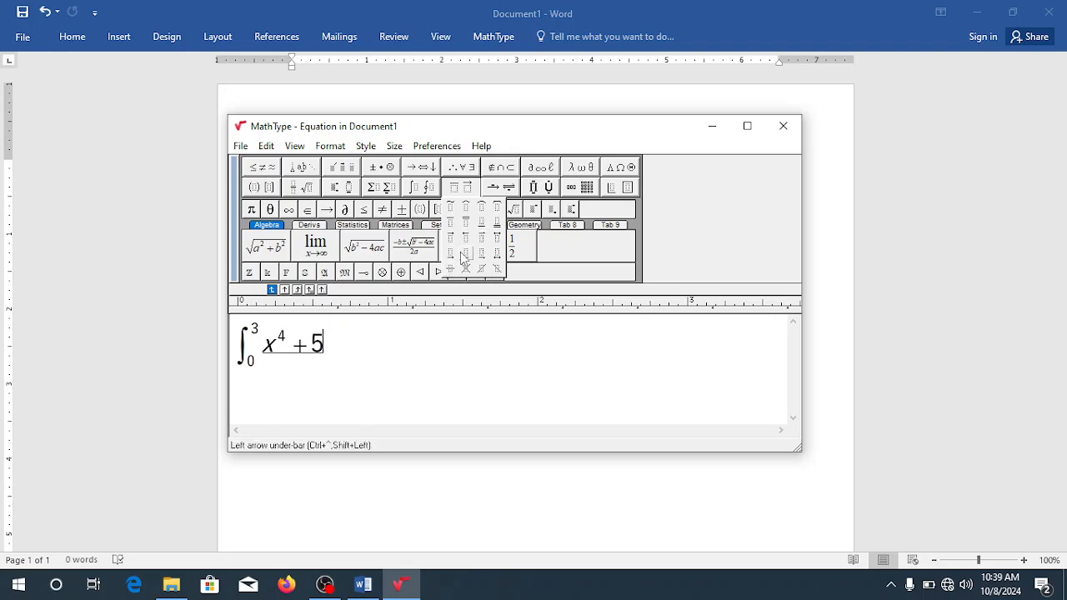
- Dismiss the overbar palette without inserting anything
click(437, 225)
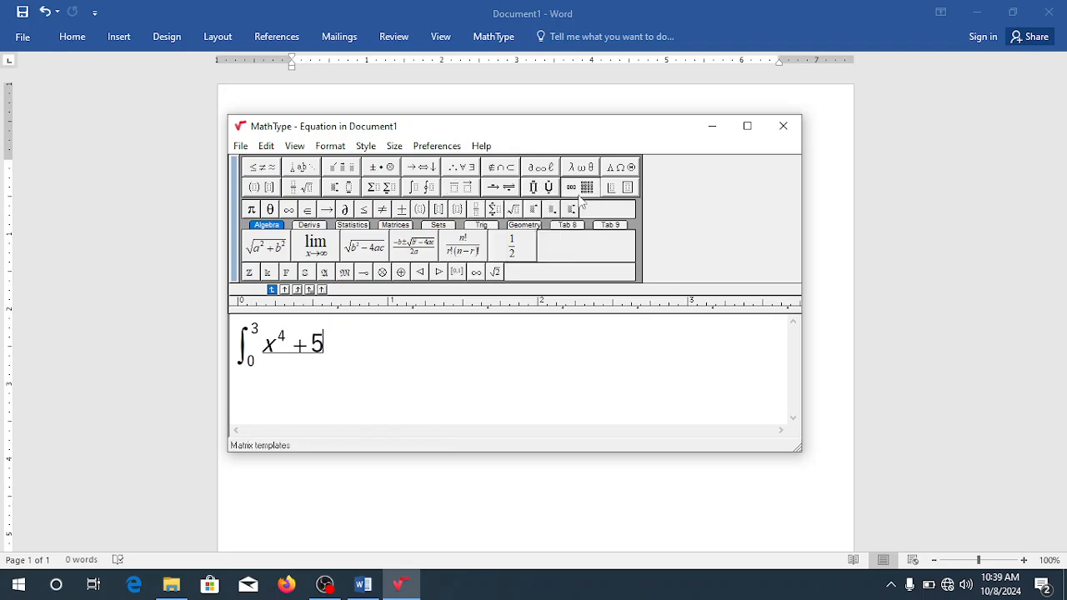
mouse_move(250, 210)
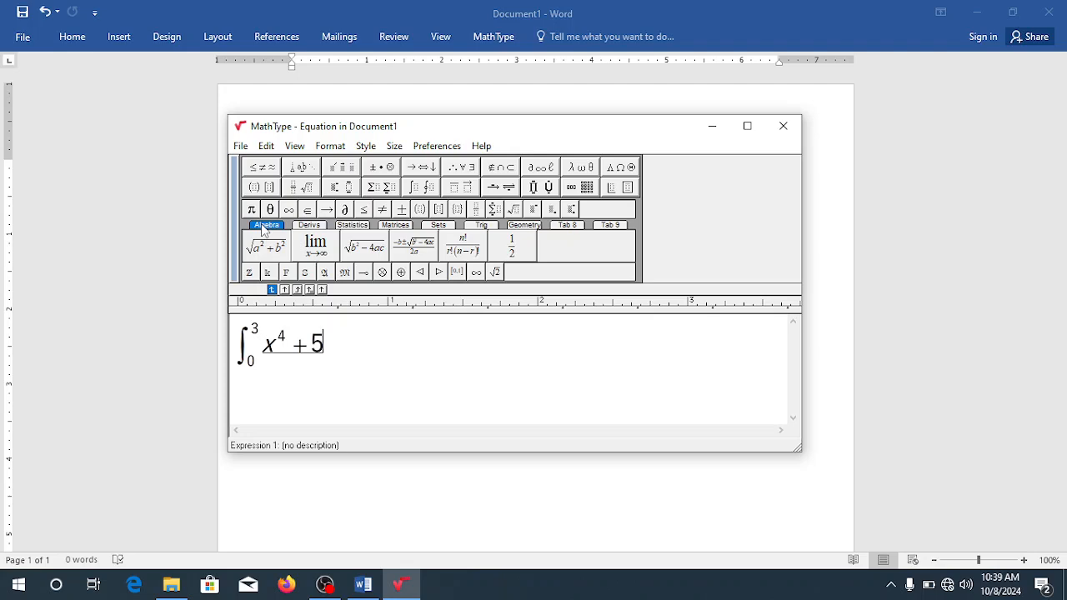
mouse_move(268, 256)
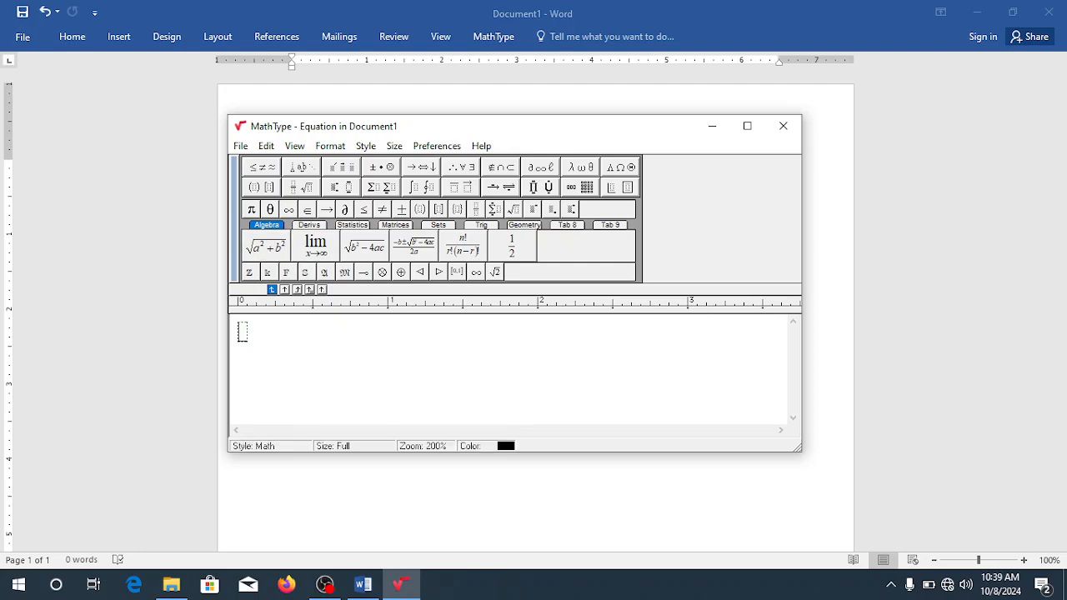
text(y)
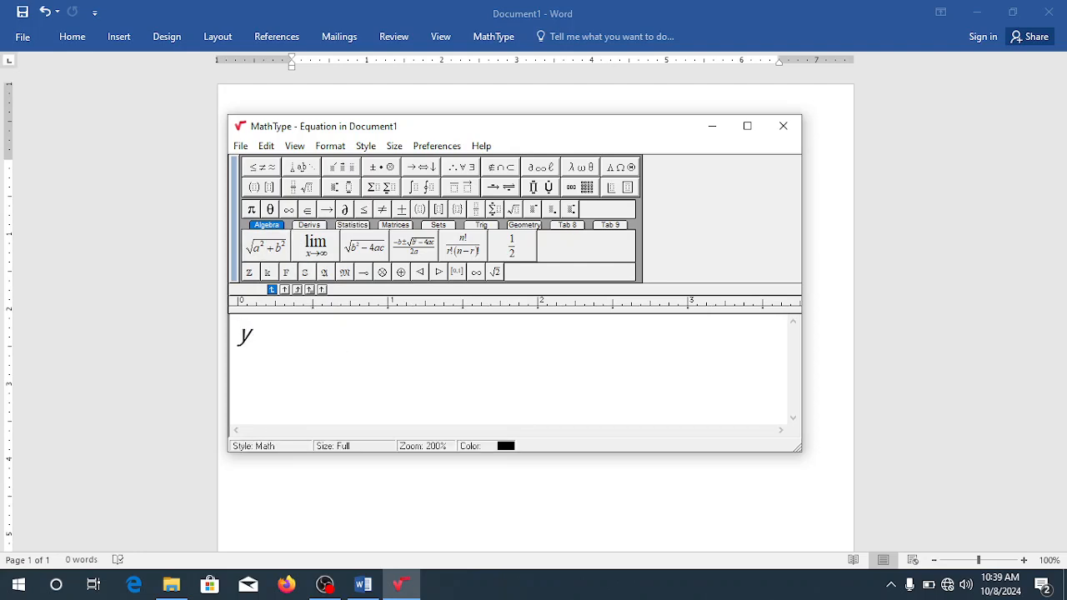
text(=)
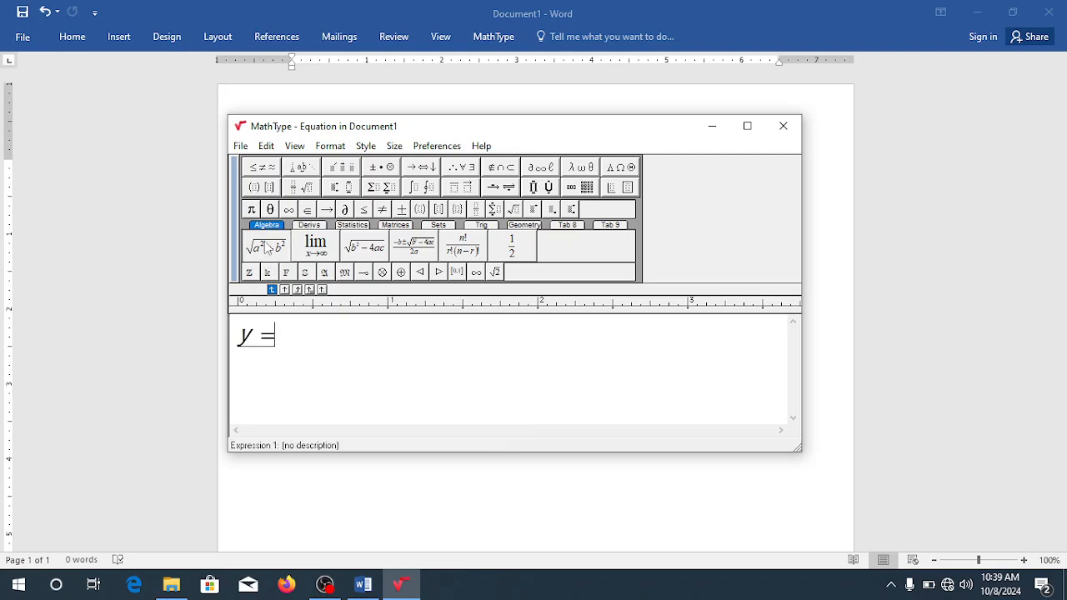
click(265, 245)
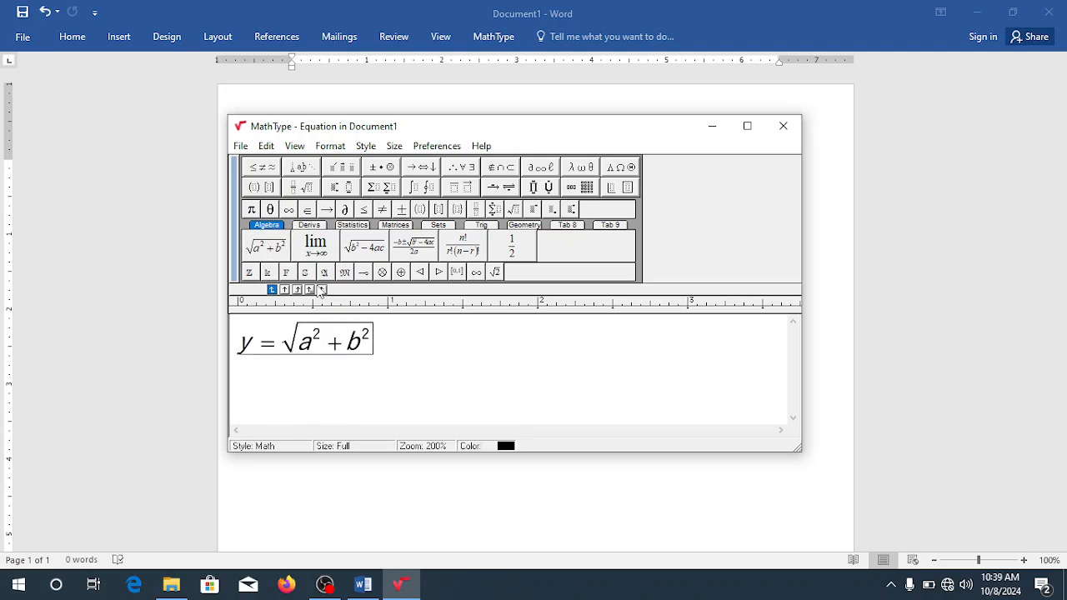
mouse_move(354, 345)
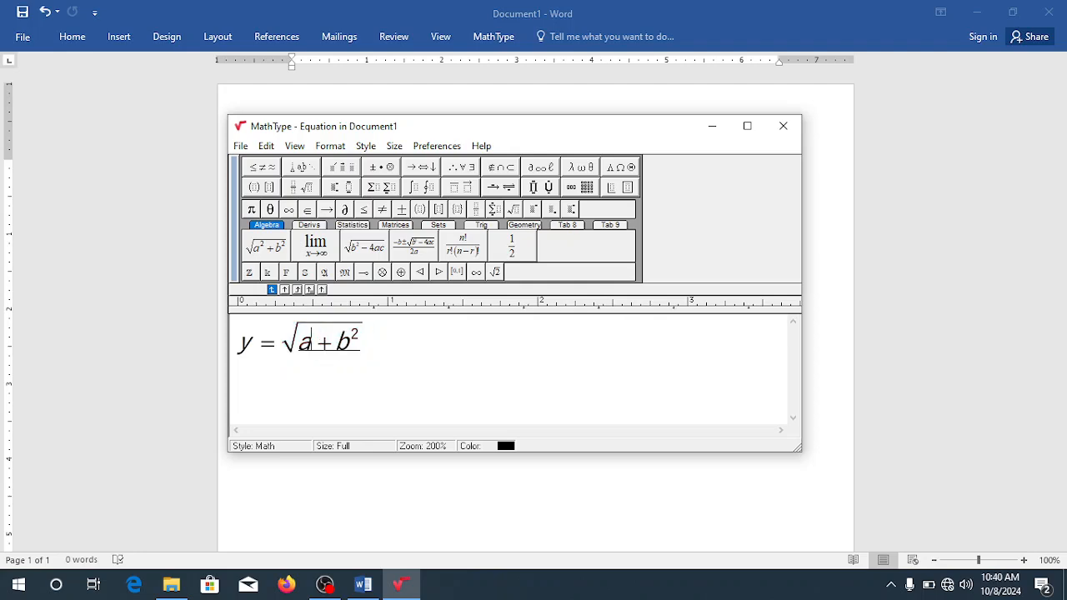
text(6)
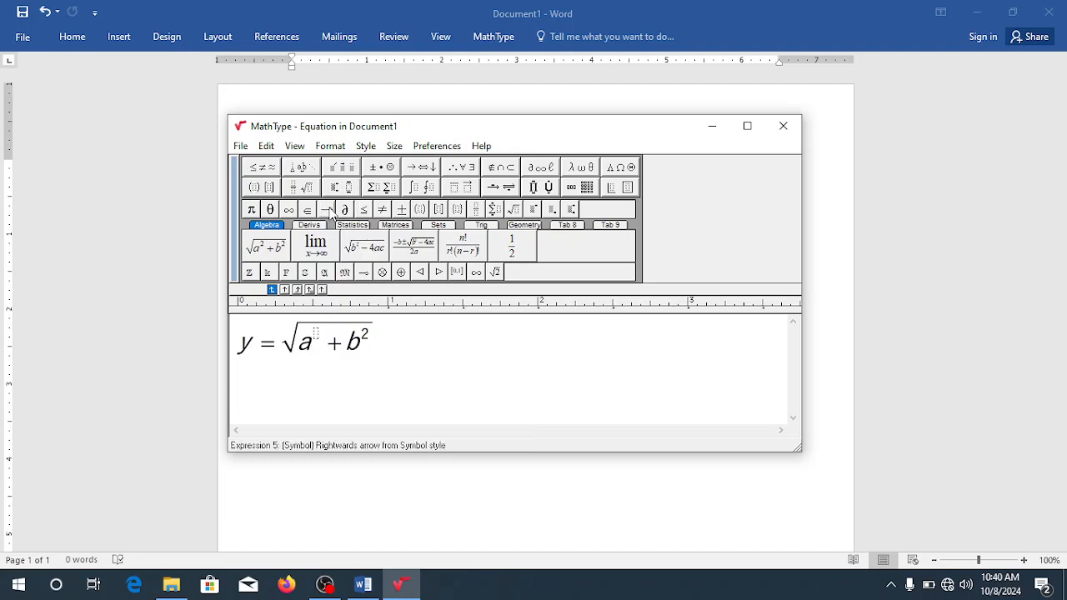
text(6)
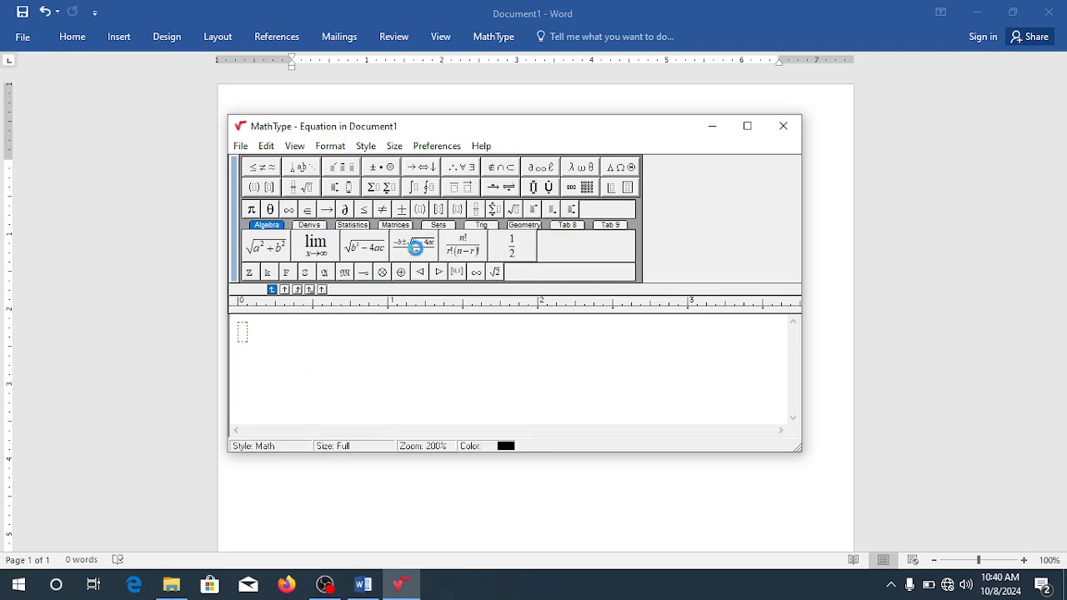
- Insert the quadratic formula fraction, append = f and a lim x→∞ template
click(413, 245)
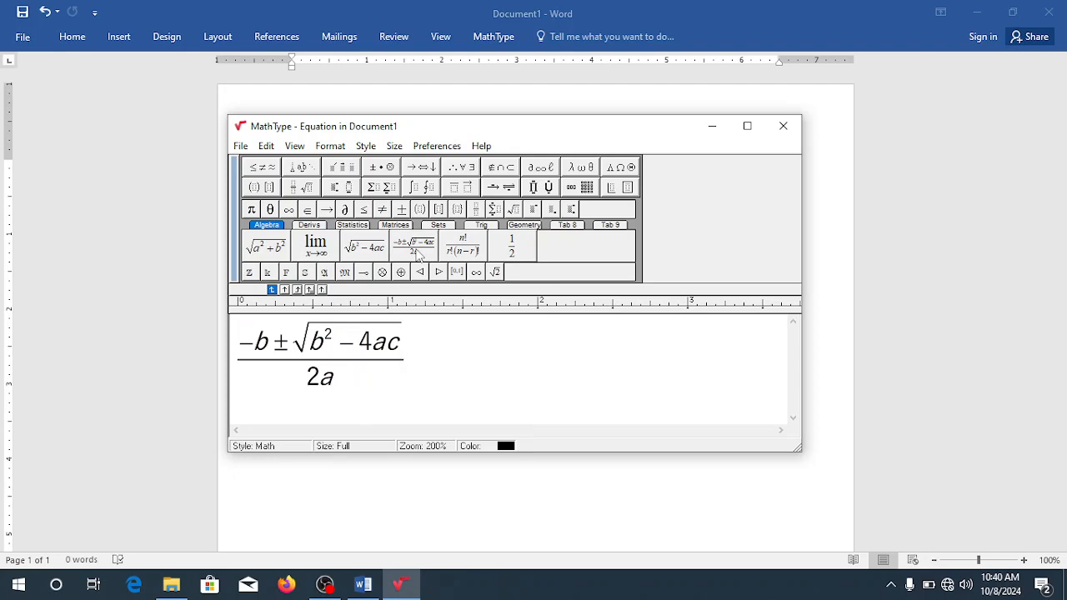
text(=f)
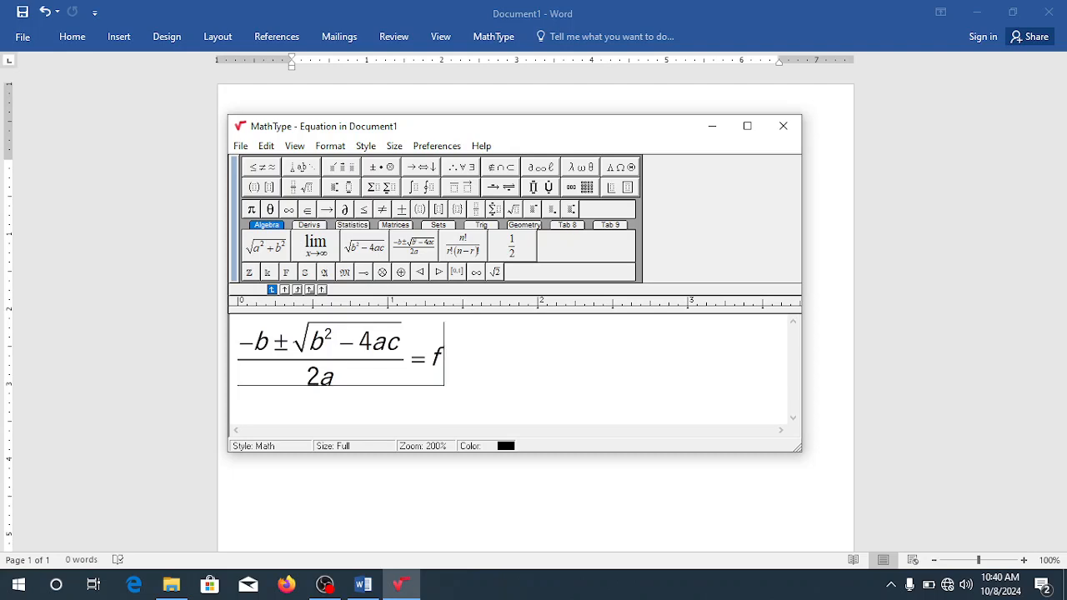
mouse_move(460, 250)
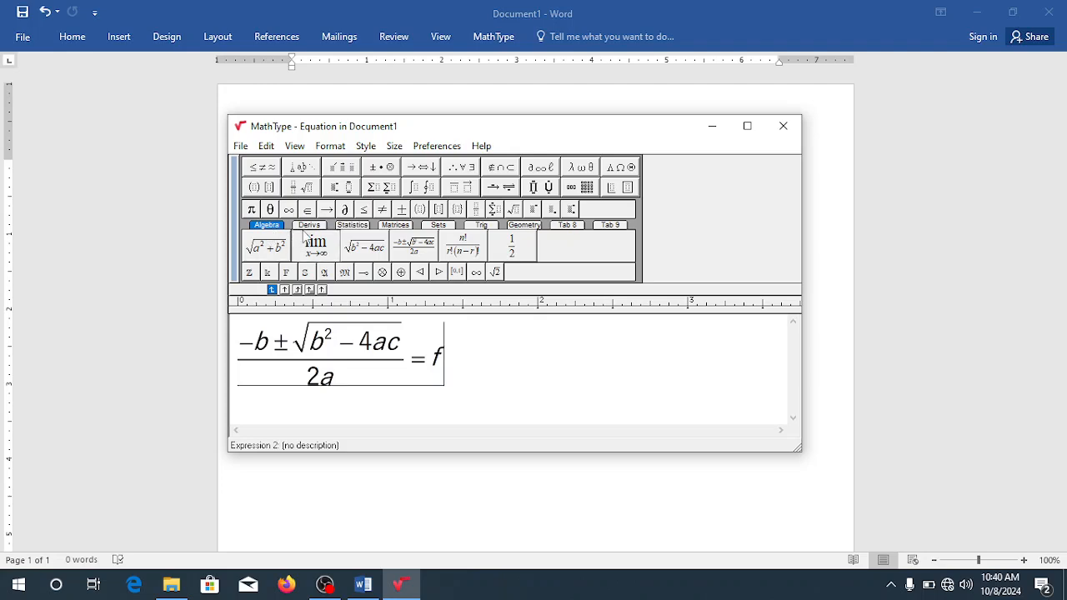
click(315, 245)
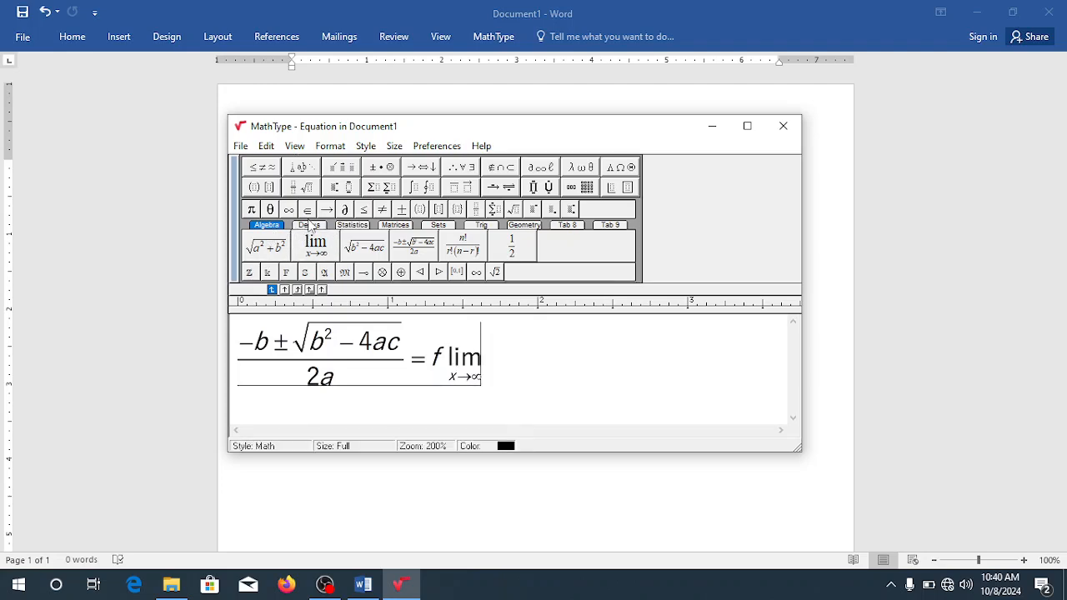
click(310, 225)
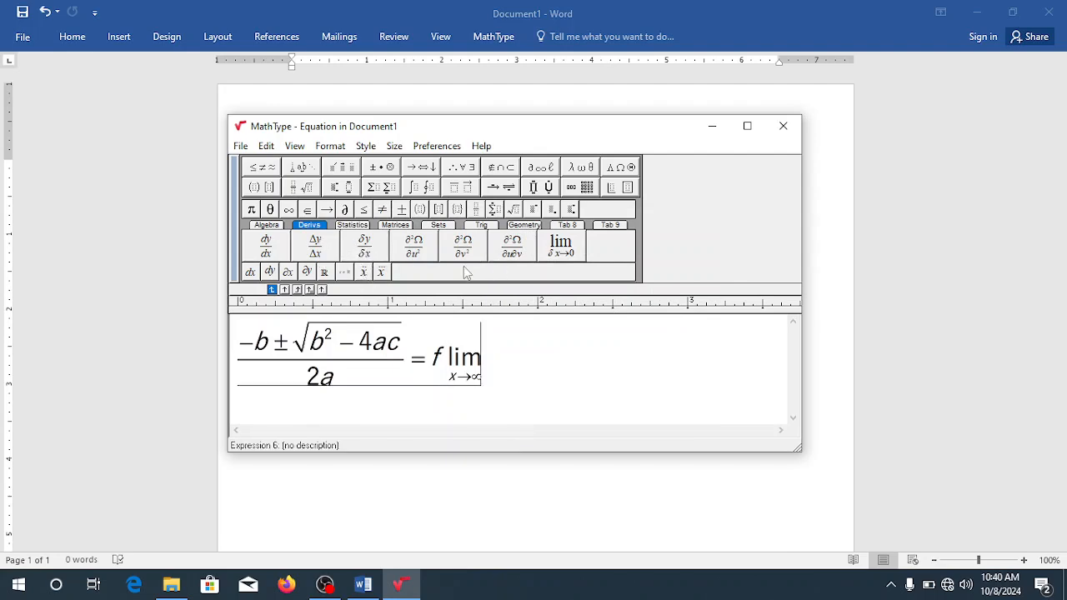
- Browse the statistics and matrix template palettes without inserting
click(560, 245)
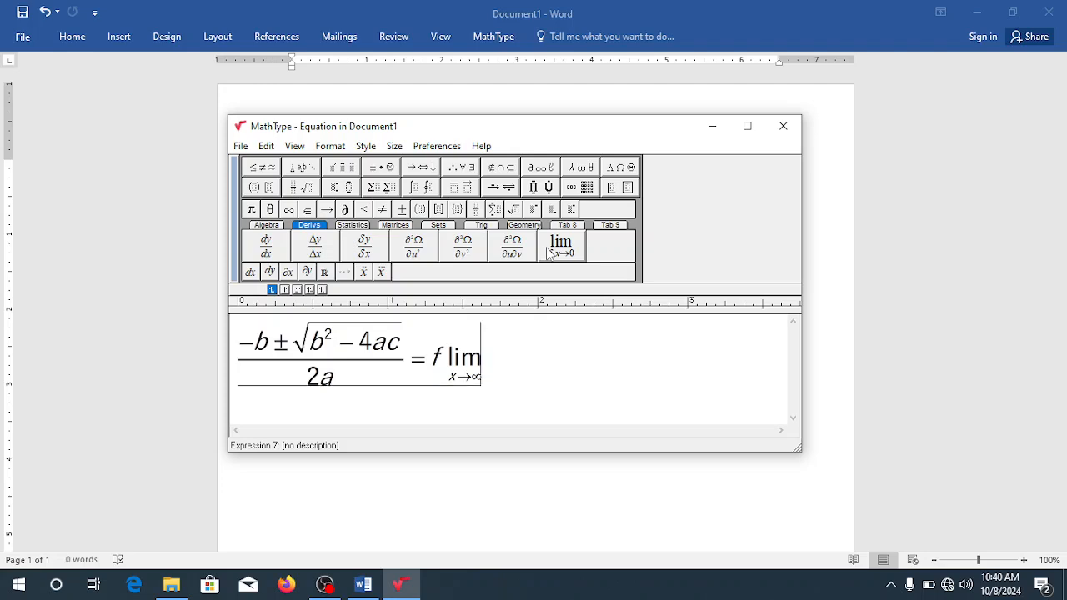
click(352, 225)
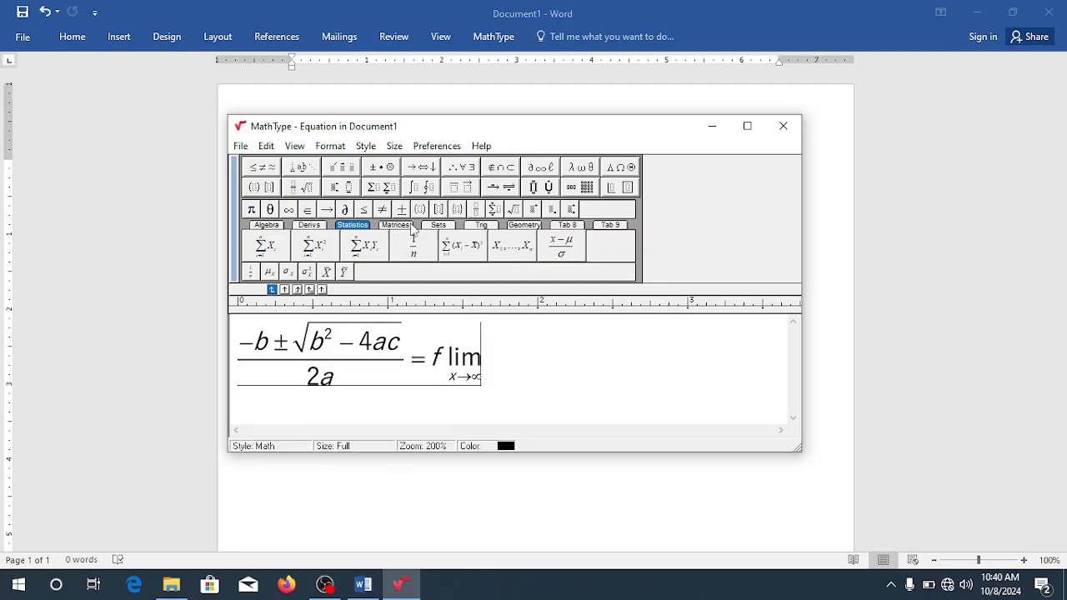
click(393, 225)
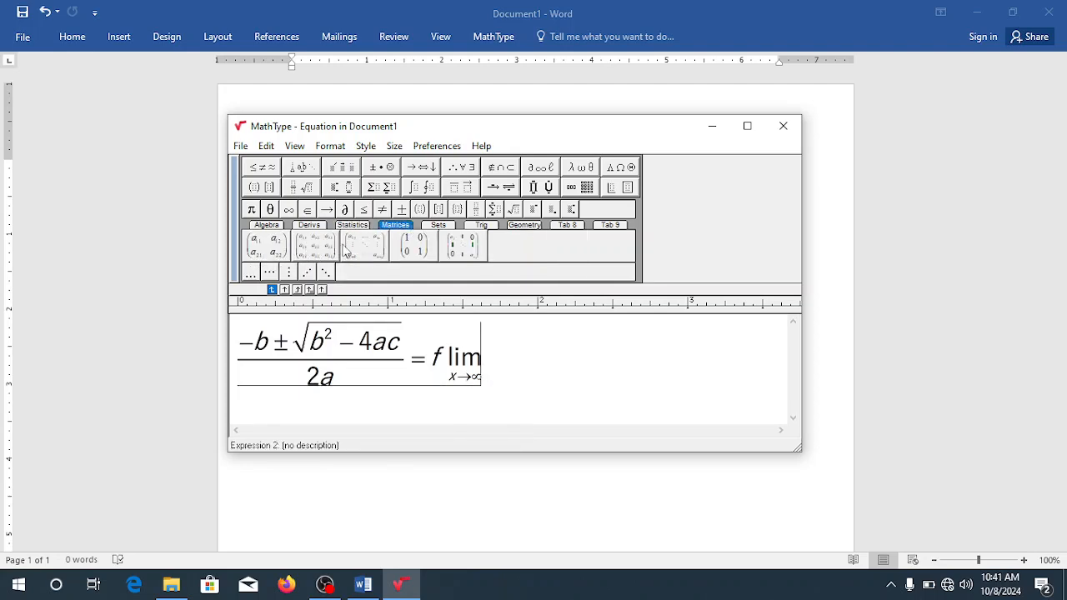
click(363, 243)
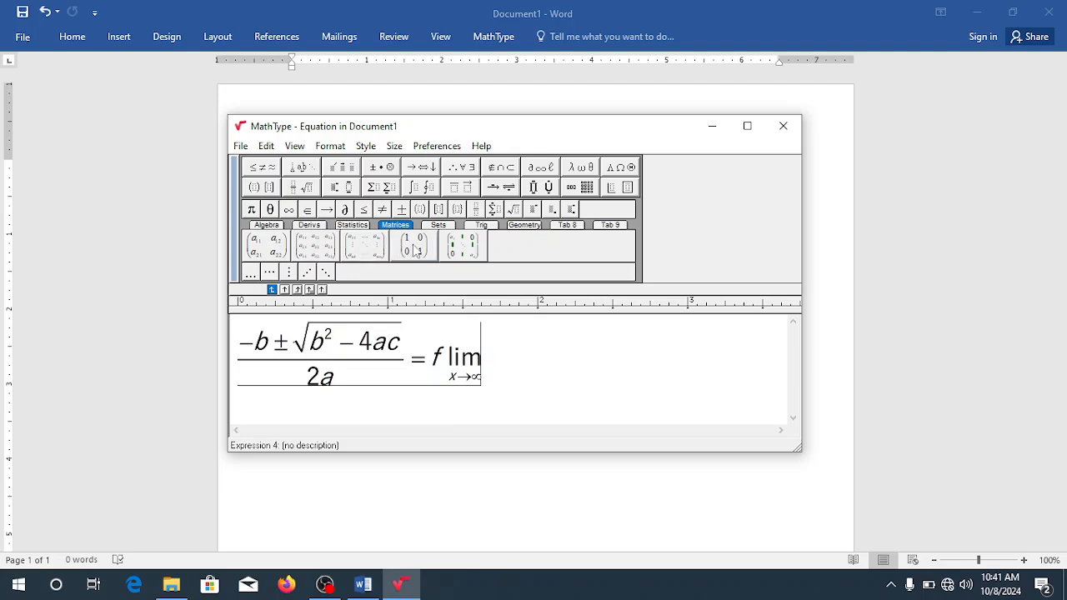
mouse_move(432, 244)
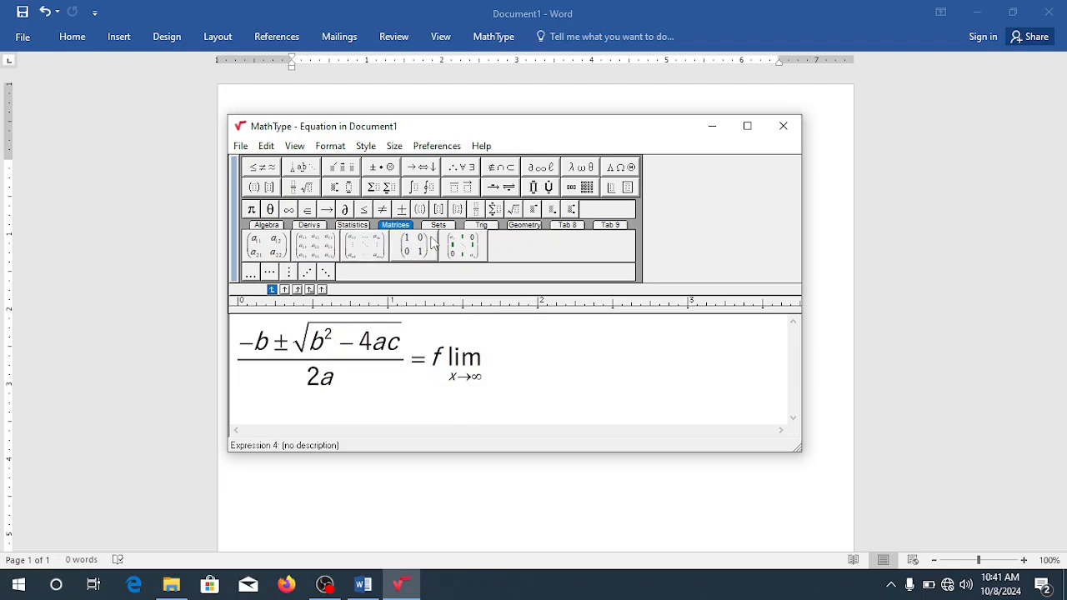
- Browse the set theory, trigonometry and geometry template palettes
click(437, 225)
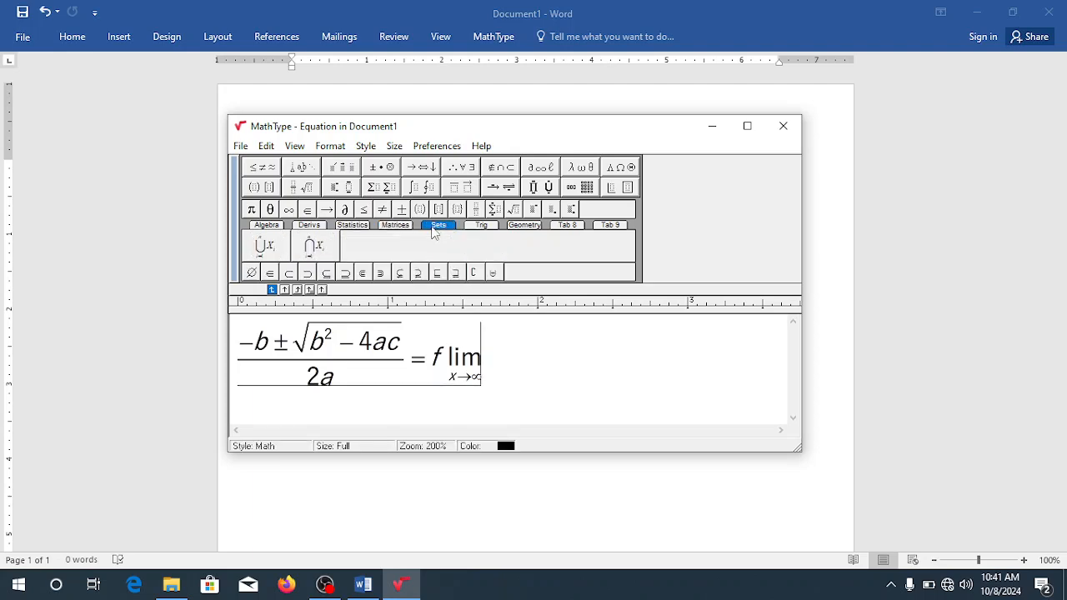
click(480, 225)
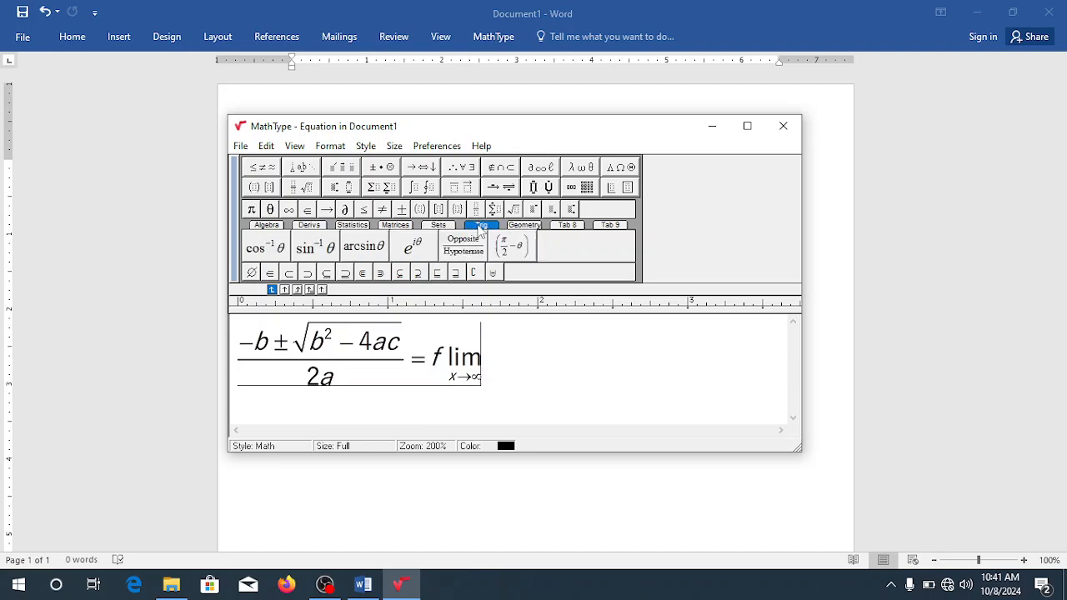
click(482, 225)
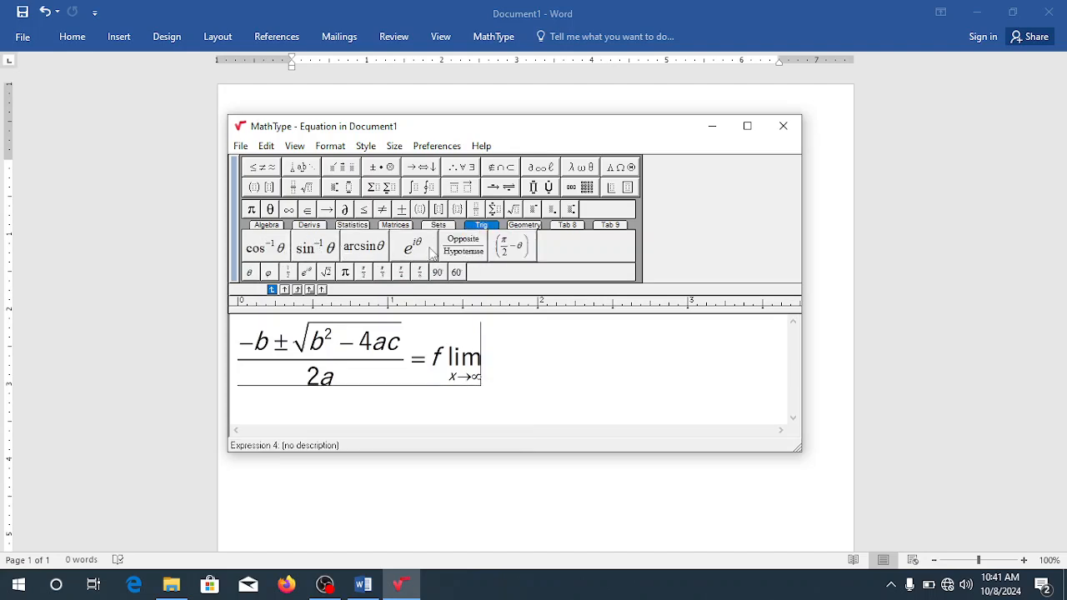
click(523, 225)
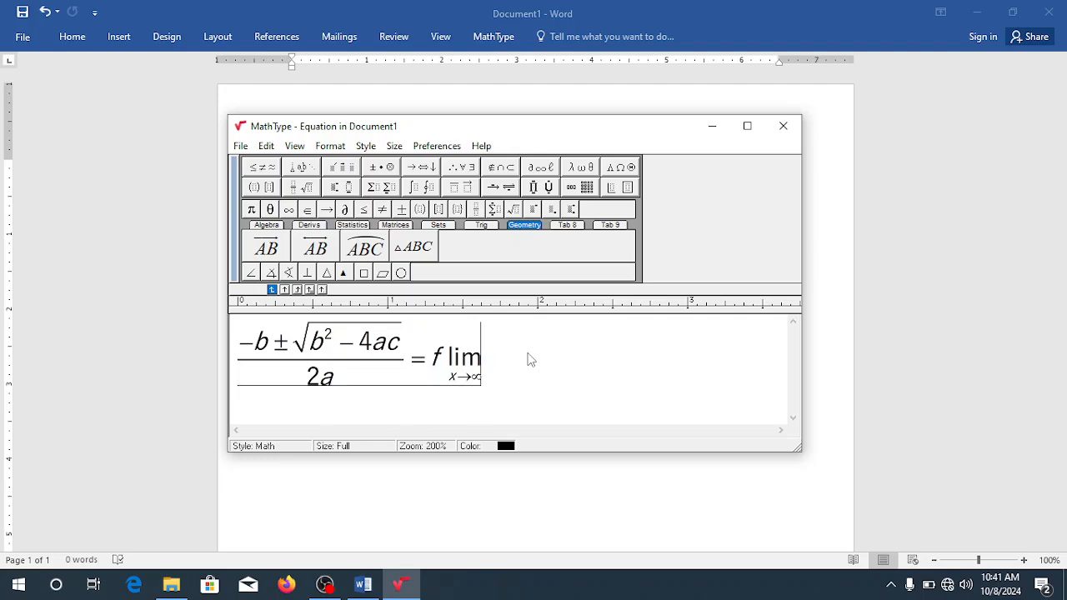
mouse_move(325, 580)
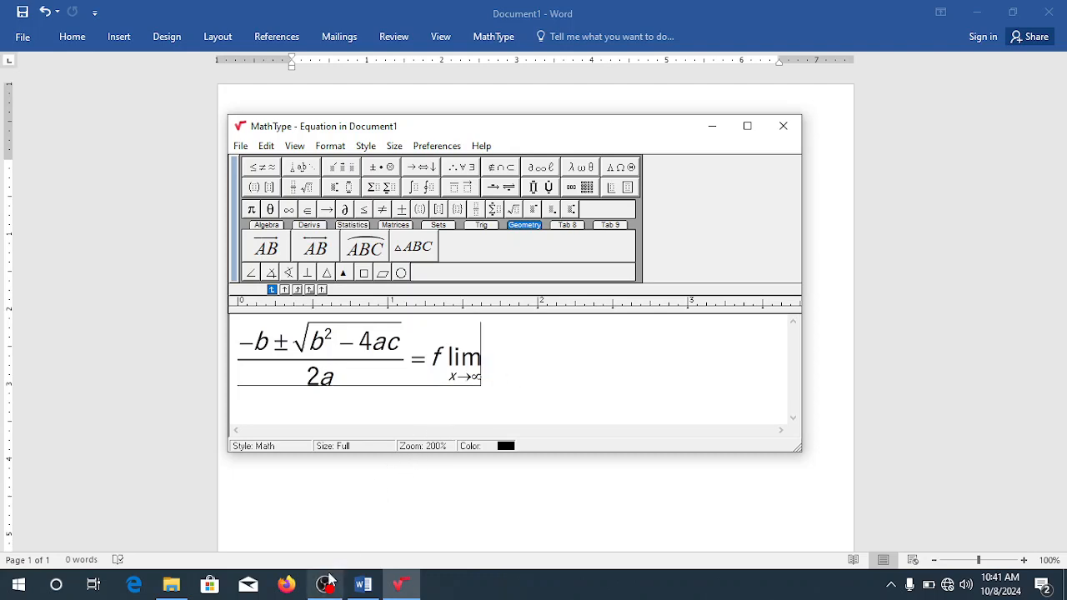